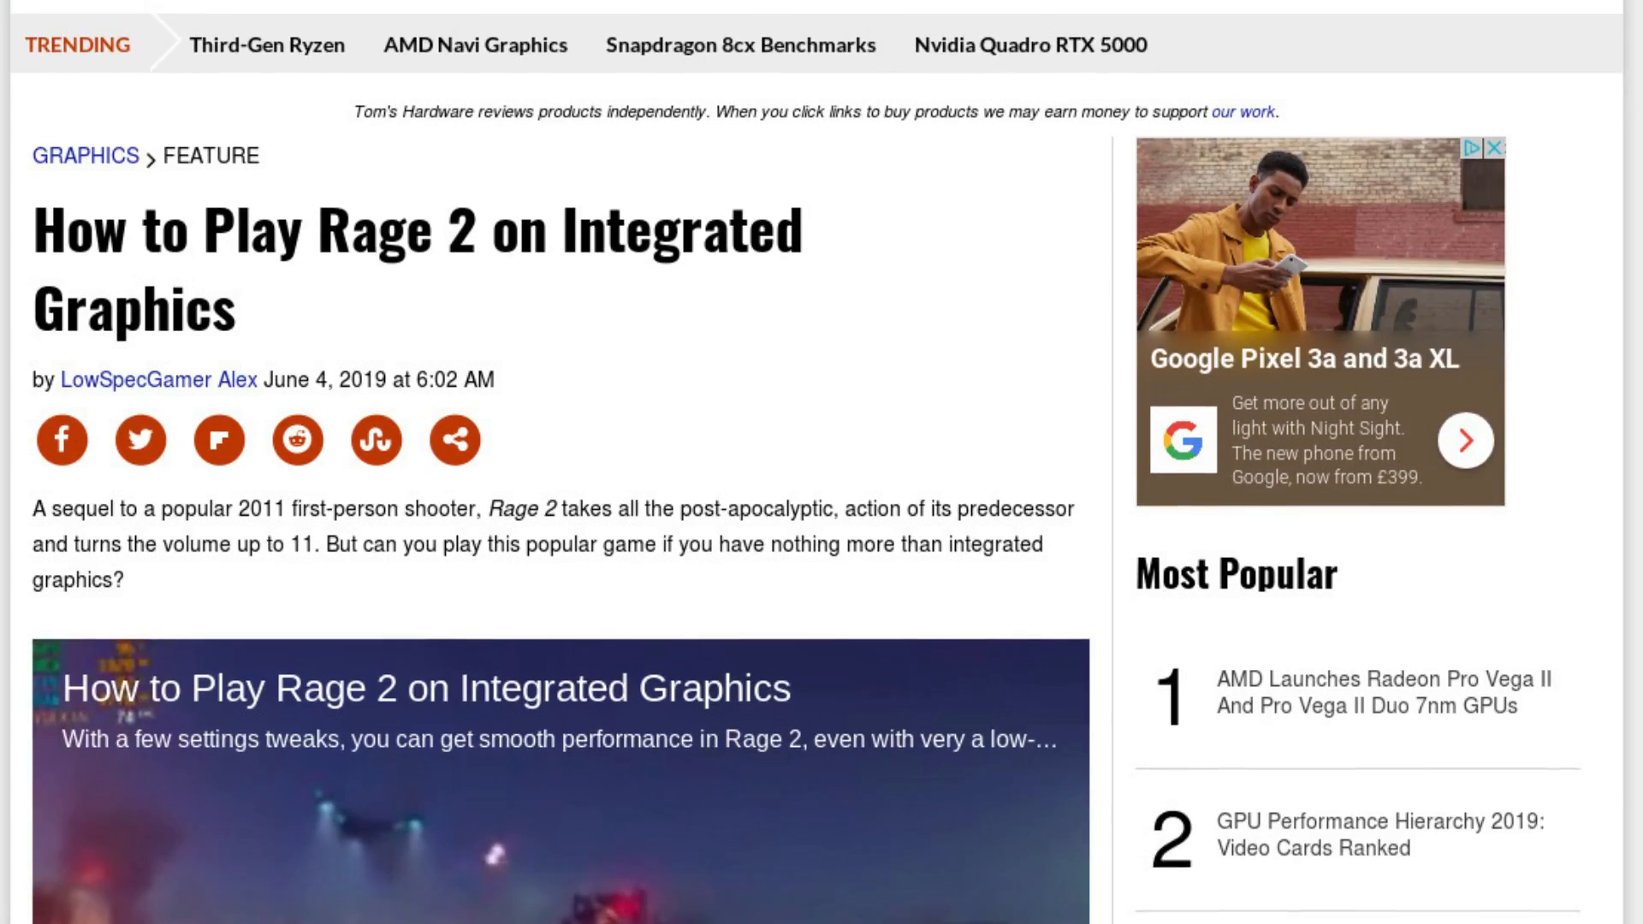
Scroll the Rage 2 article past the requirements table and settings screenshots to ReducedGore
scroll(down, 3)
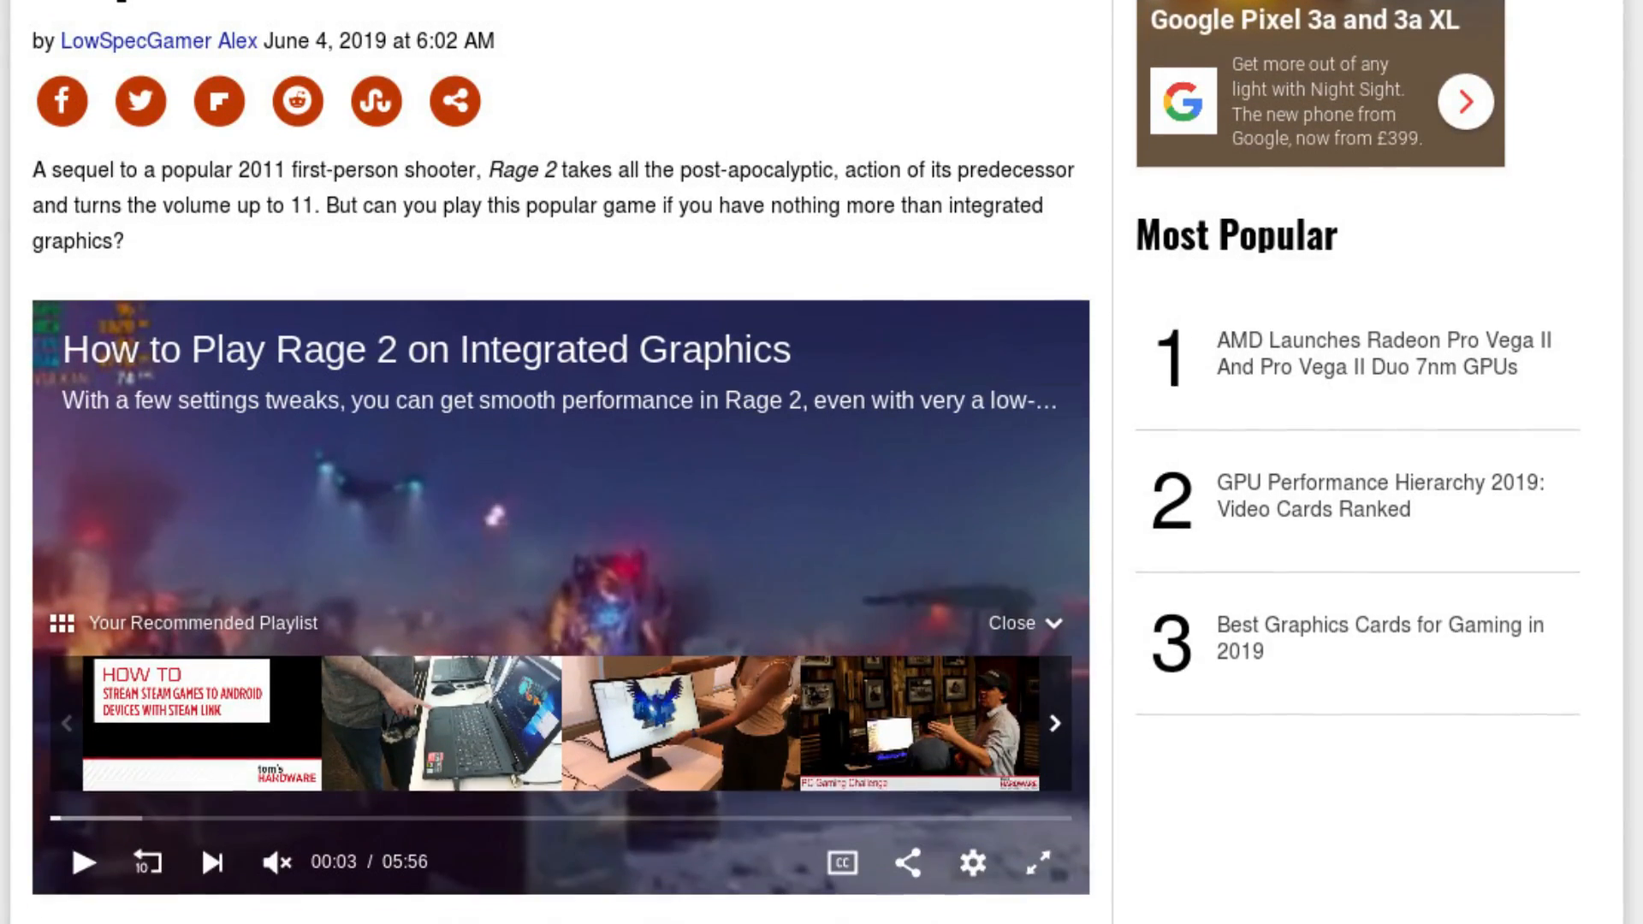
scroll(down, 3)
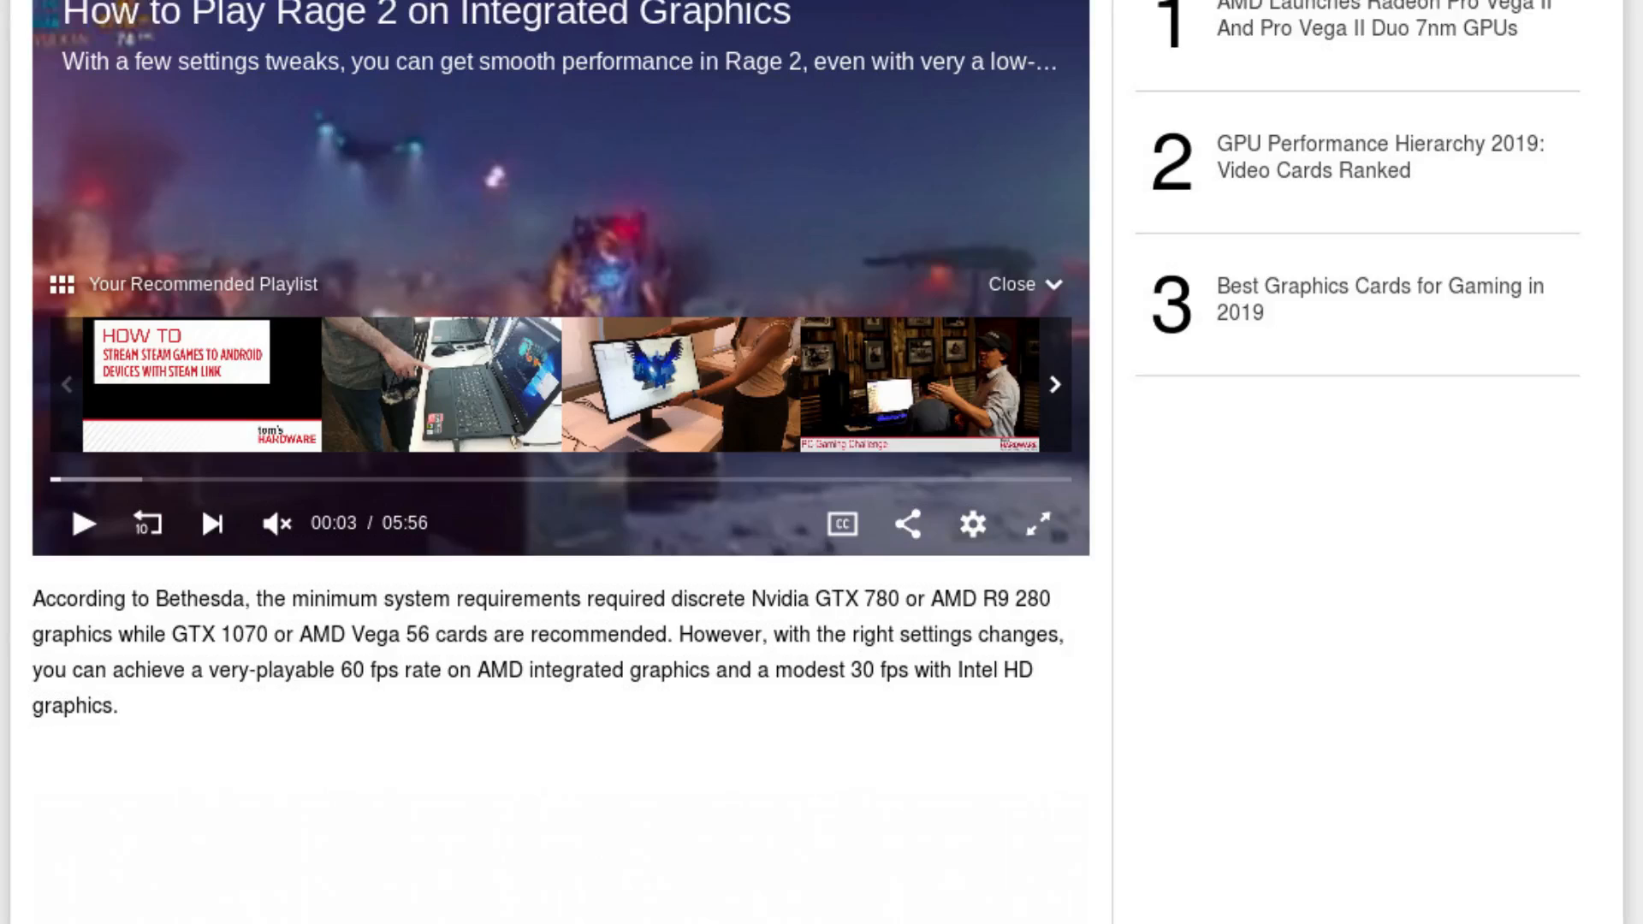
scroll(down, 3)
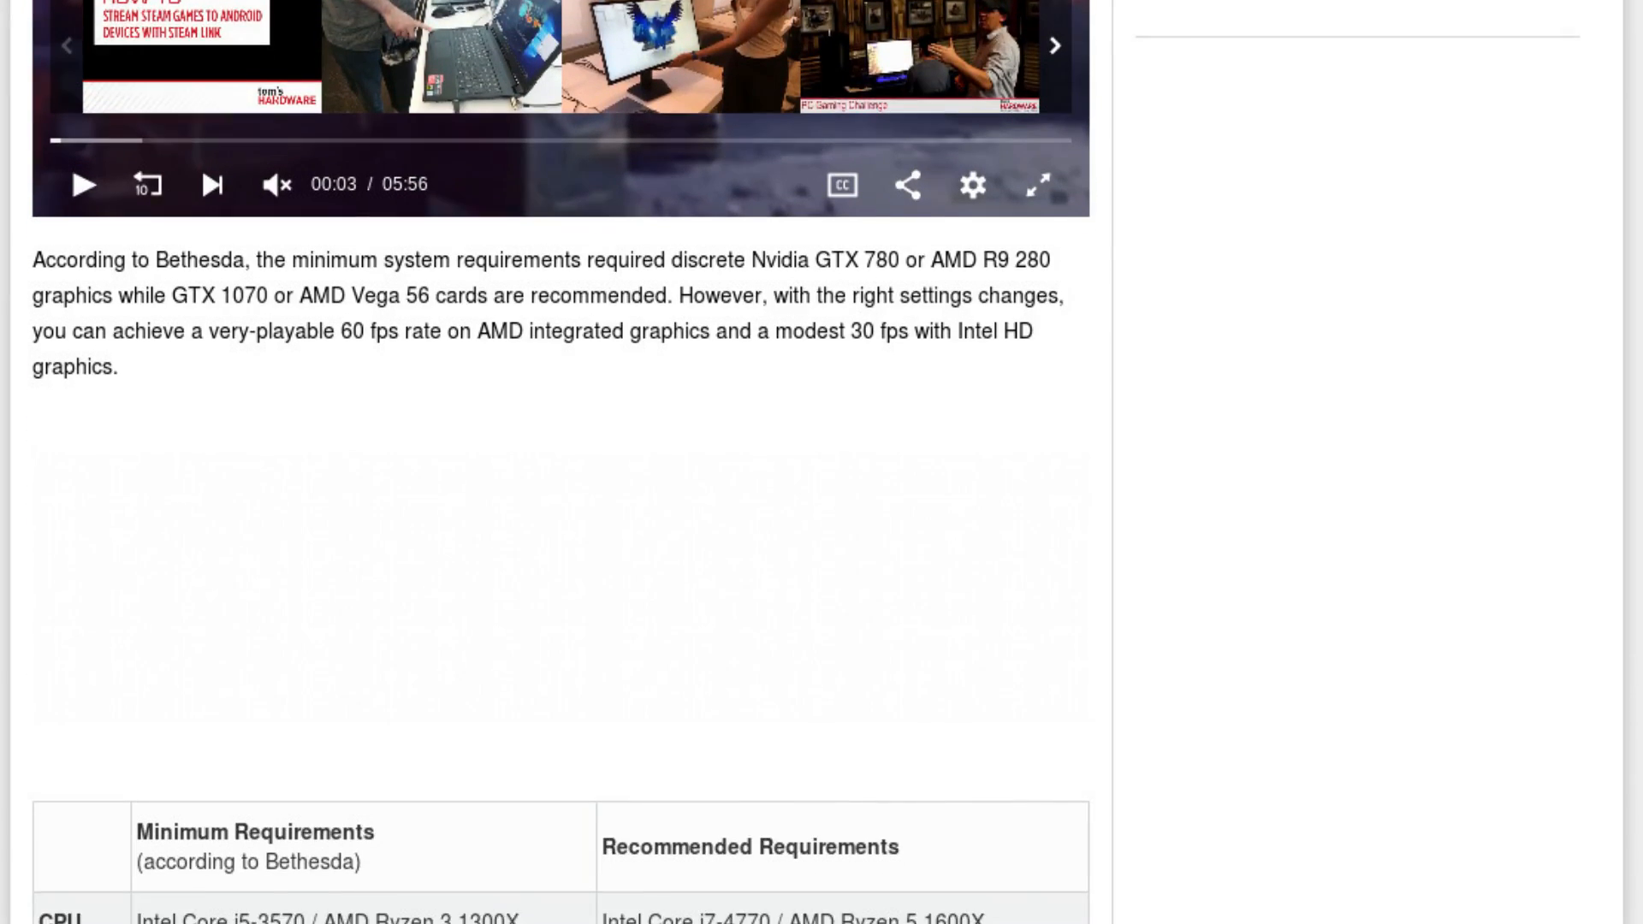
scroll(down, 3)
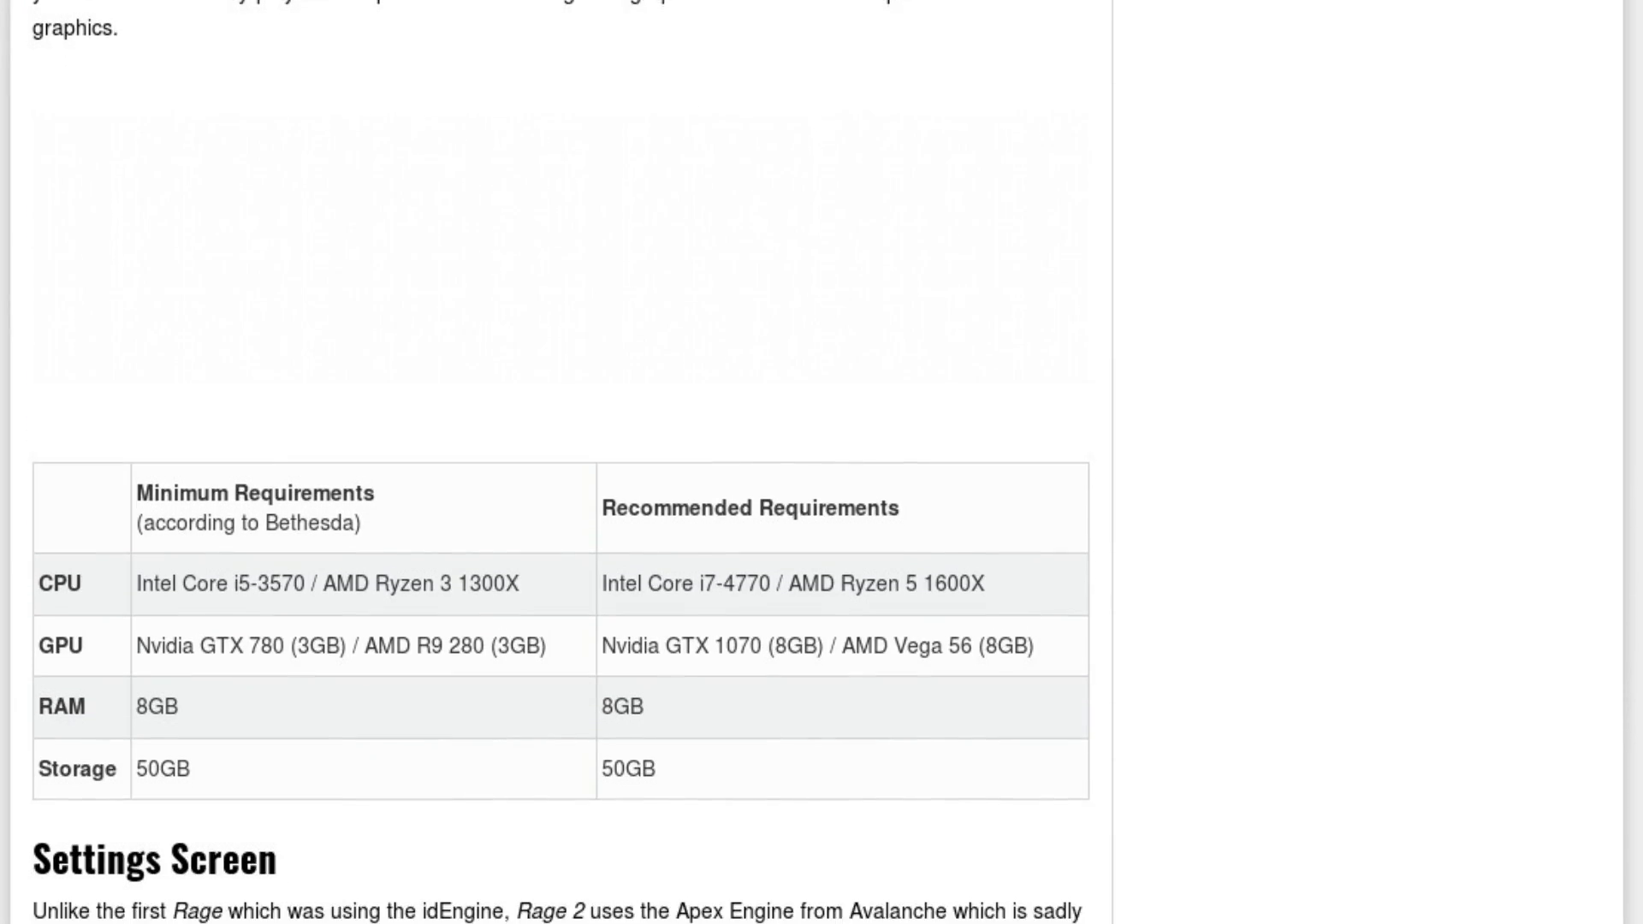
scroll(down, 3)
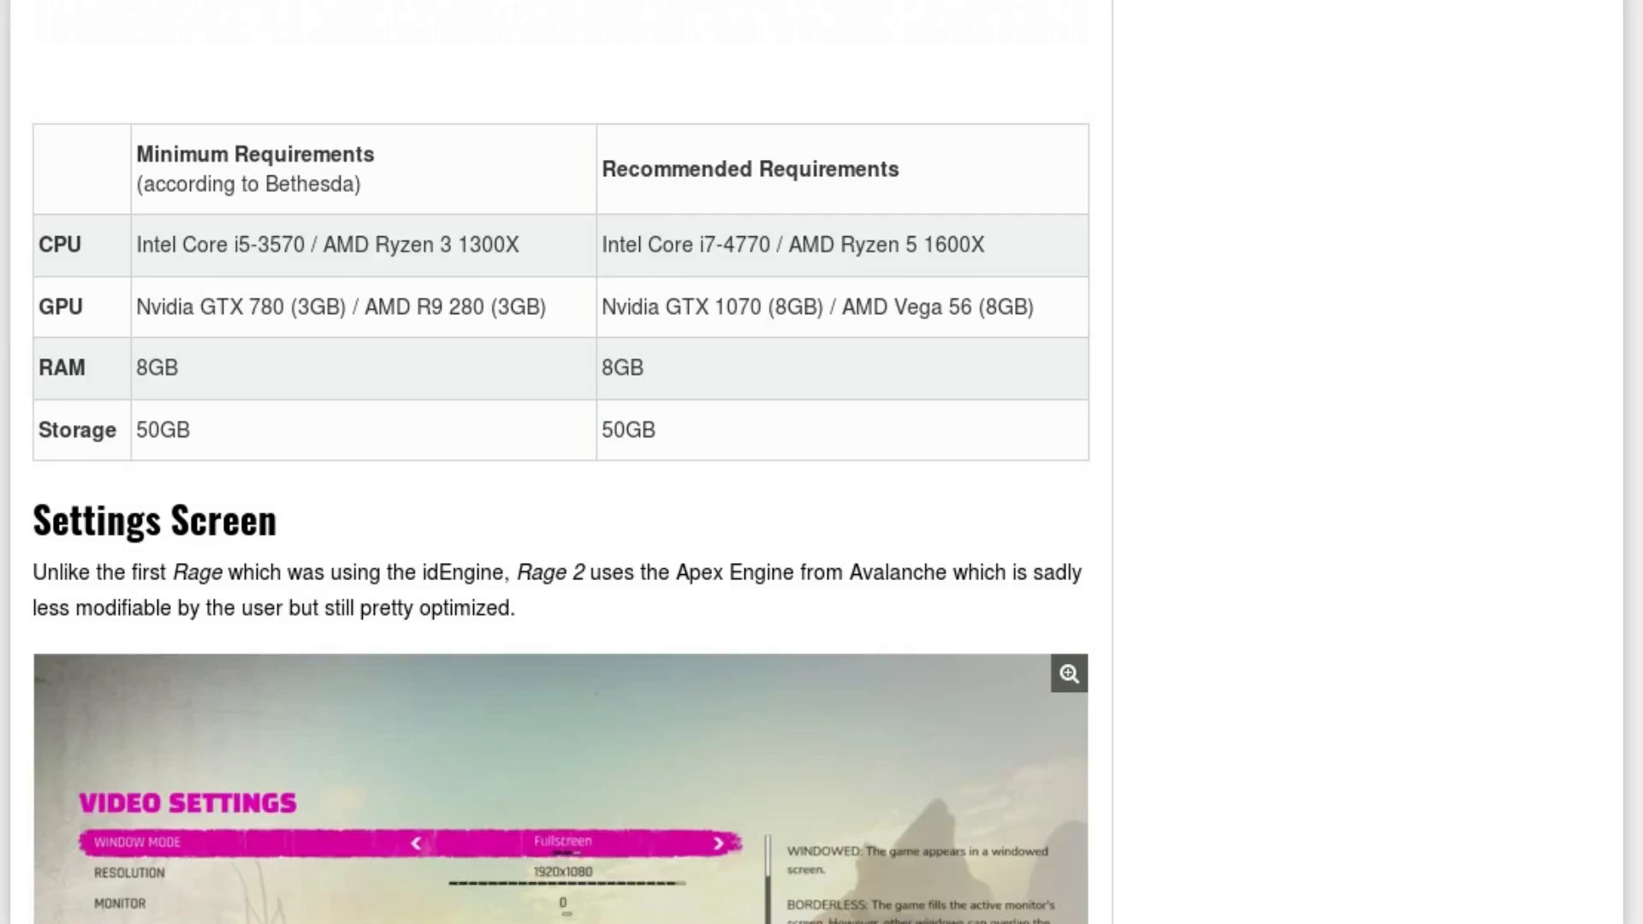
scroll(down, 3)
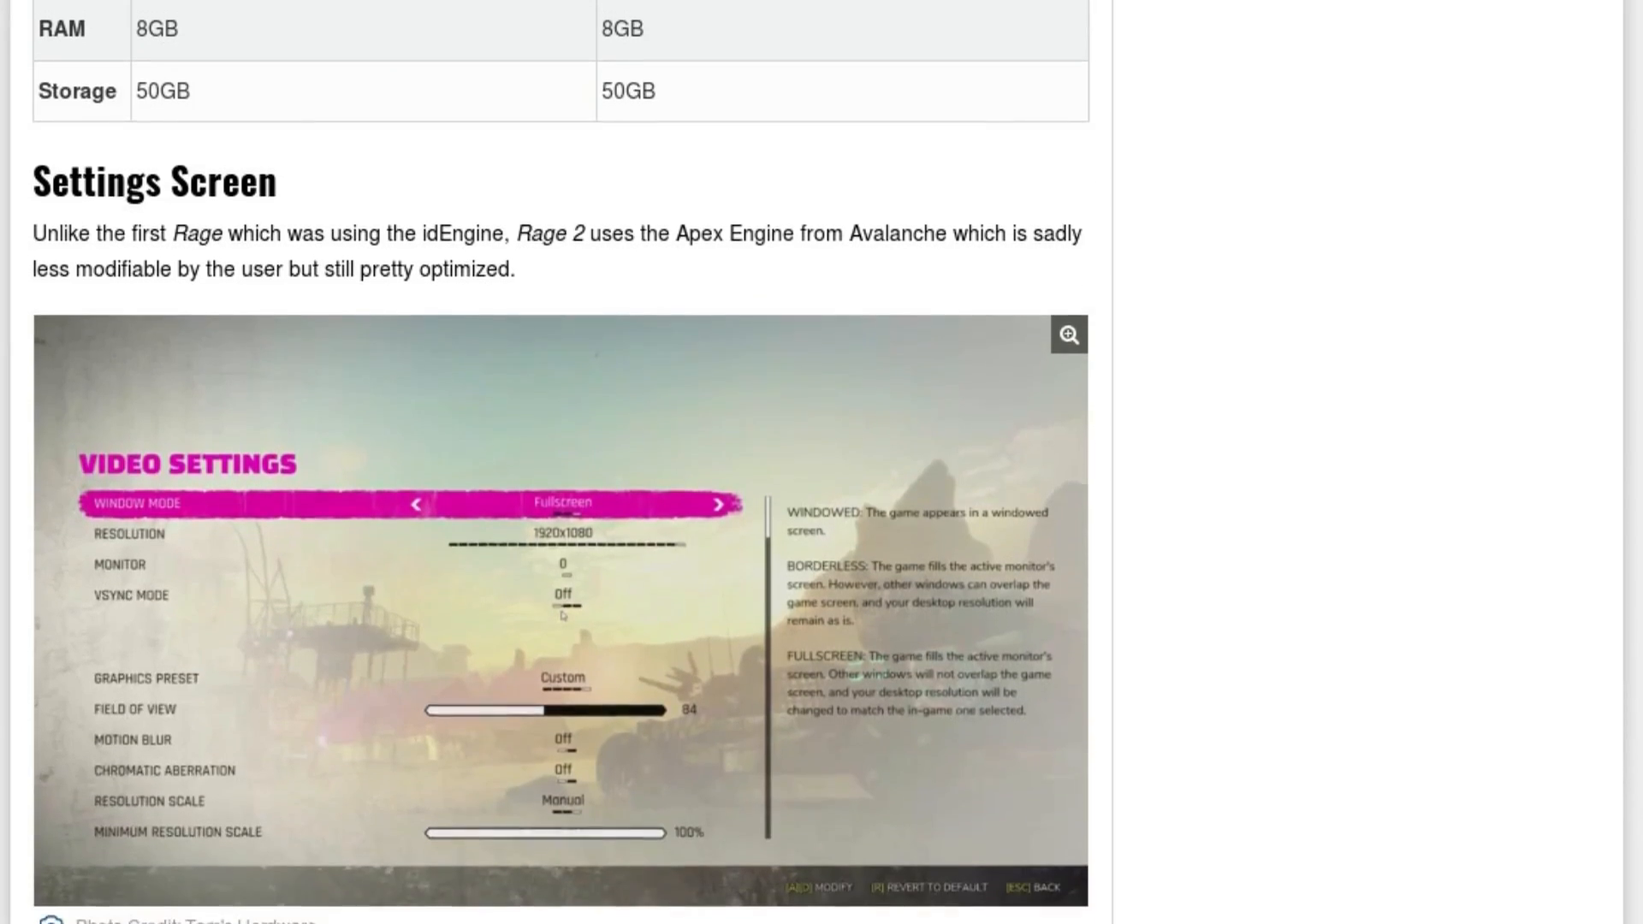
scroll(down, 3)
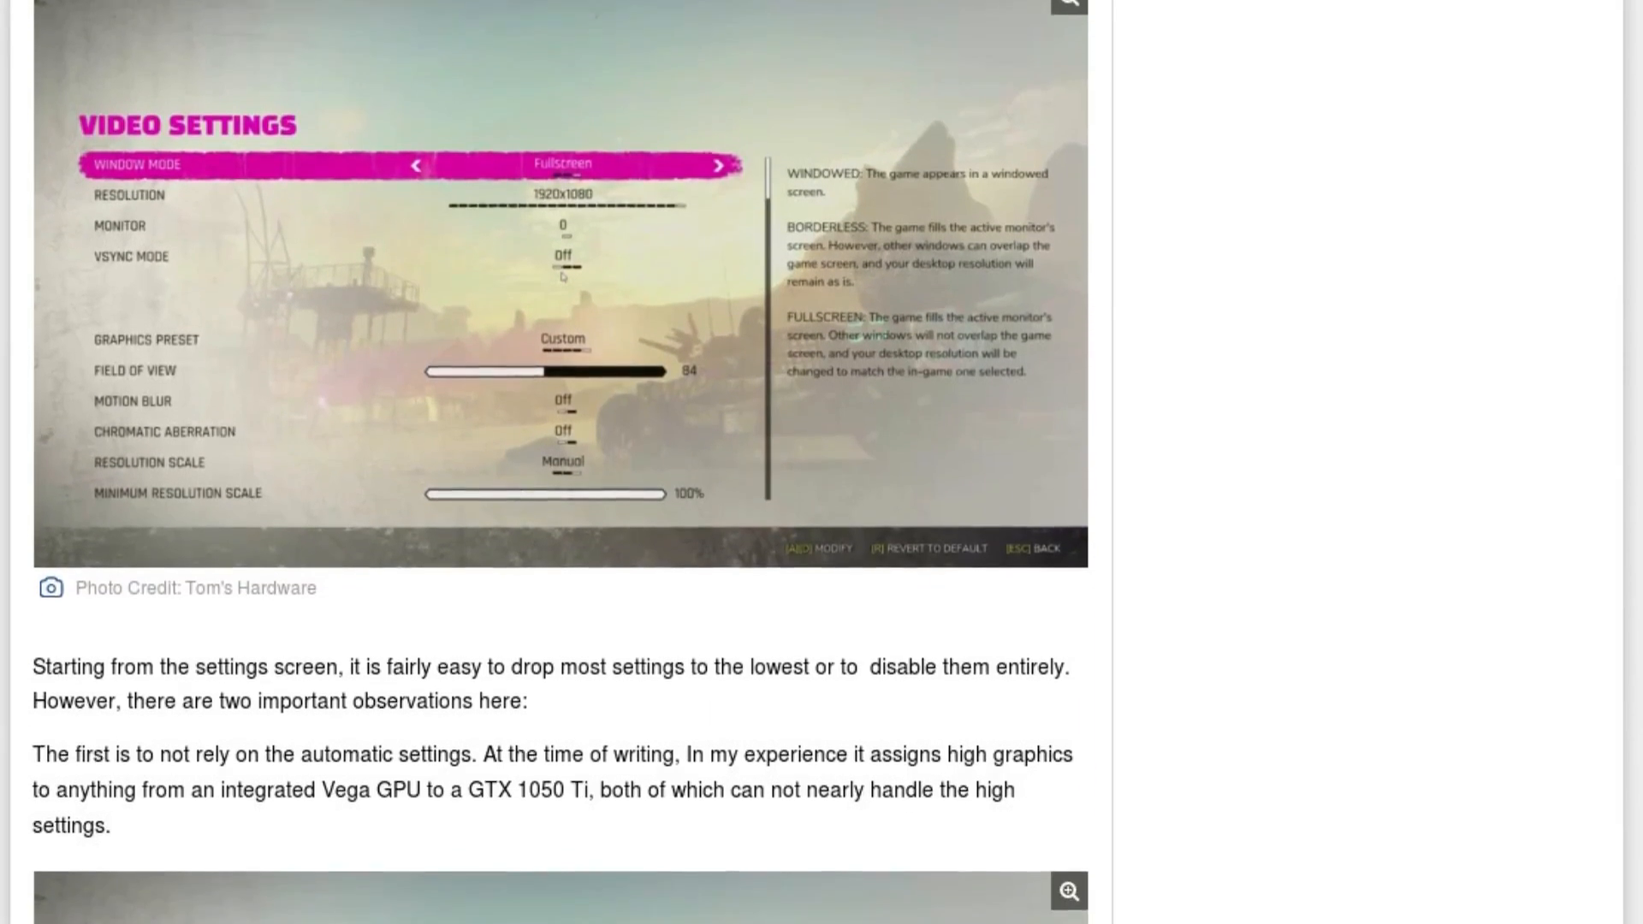
scroll(down, 3)
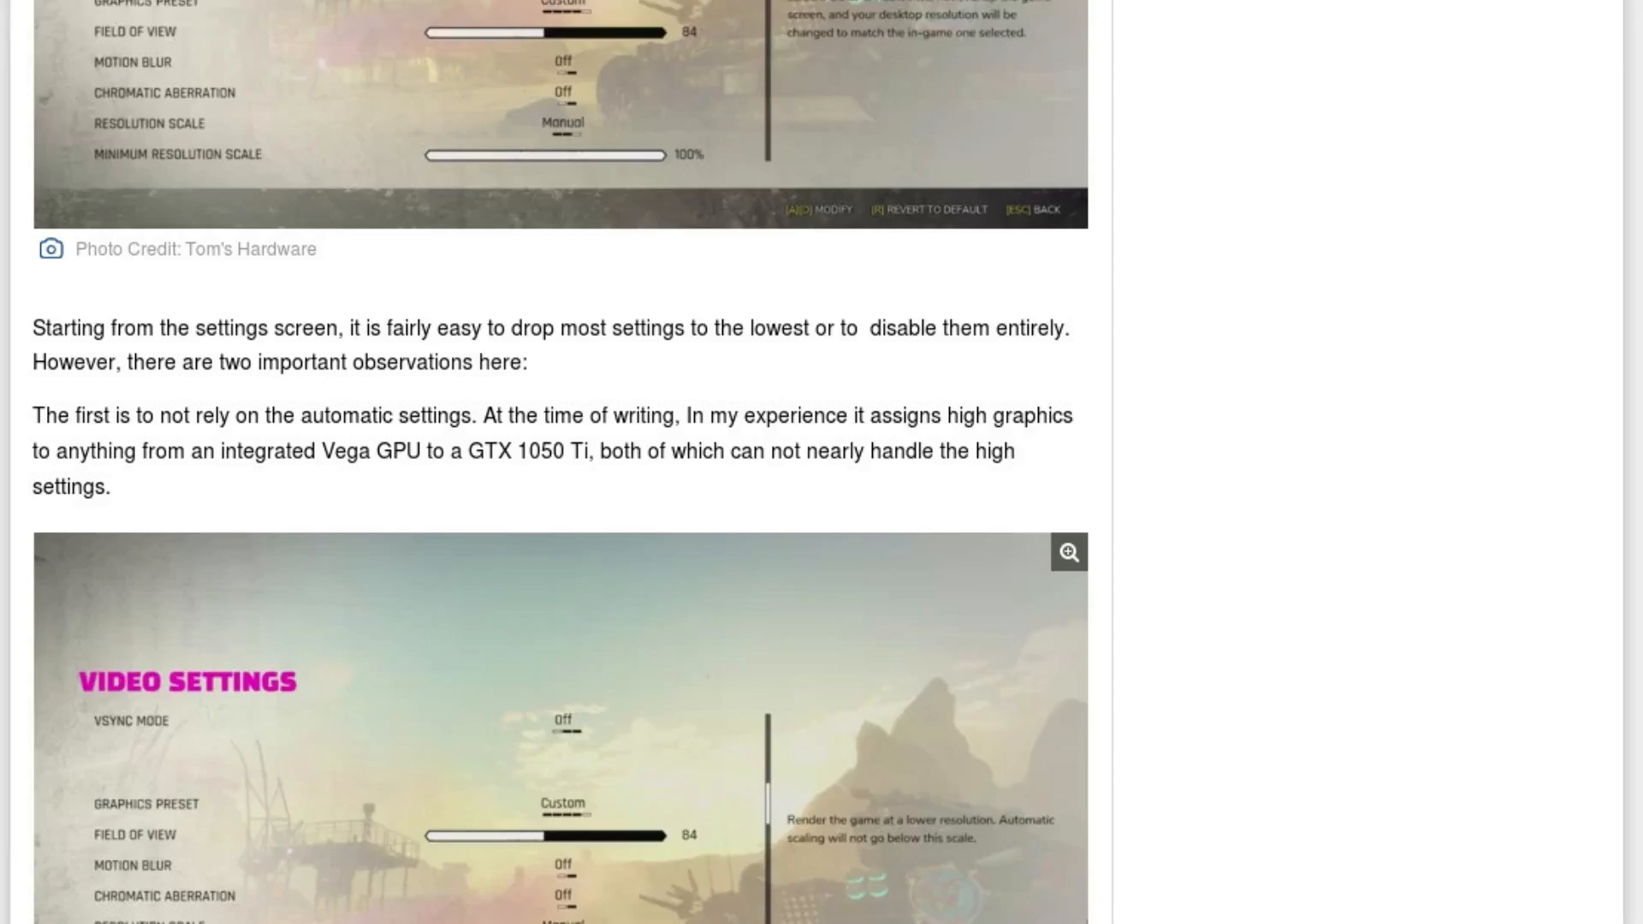
scroll(down, 3)
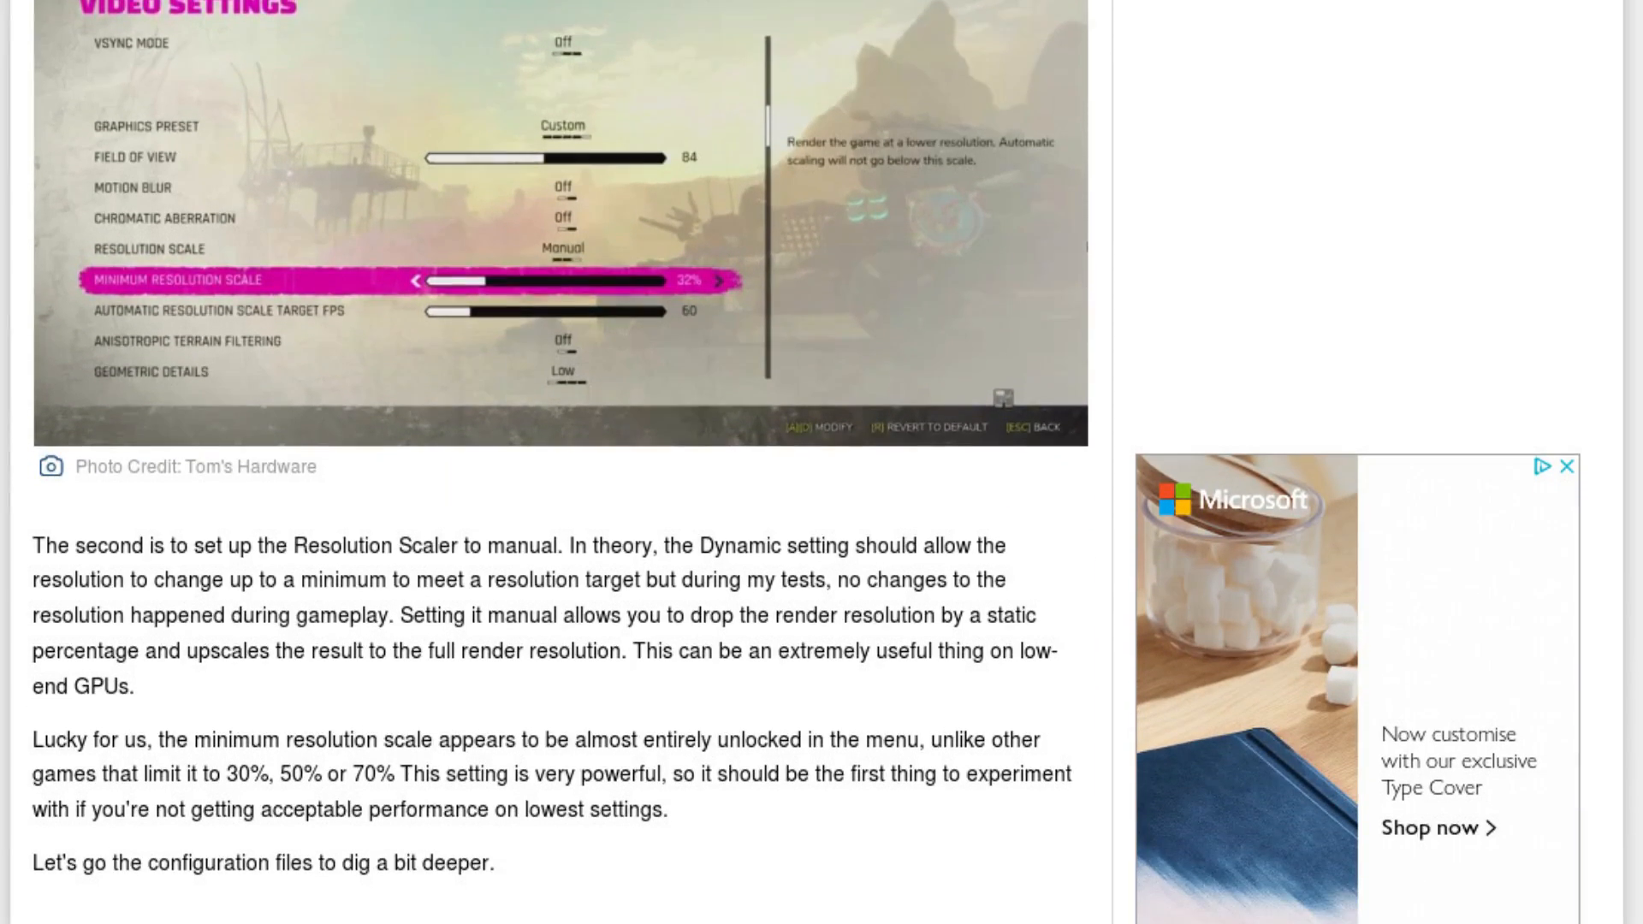
scroll(down, 3)
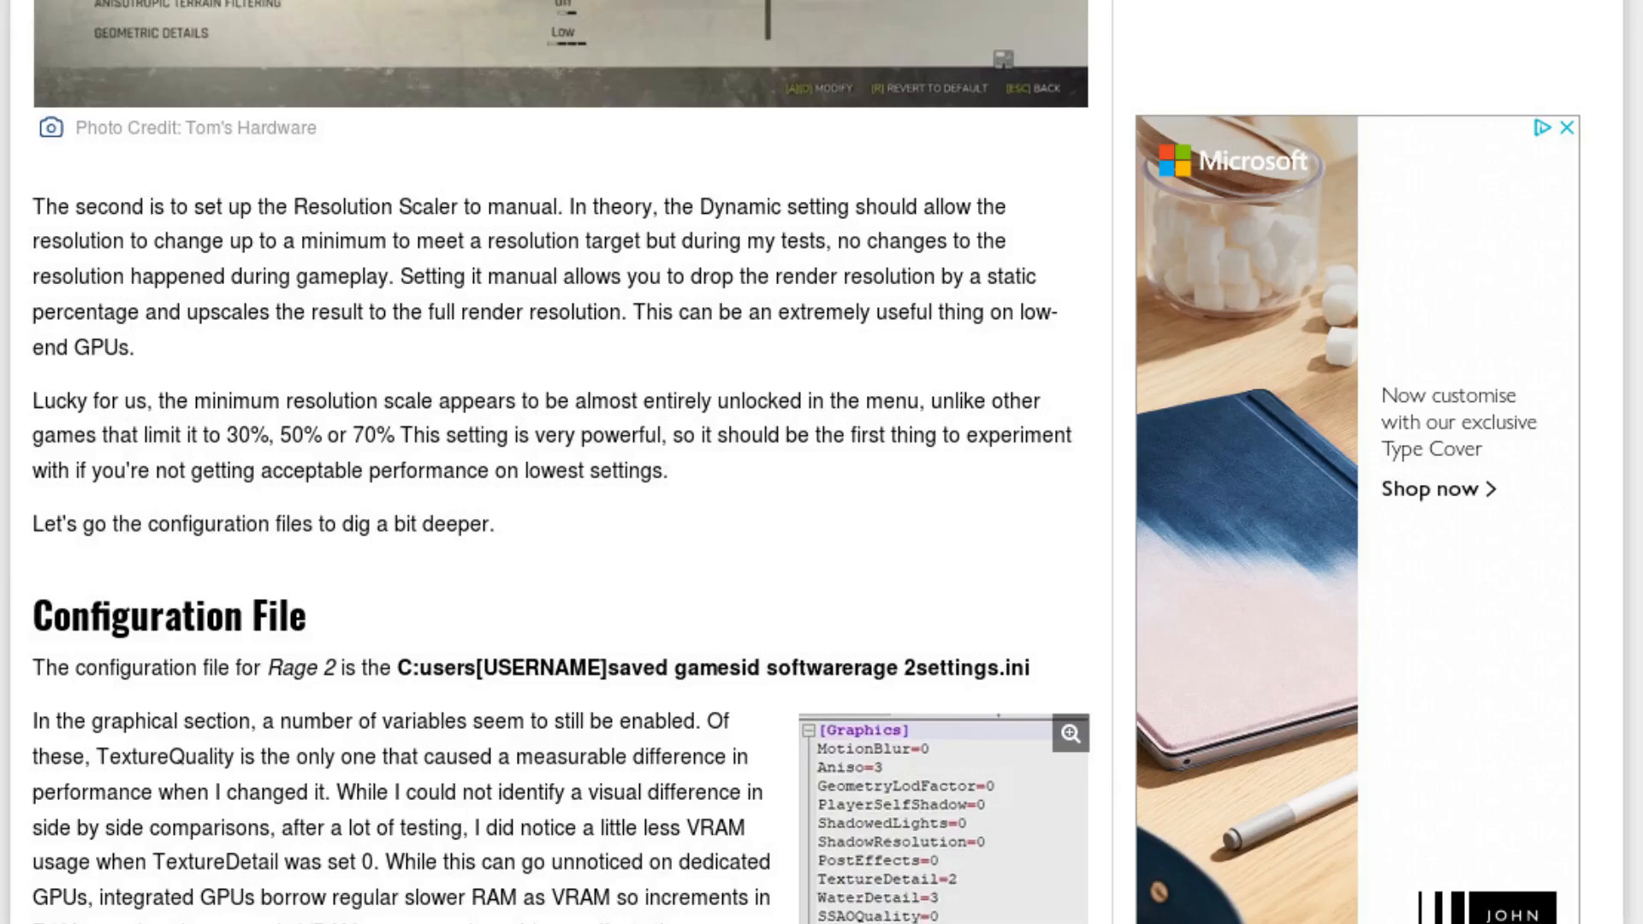
scroll(down, 3)
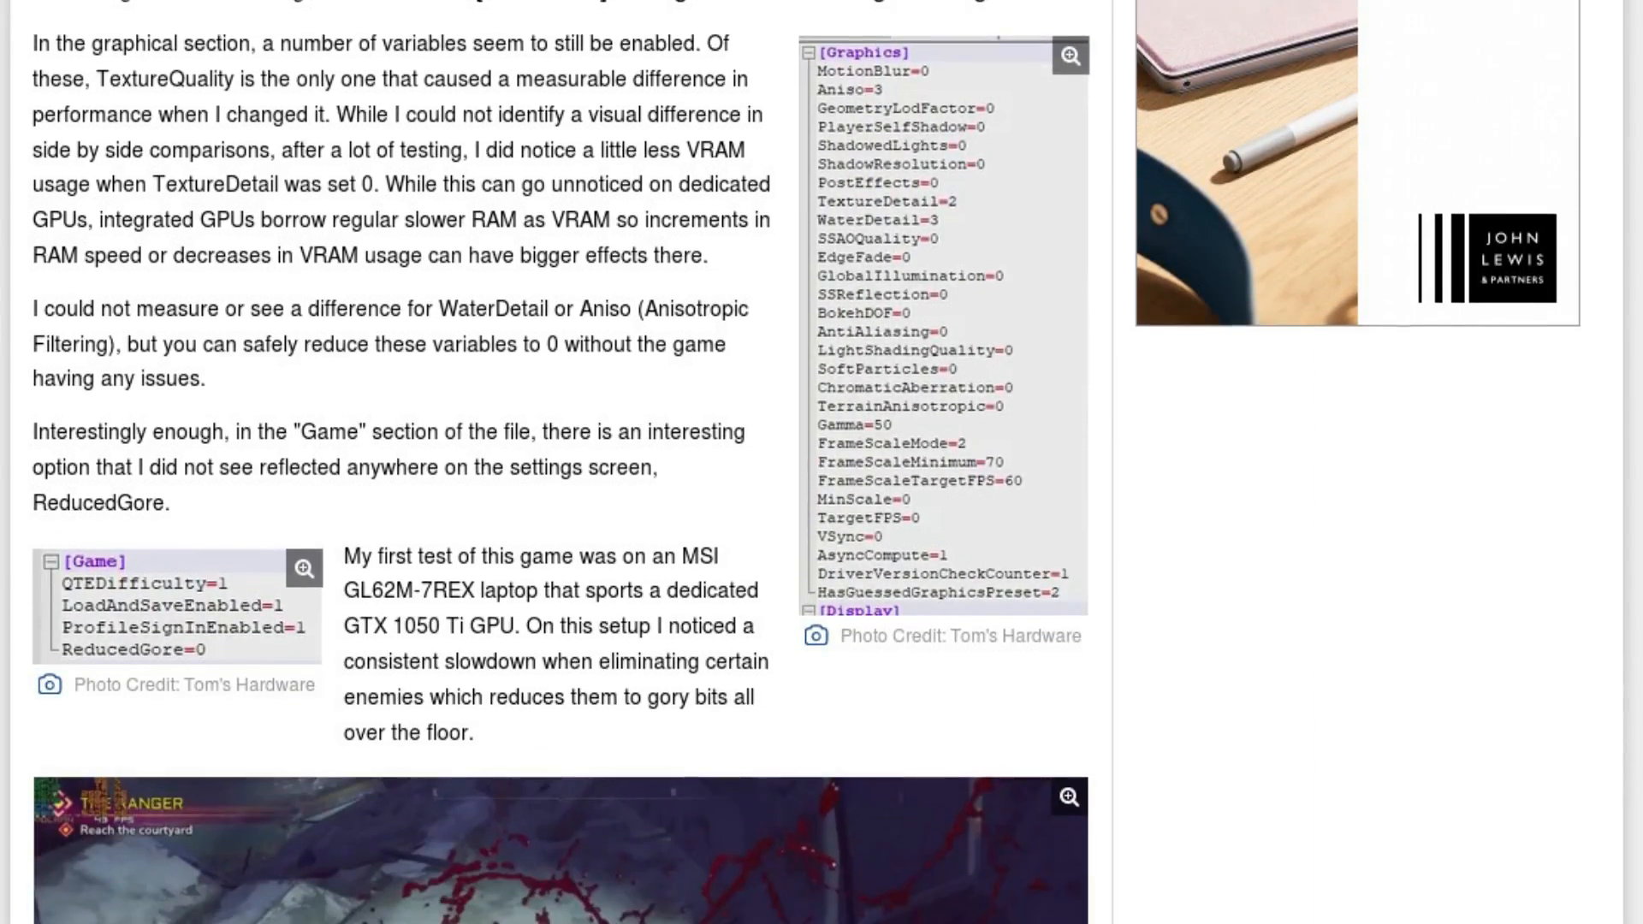
scroll(down, 3)
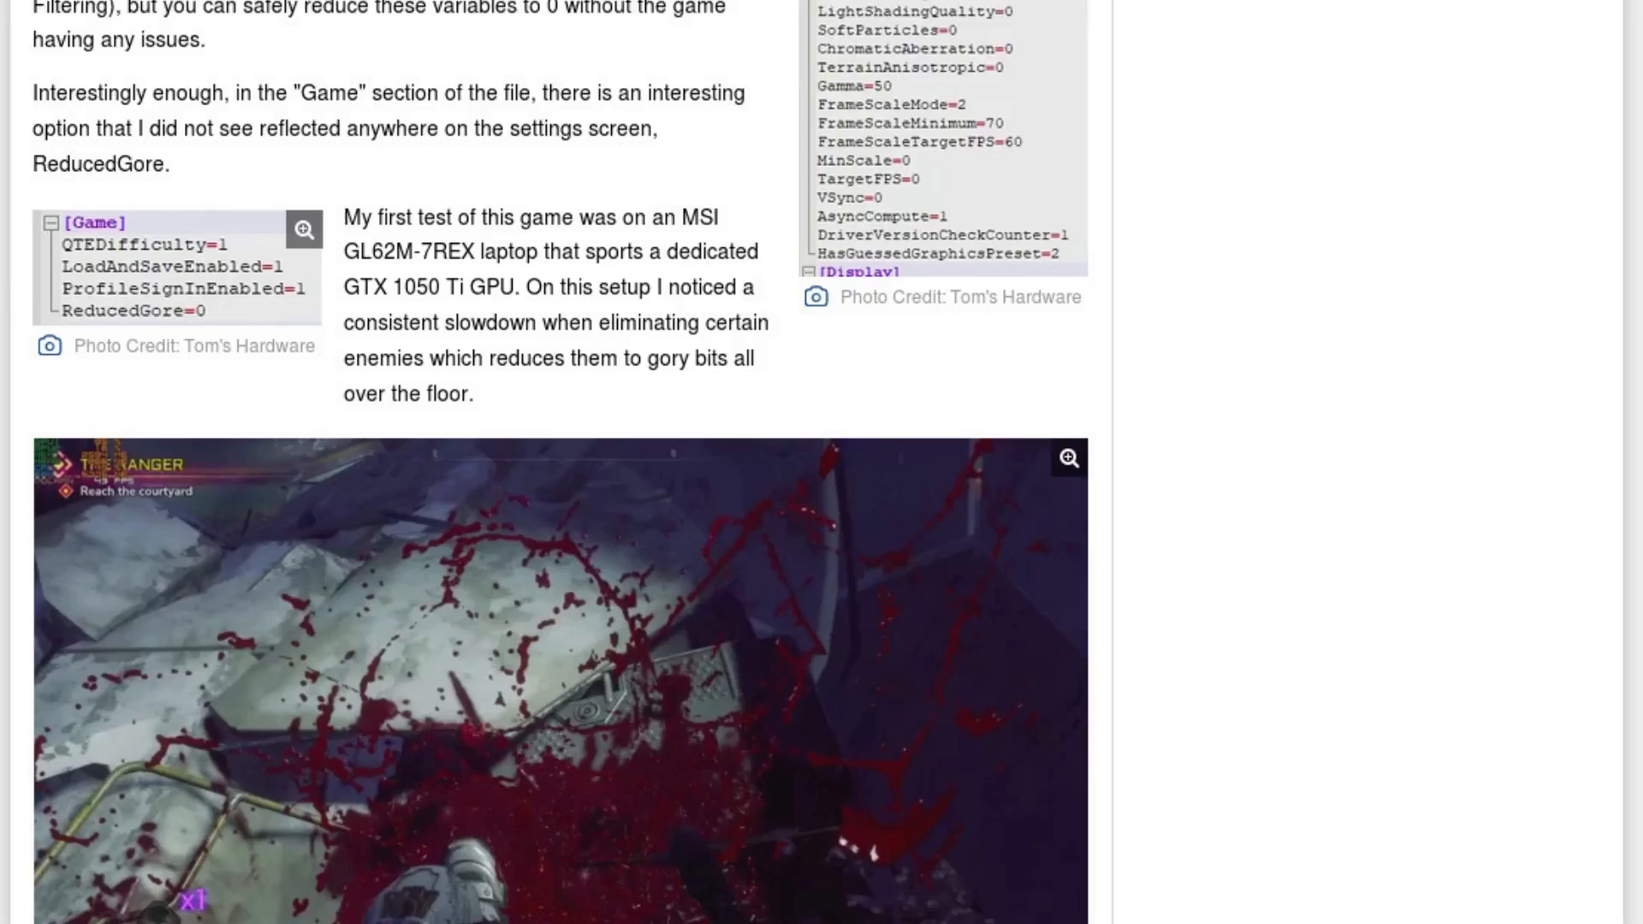
scroll(down, 3)
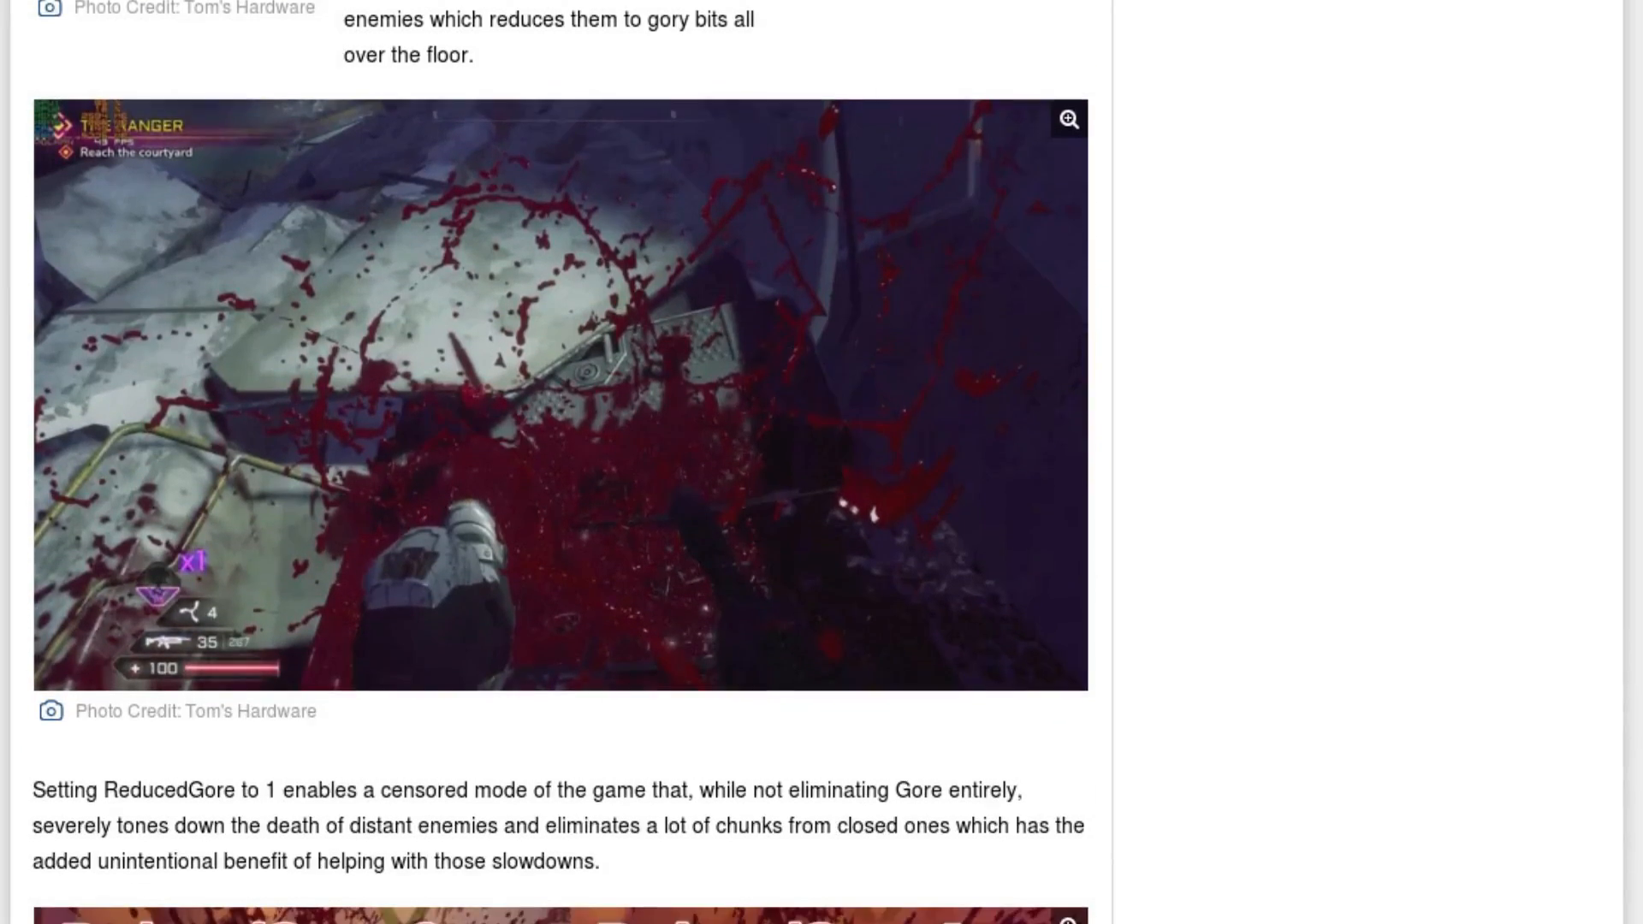
scroll(down, 3)
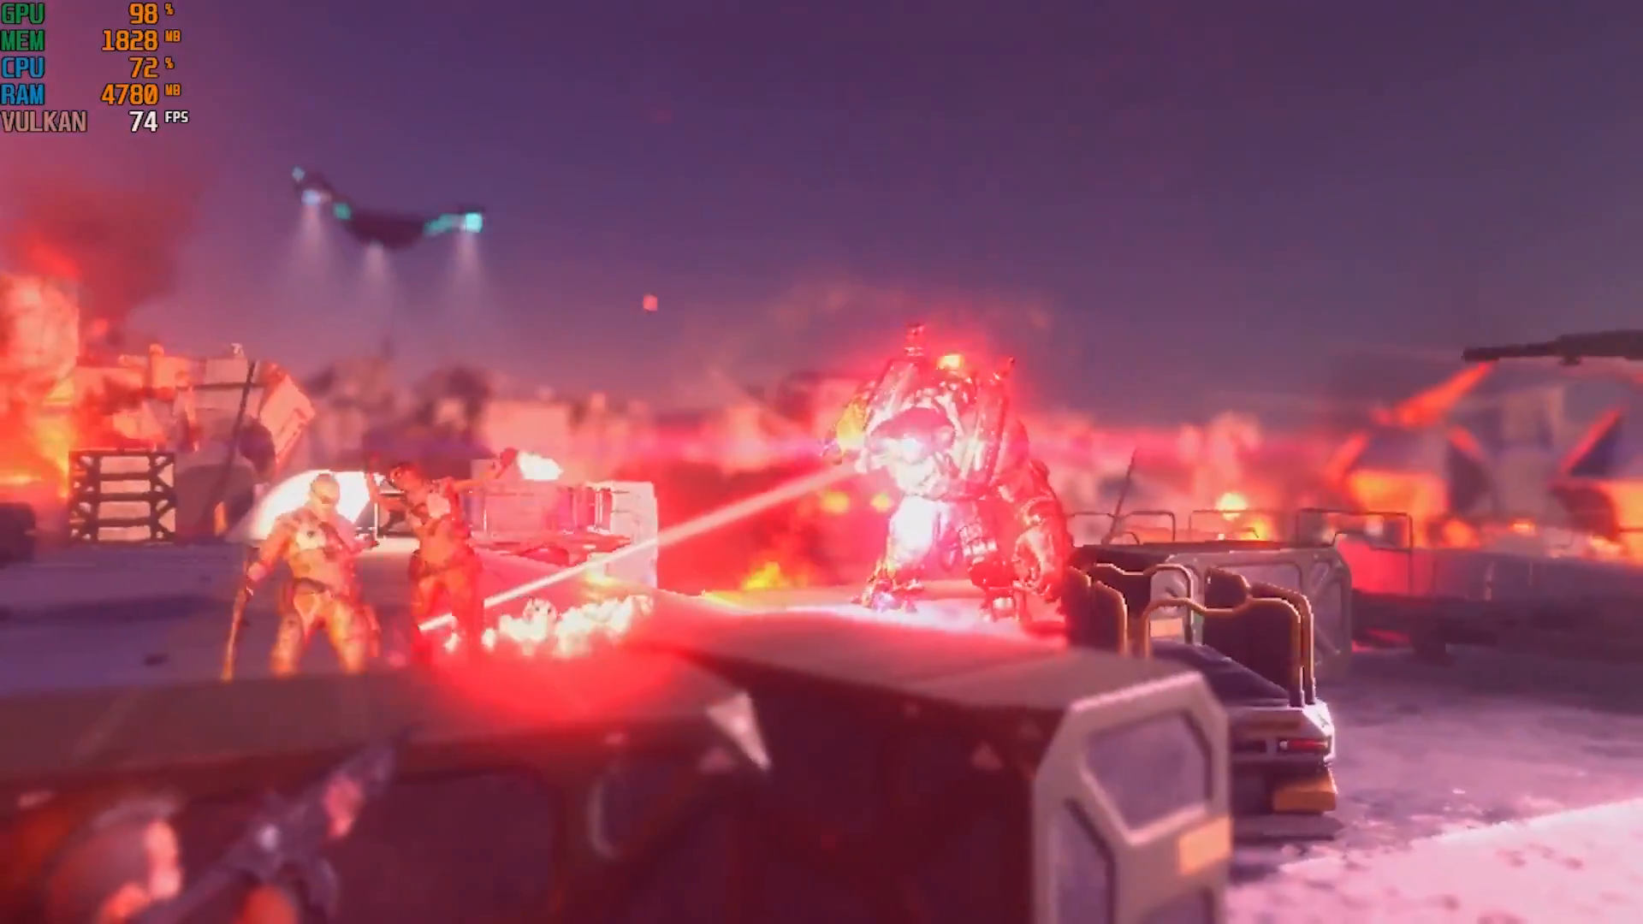
mouse_move(822, 462)
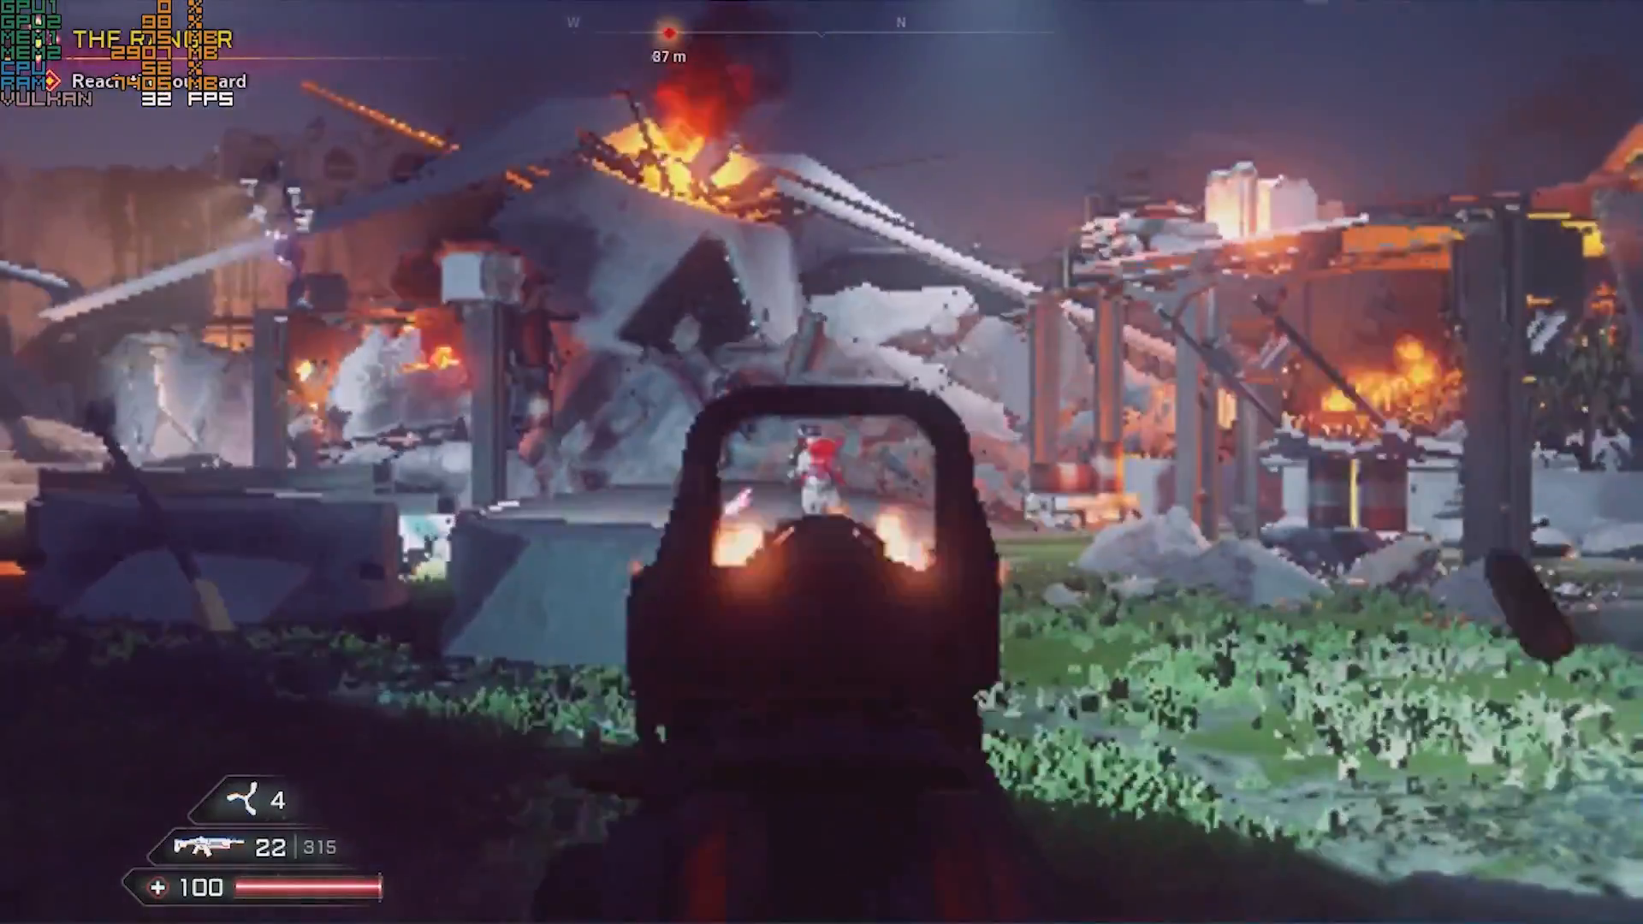
Play Rage 2 with the overlay showing GPU, CPU, RAM use and Vulkan FPS
click(821, 462)
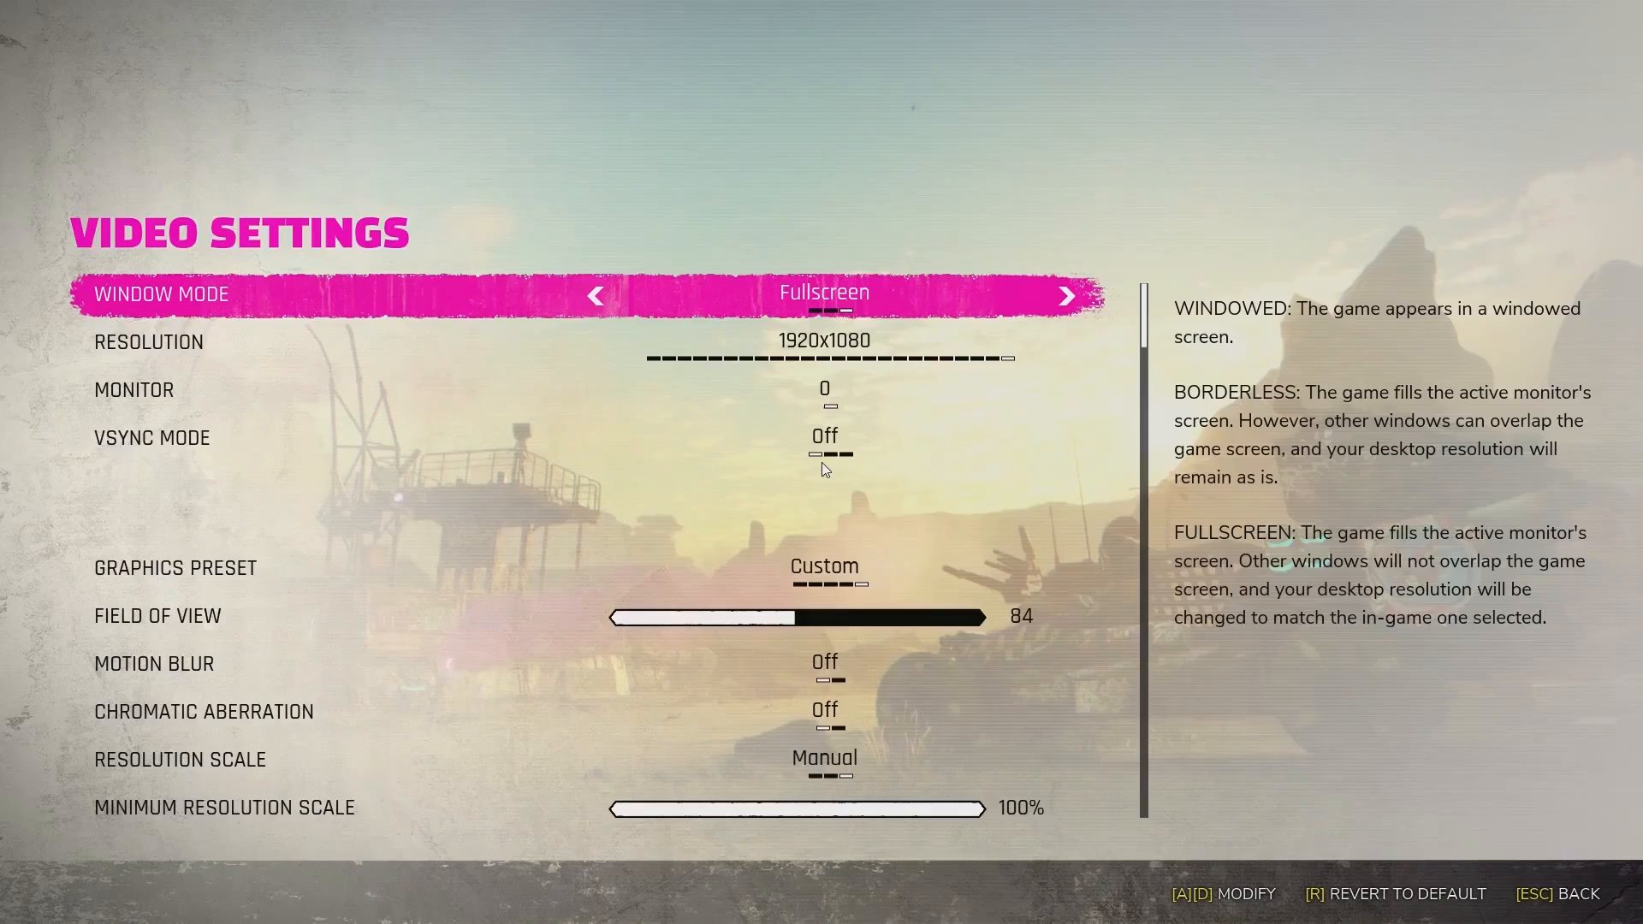
key(Down)
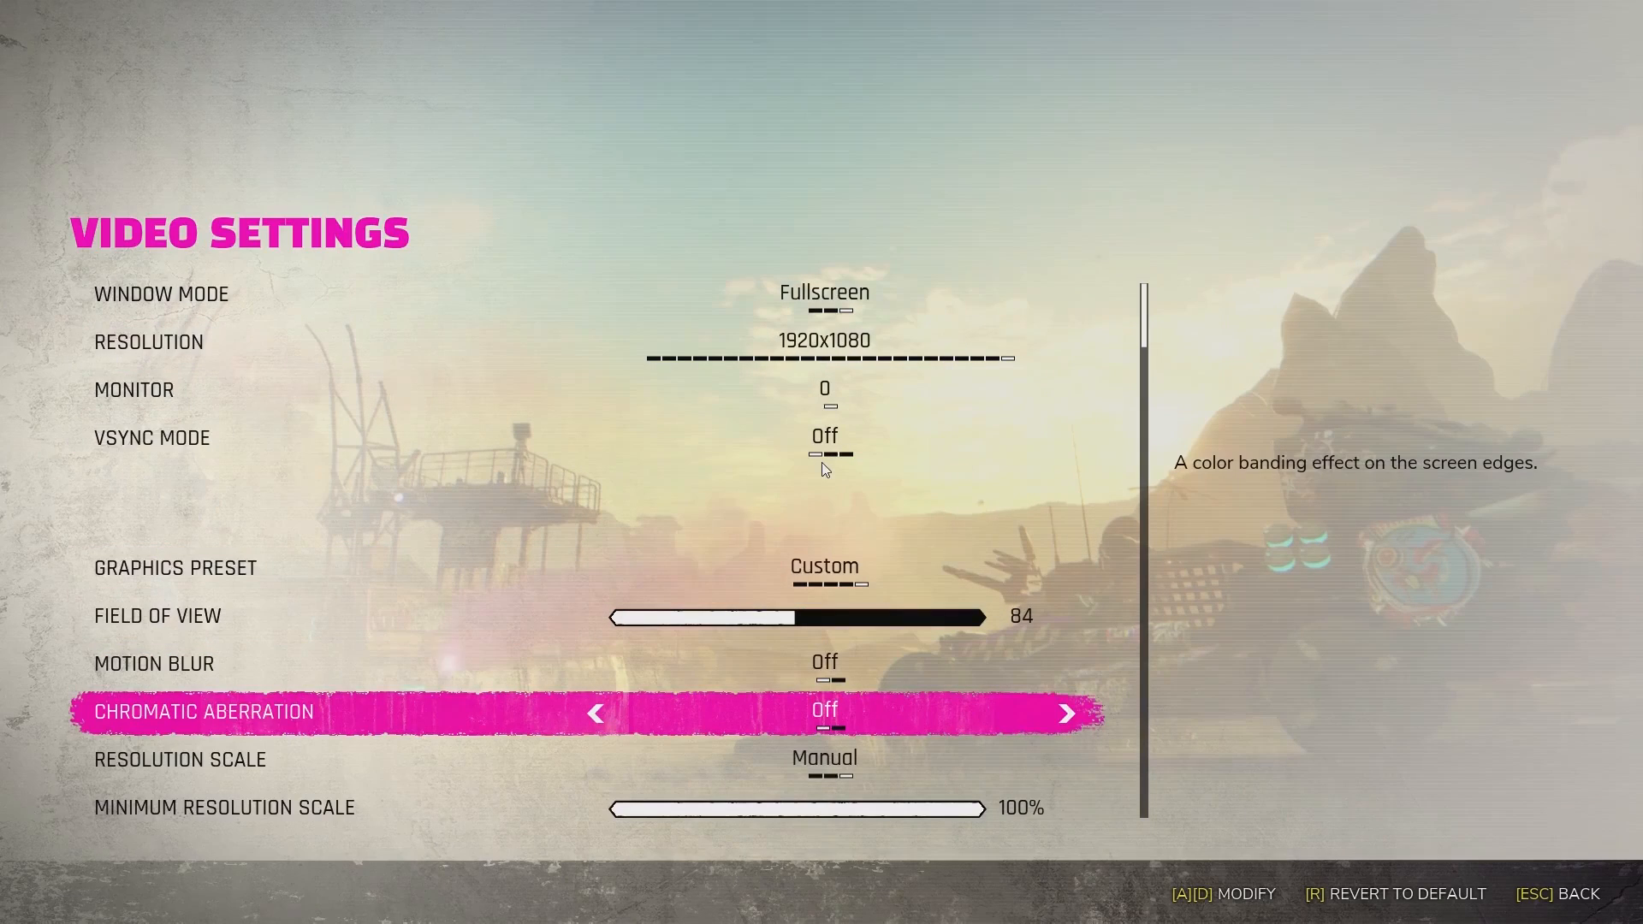
scroll(down, 3)
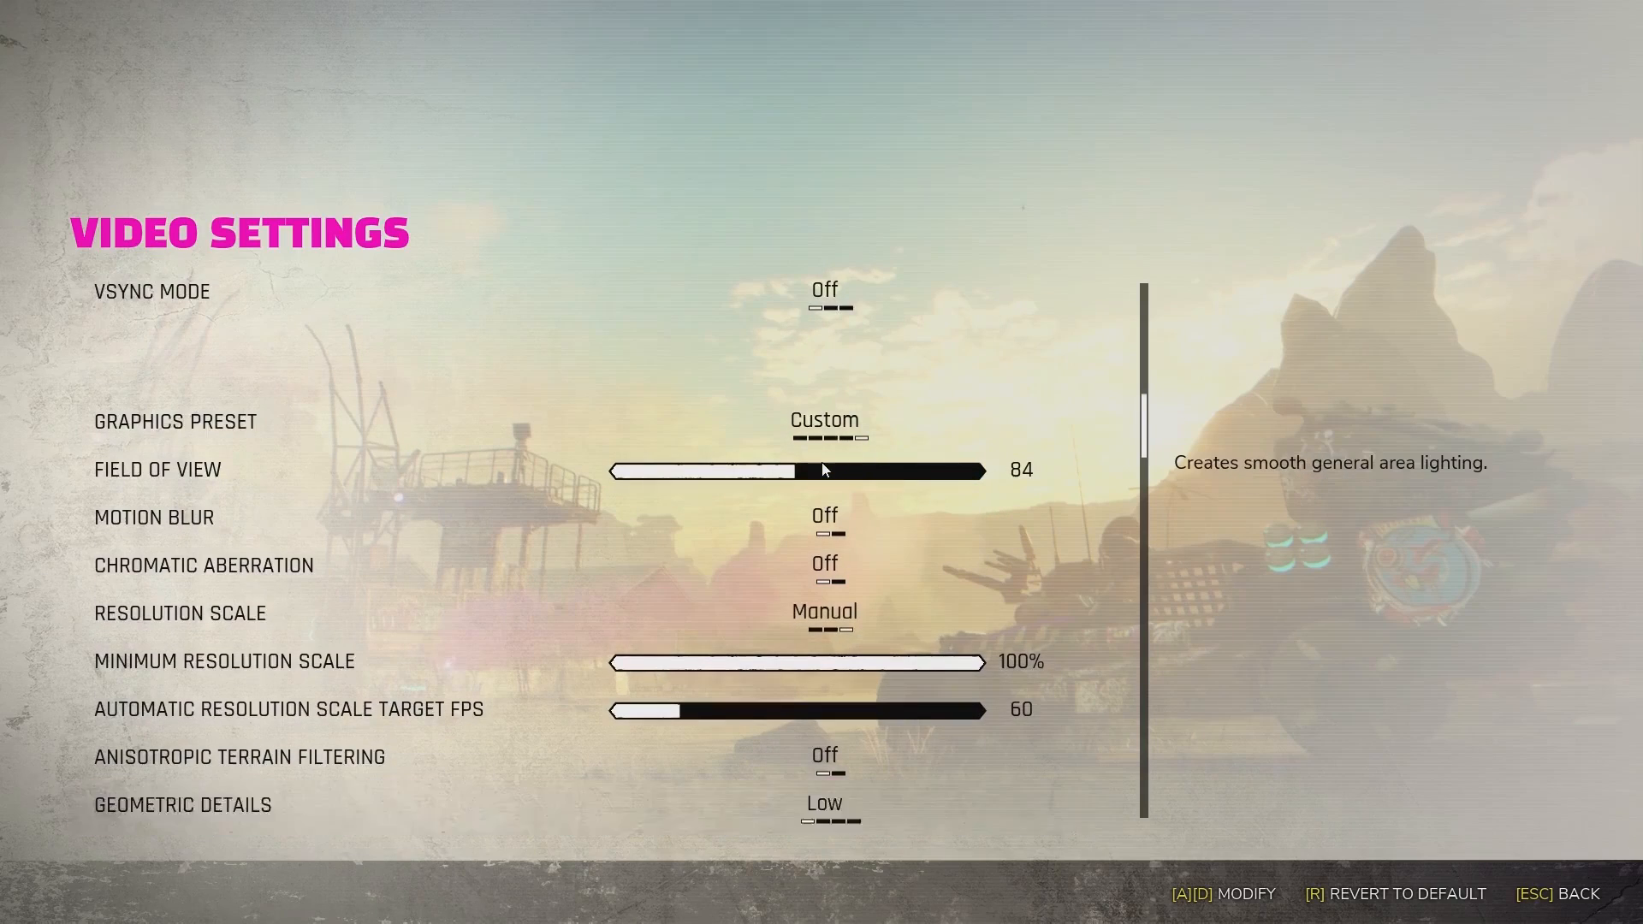
scroll(down, 3)
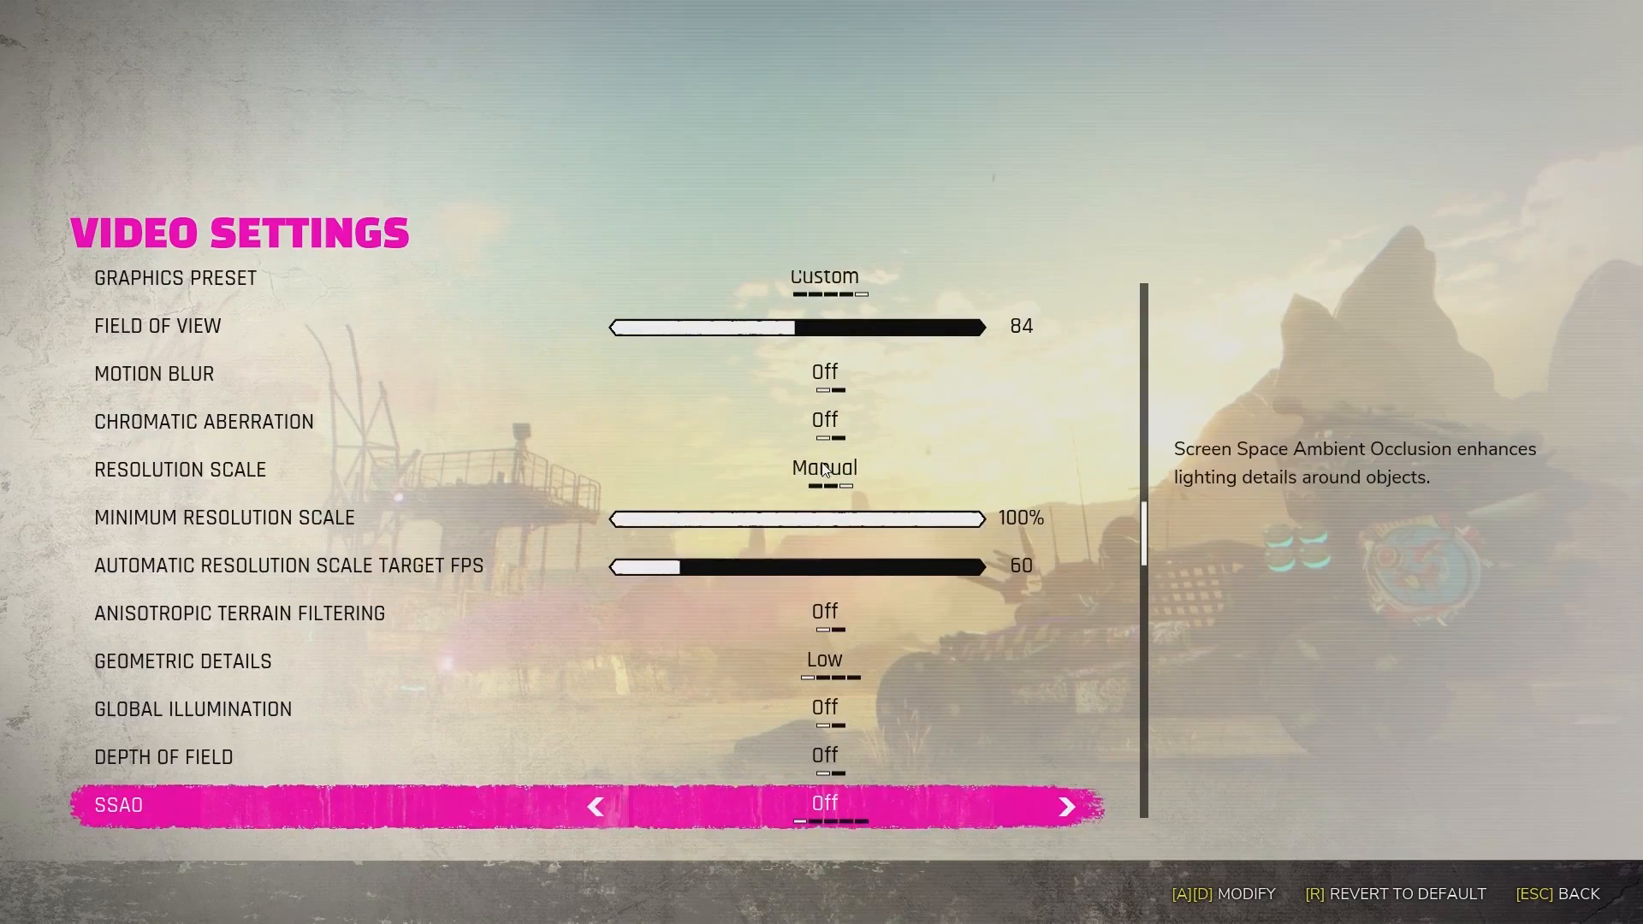
scroll(down, 3)
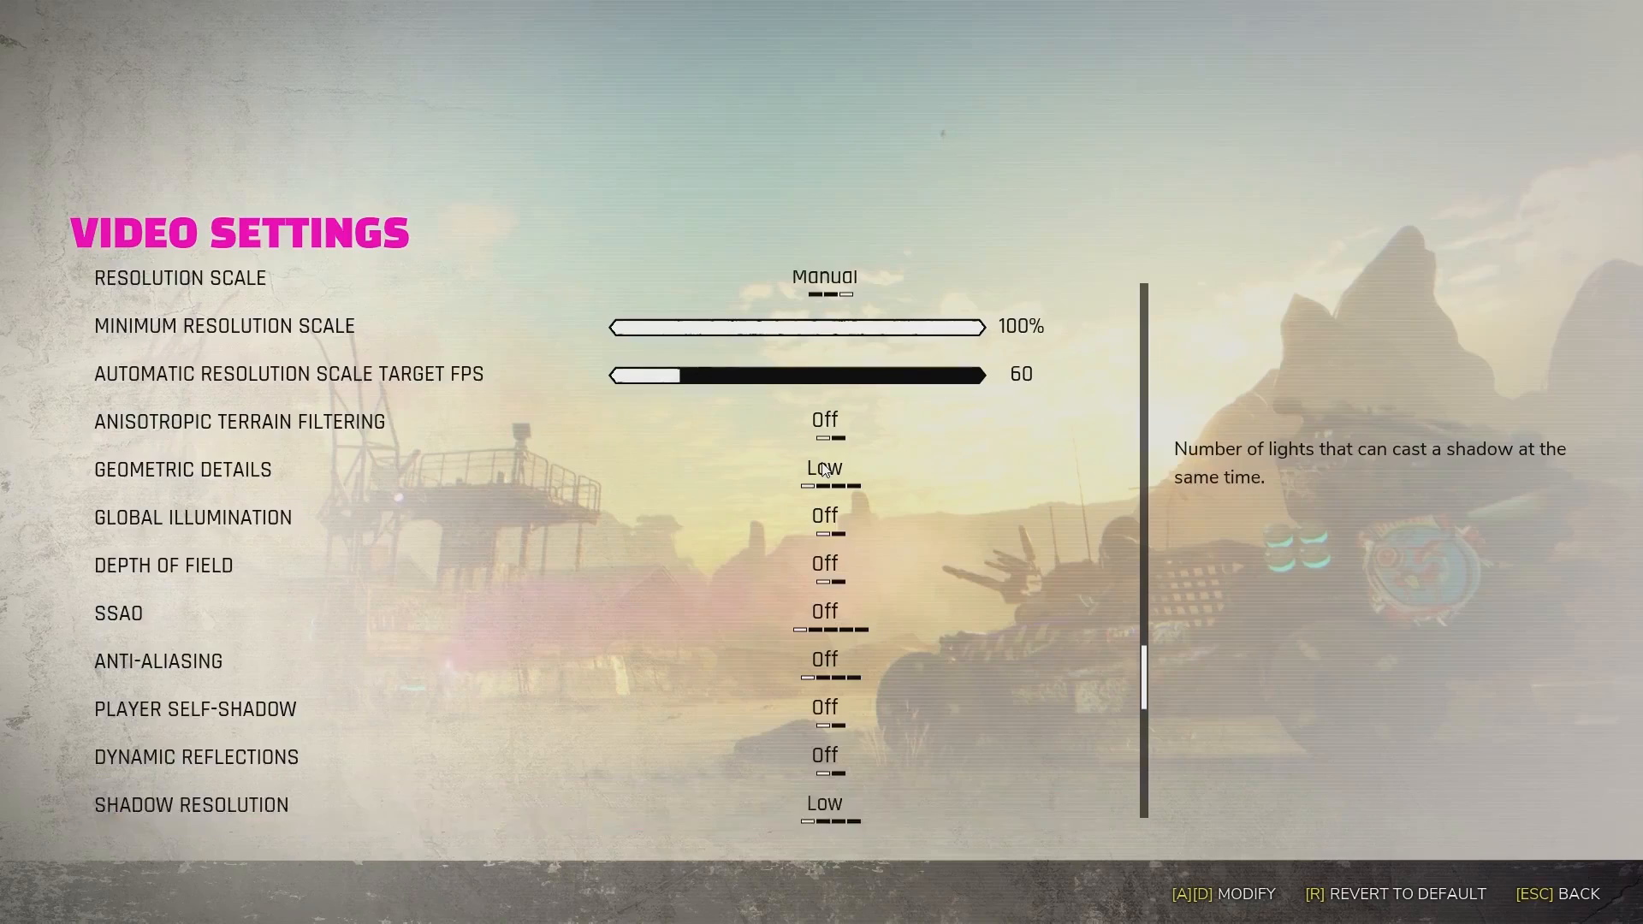
scroll(down, 3)
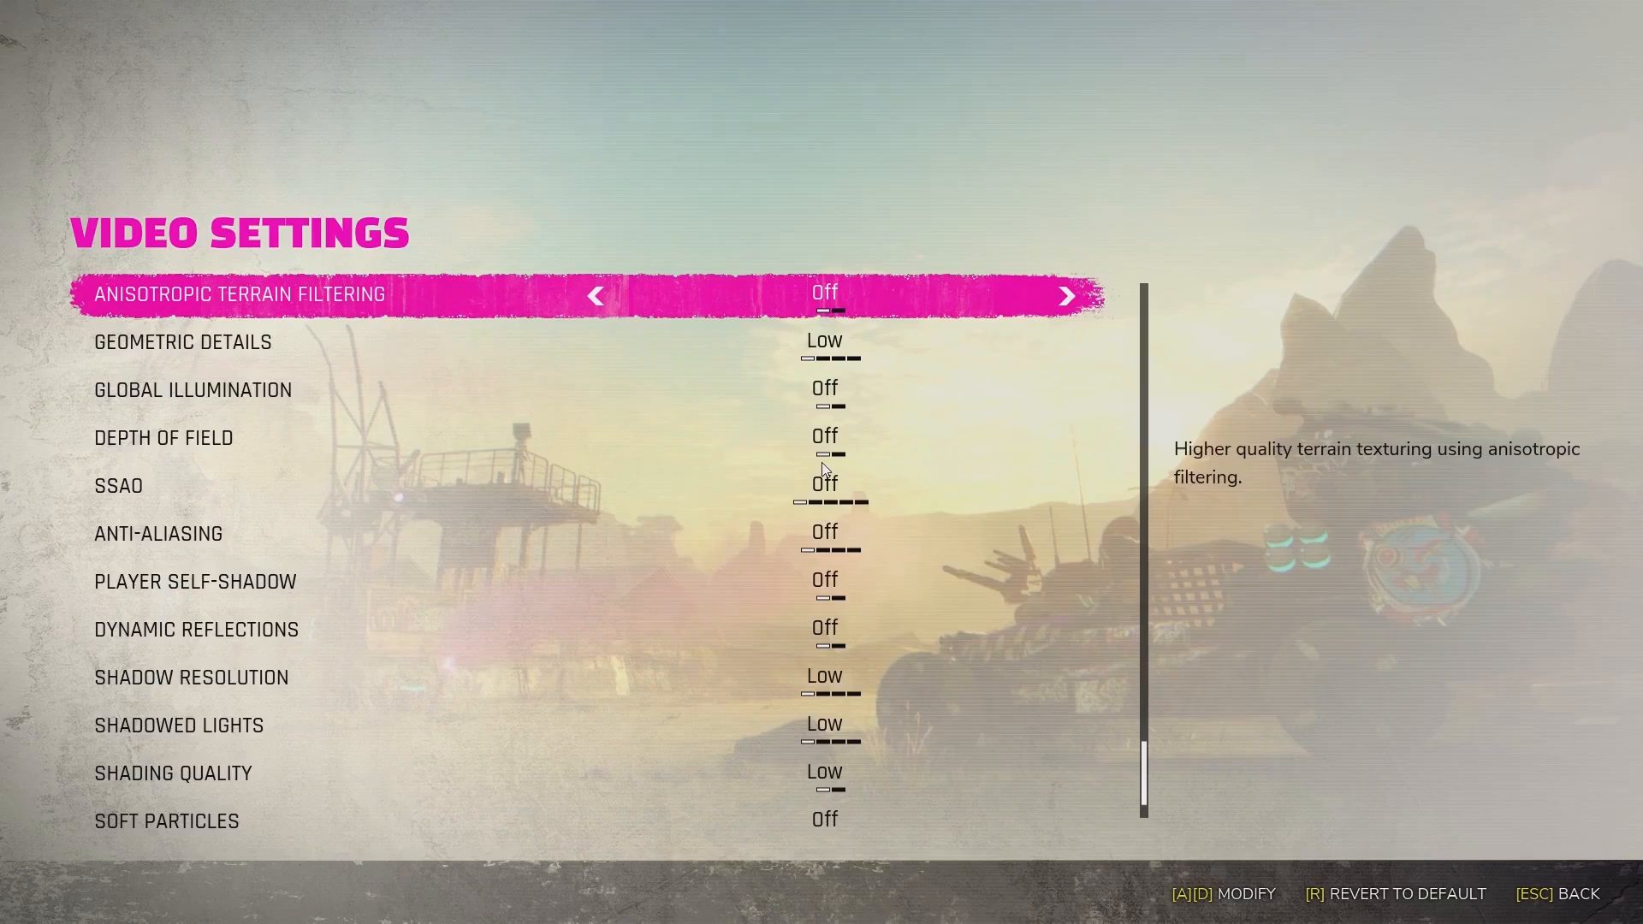
key(down)
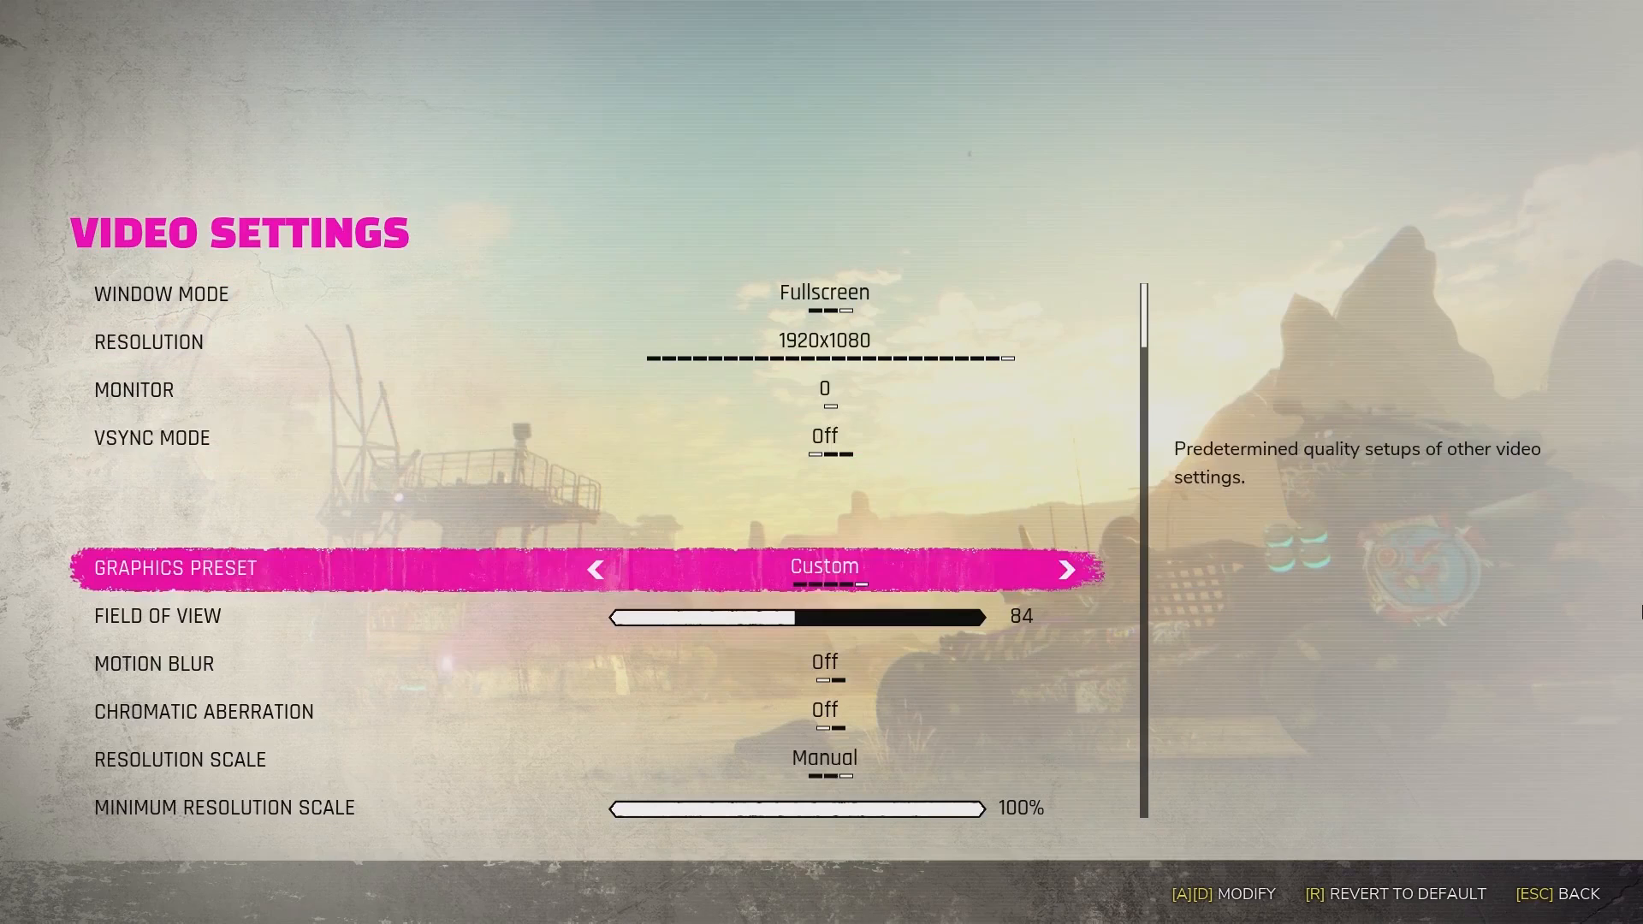
Lower the Minimum Resolution Scale in Video Settings down to 10%
key(down)
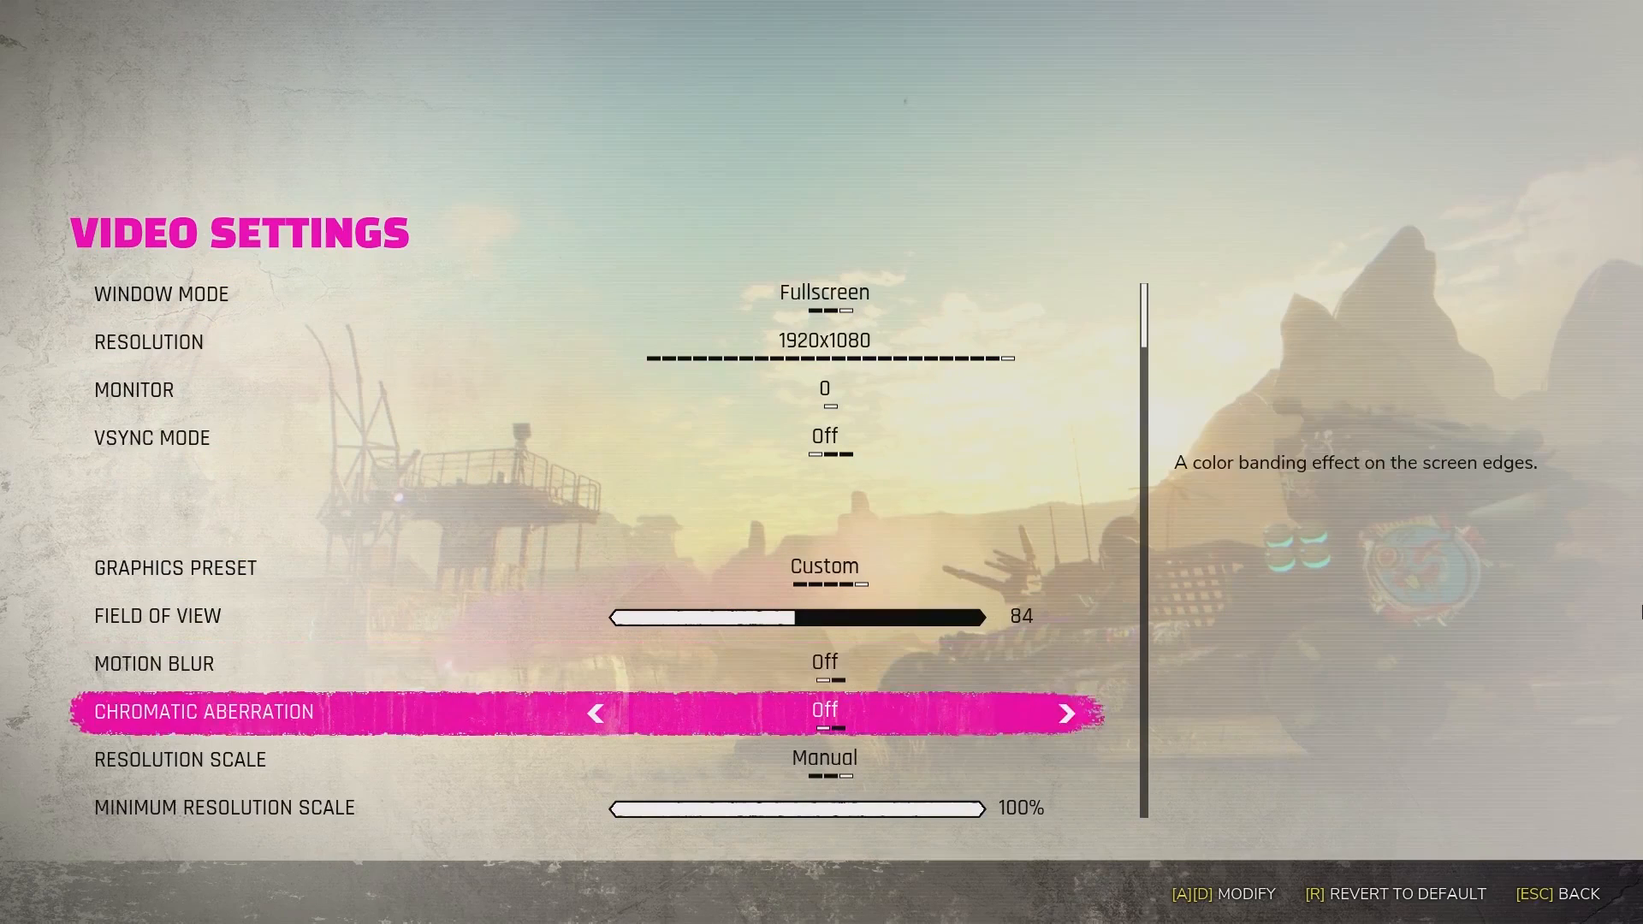
scroll(down, 3)
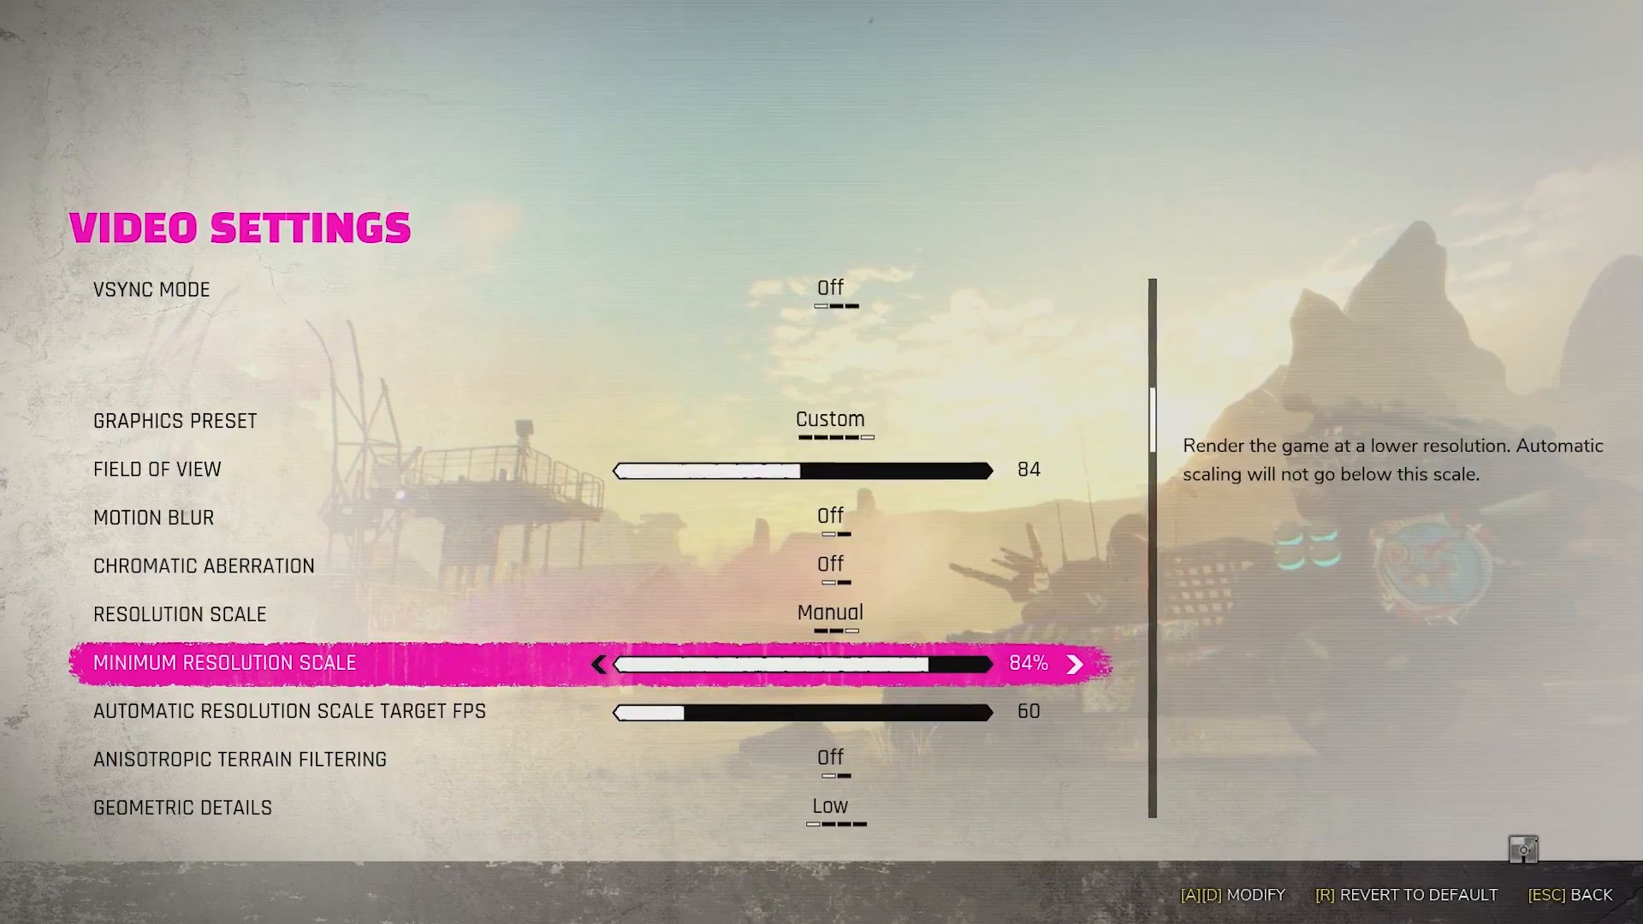
click(601, 662)
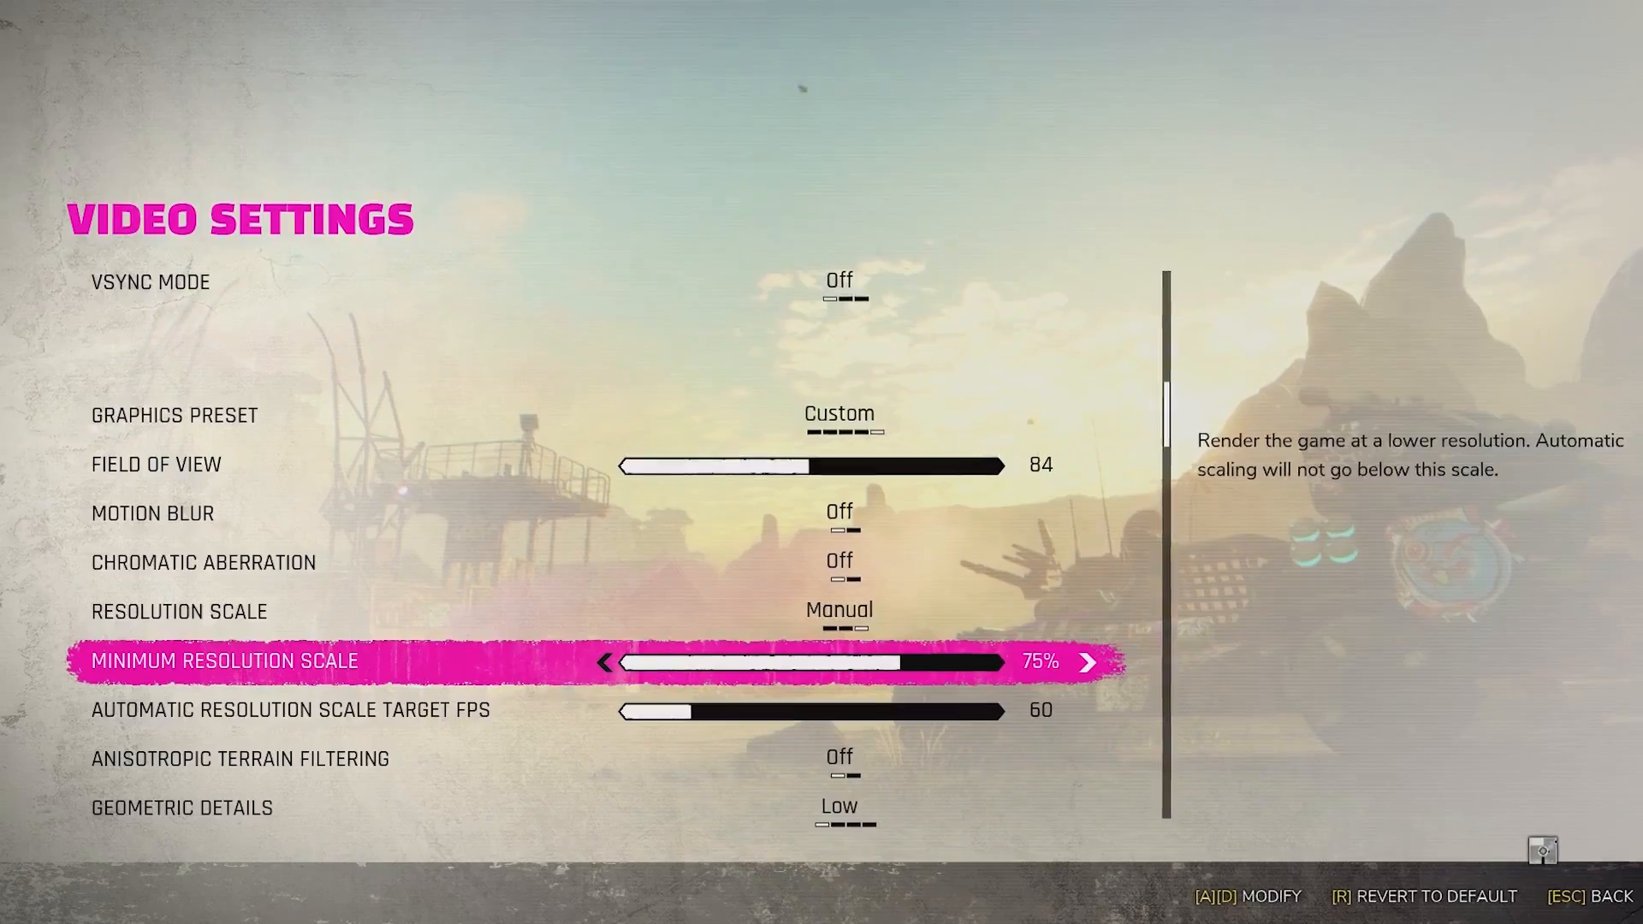
click(610, 662)
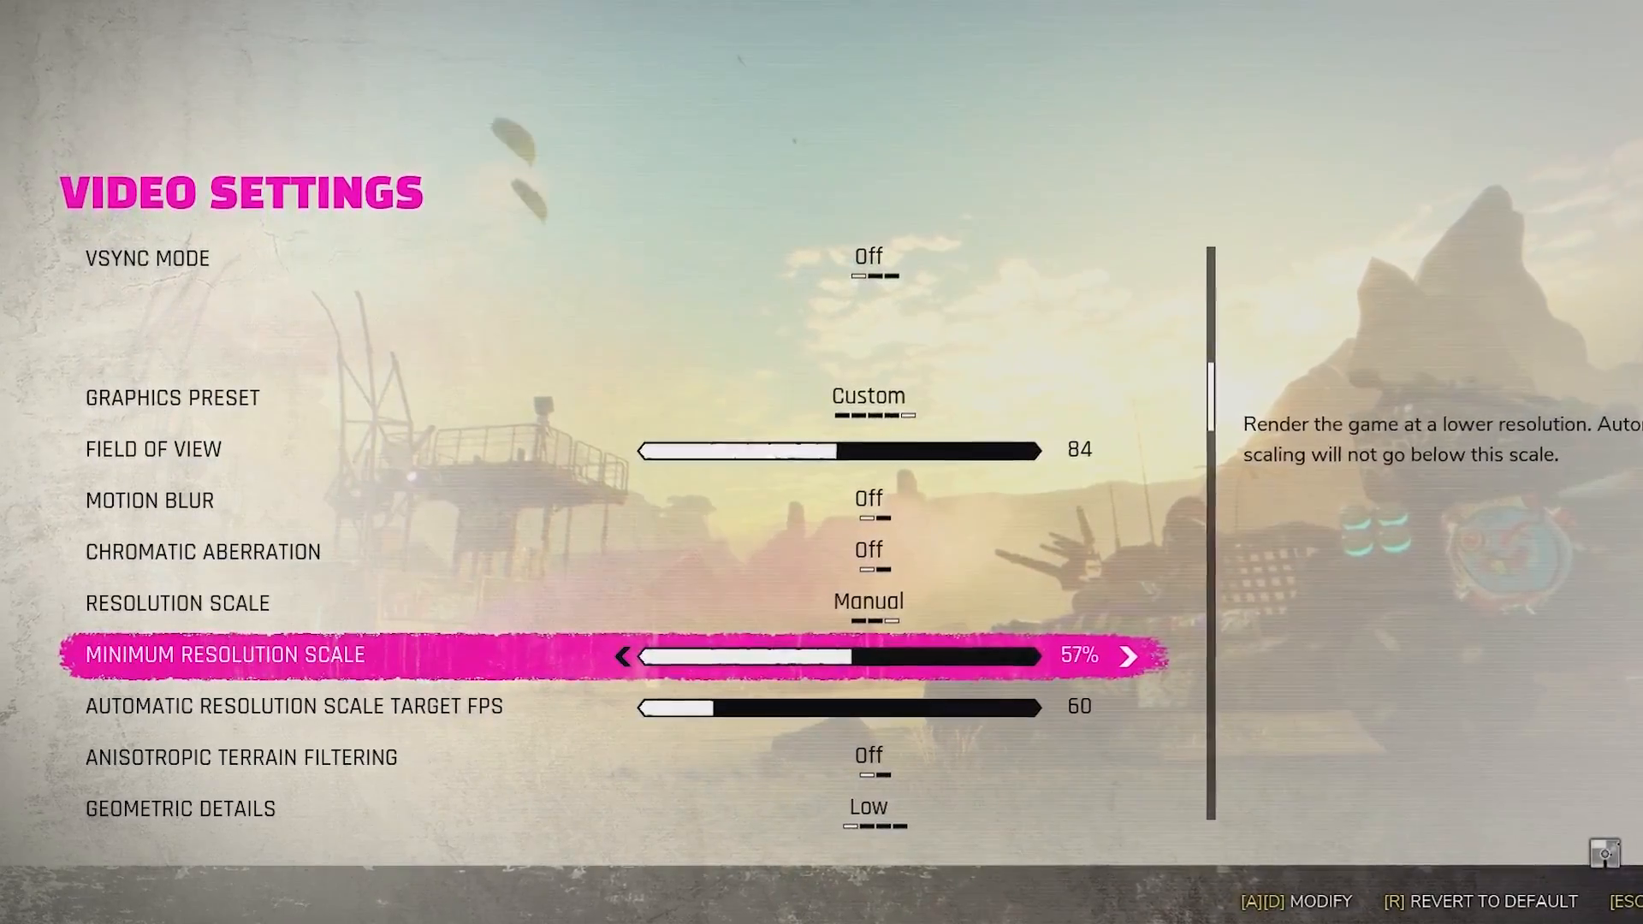
click(625, 656)
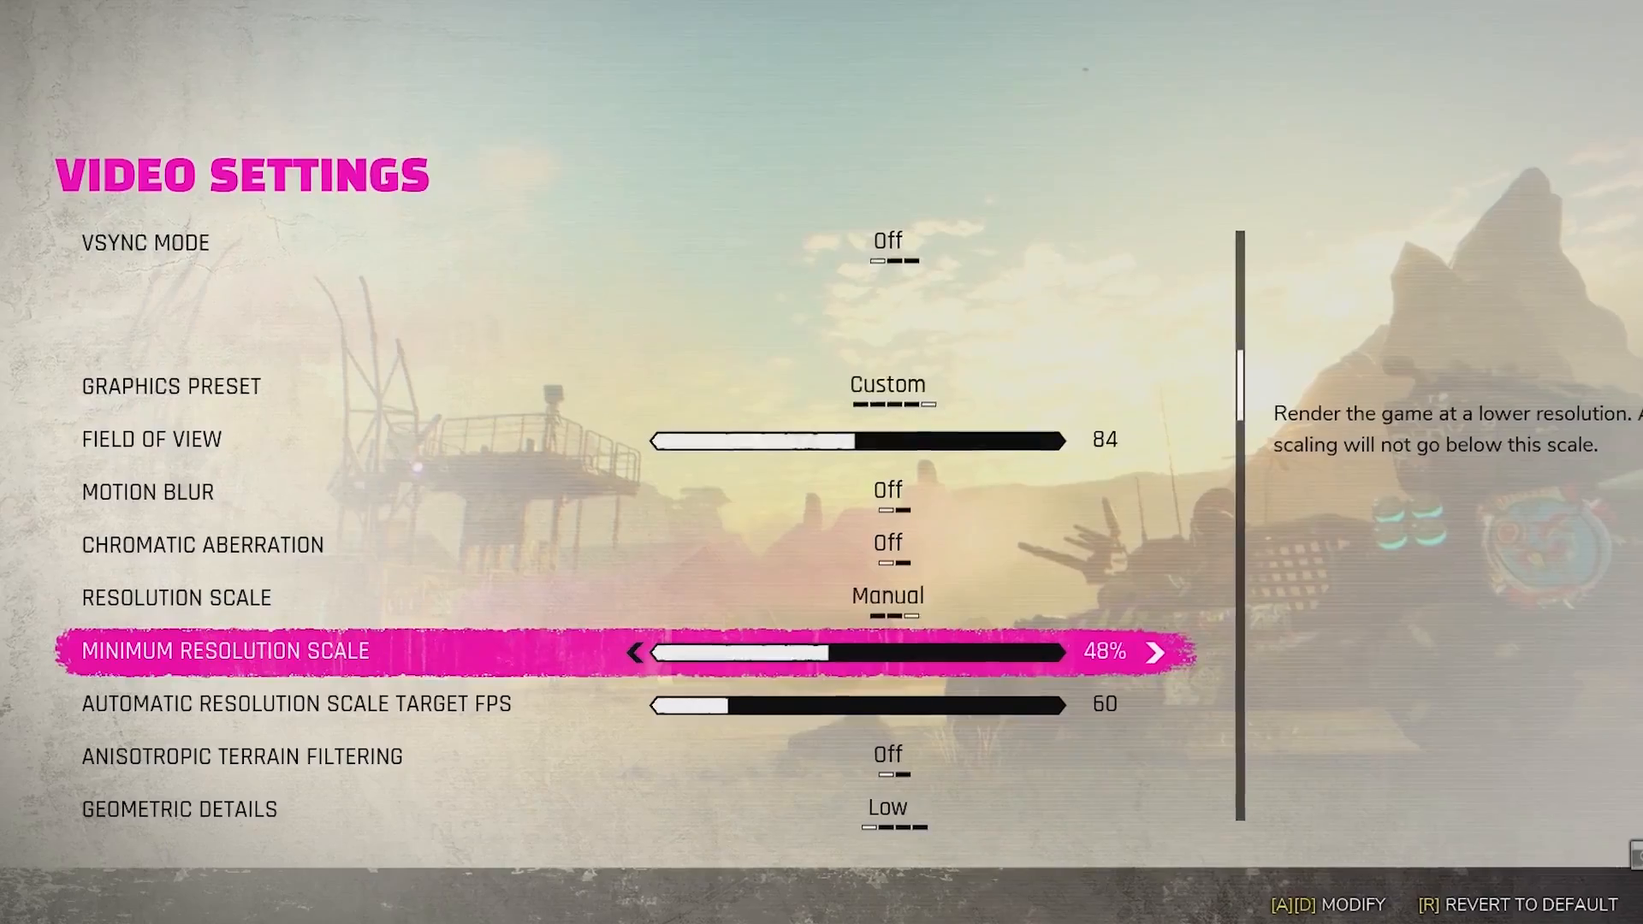
click(633, 652)
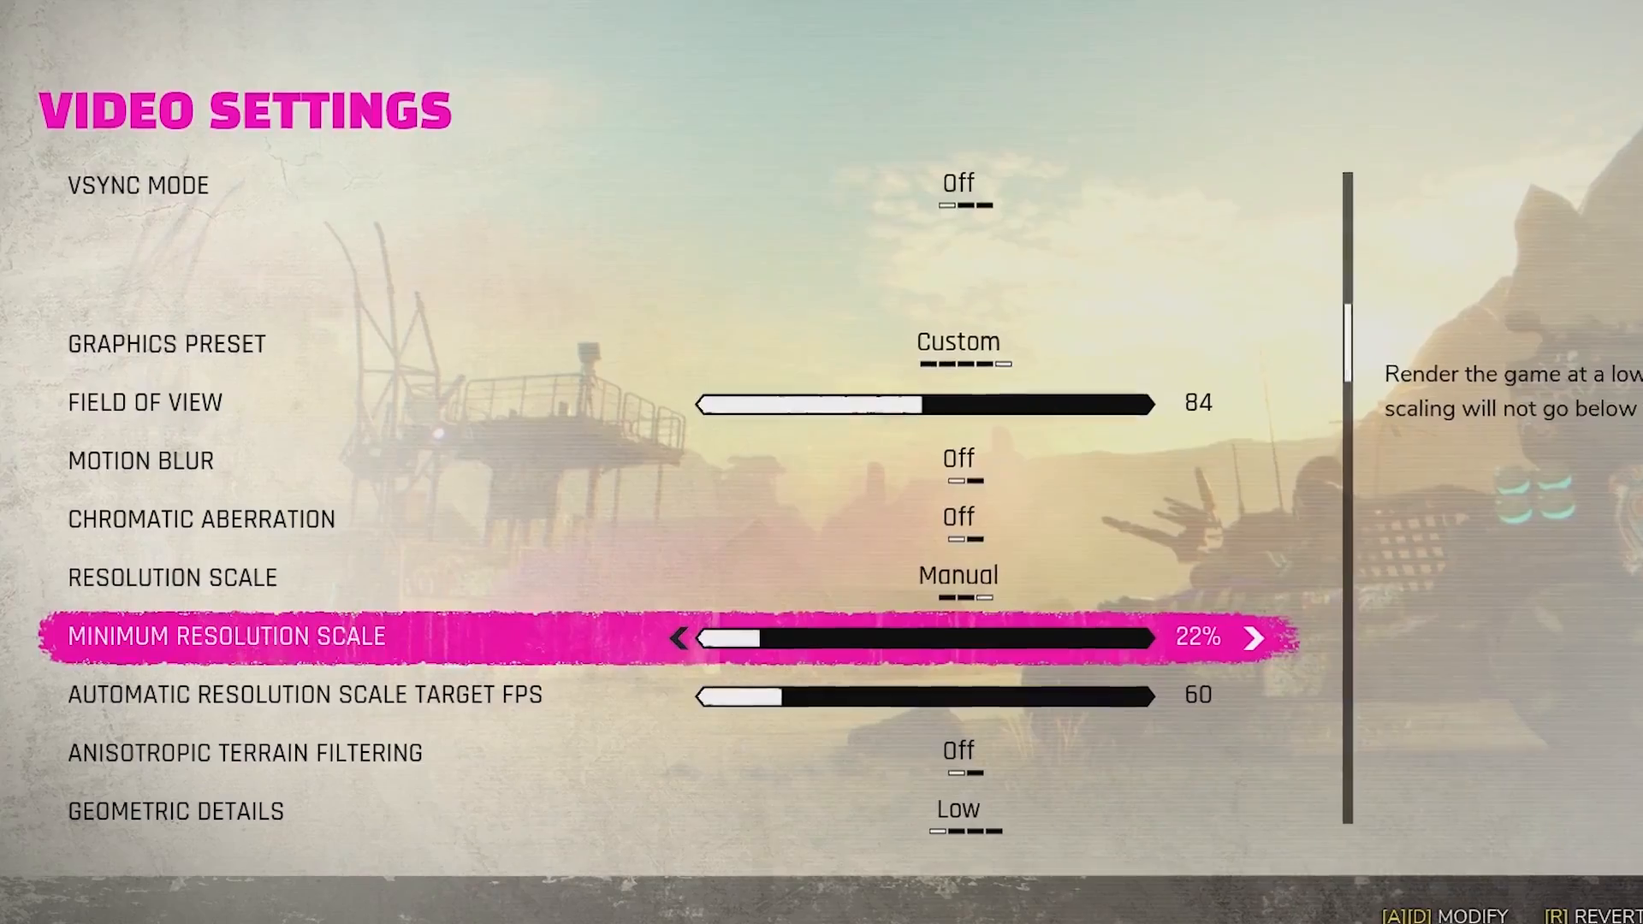
click(677, 636)
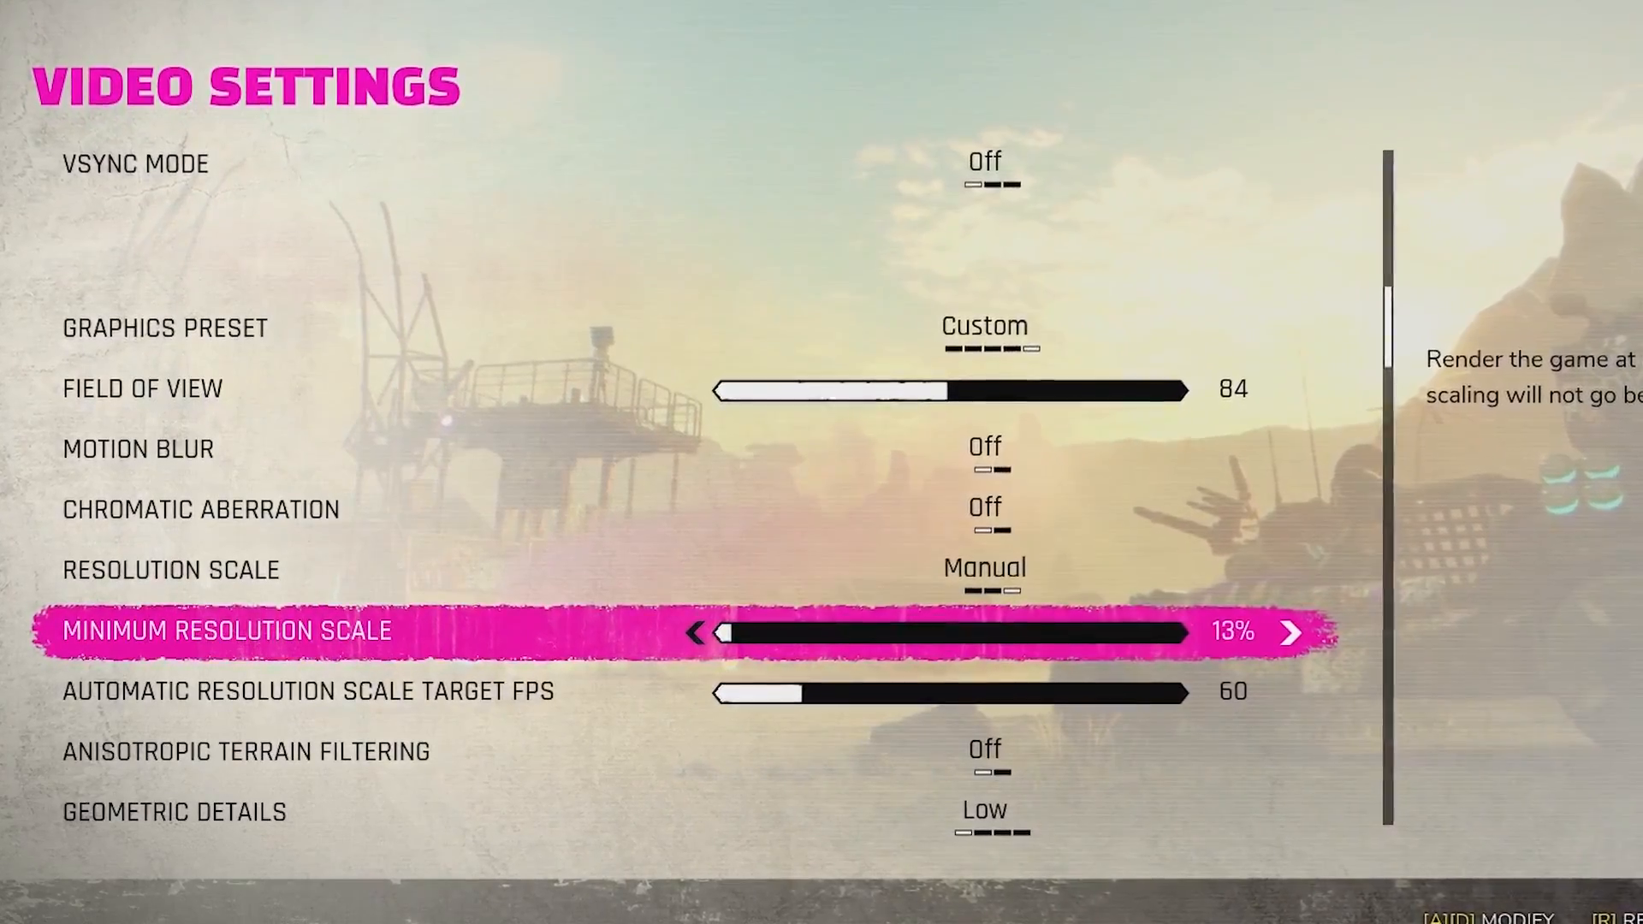
click(714, 630)
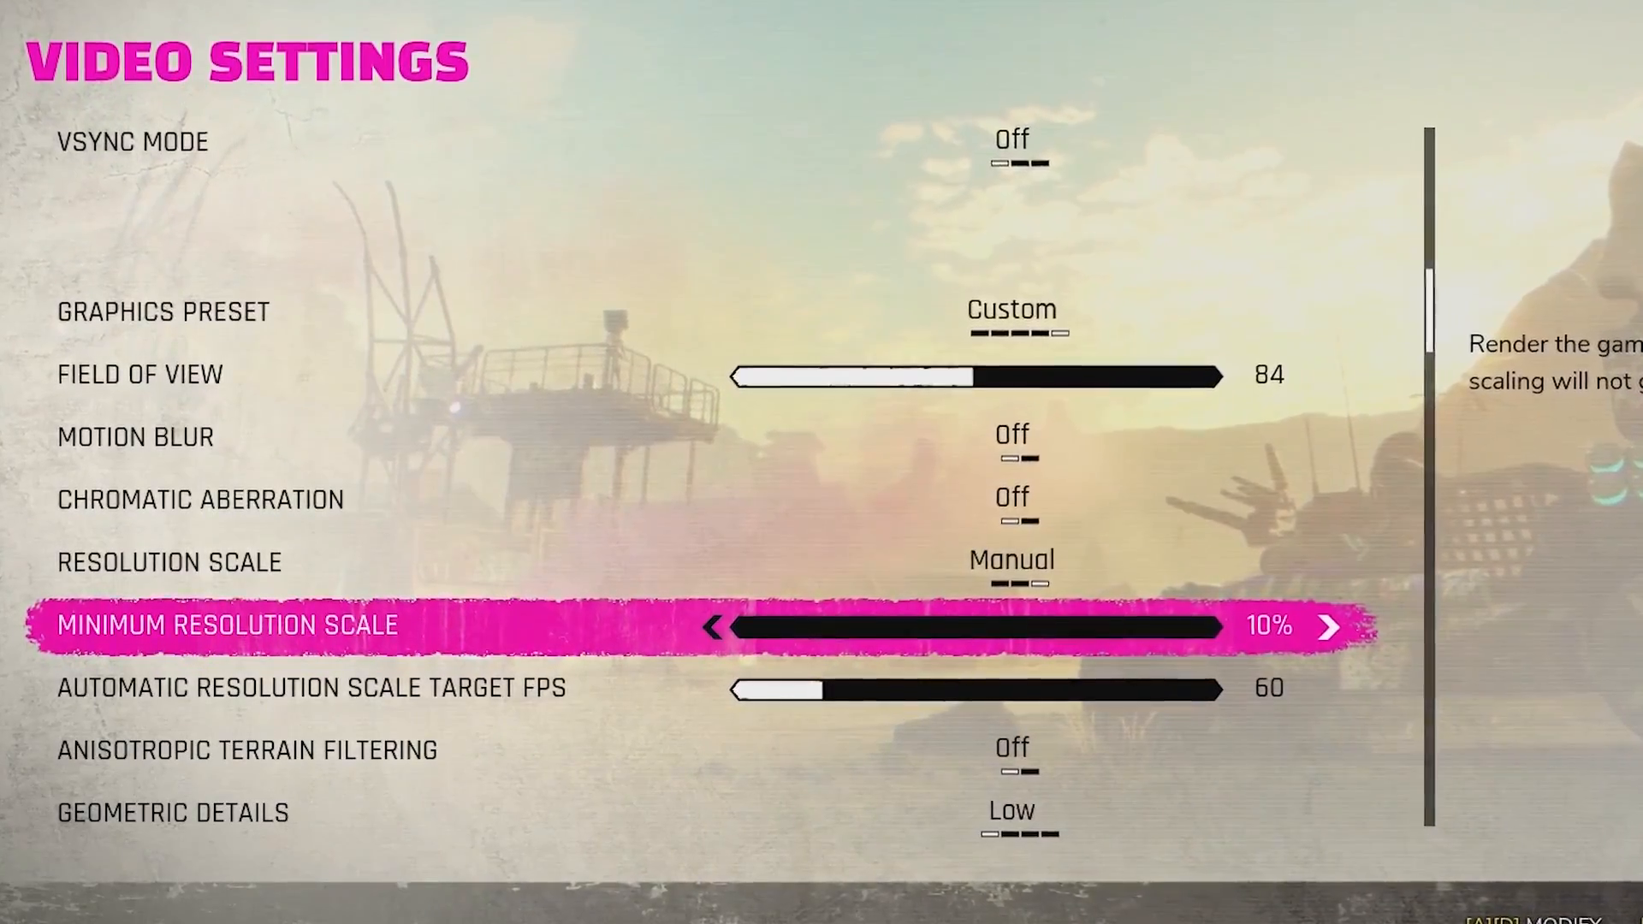
Raise the Minimum Resolution Scale back up to 88%
click(1329, 627)
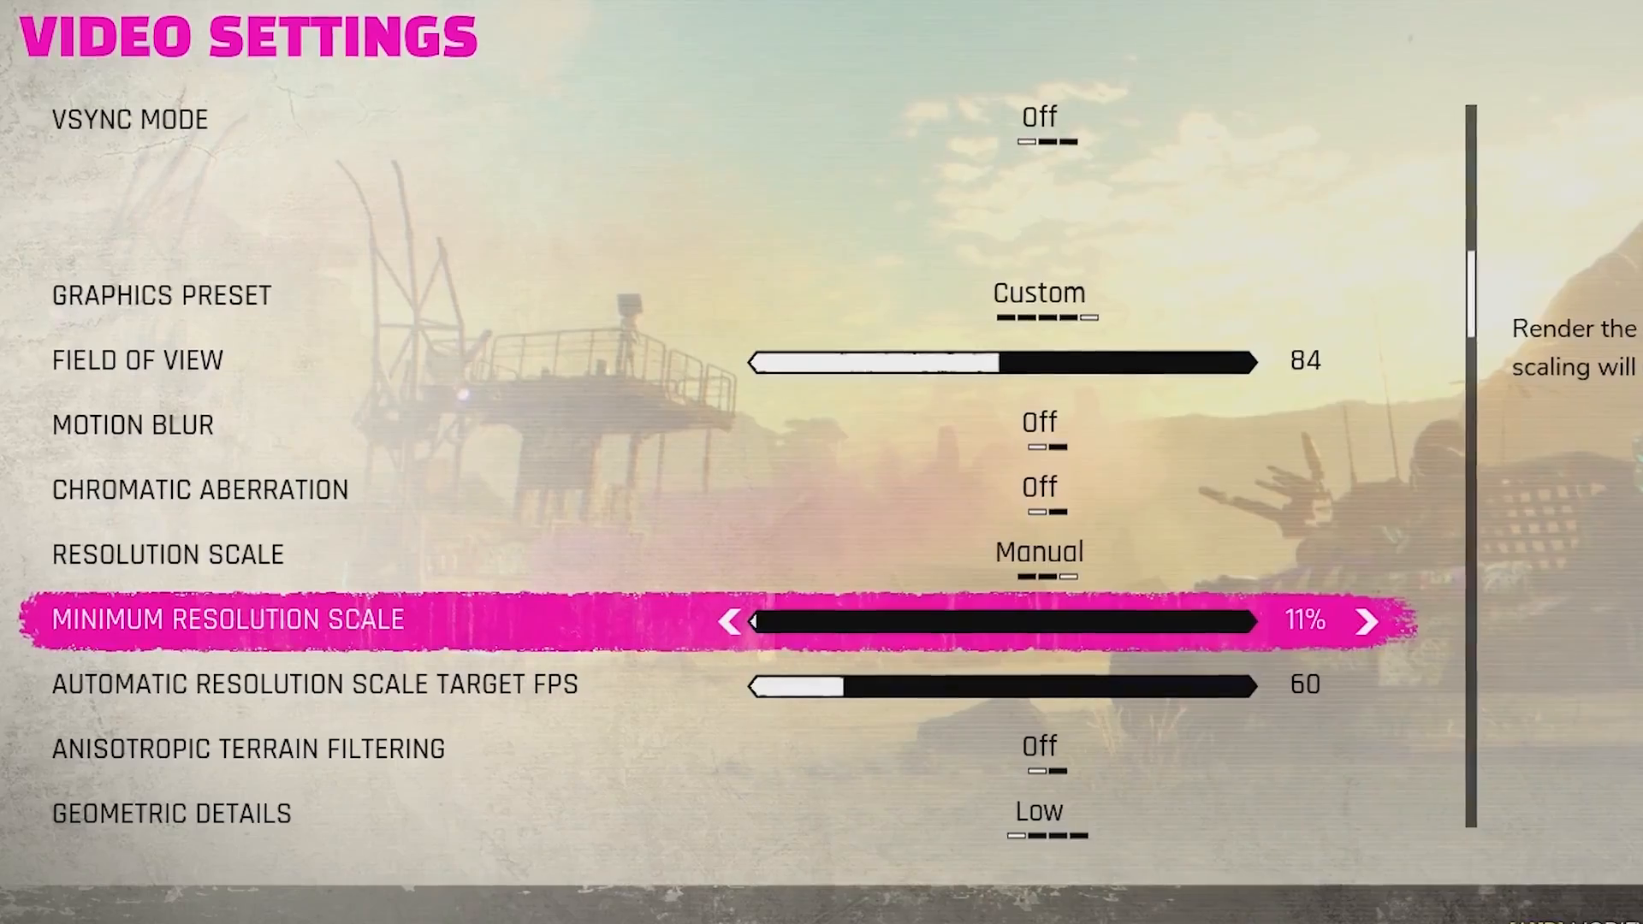
click(1364, 622)
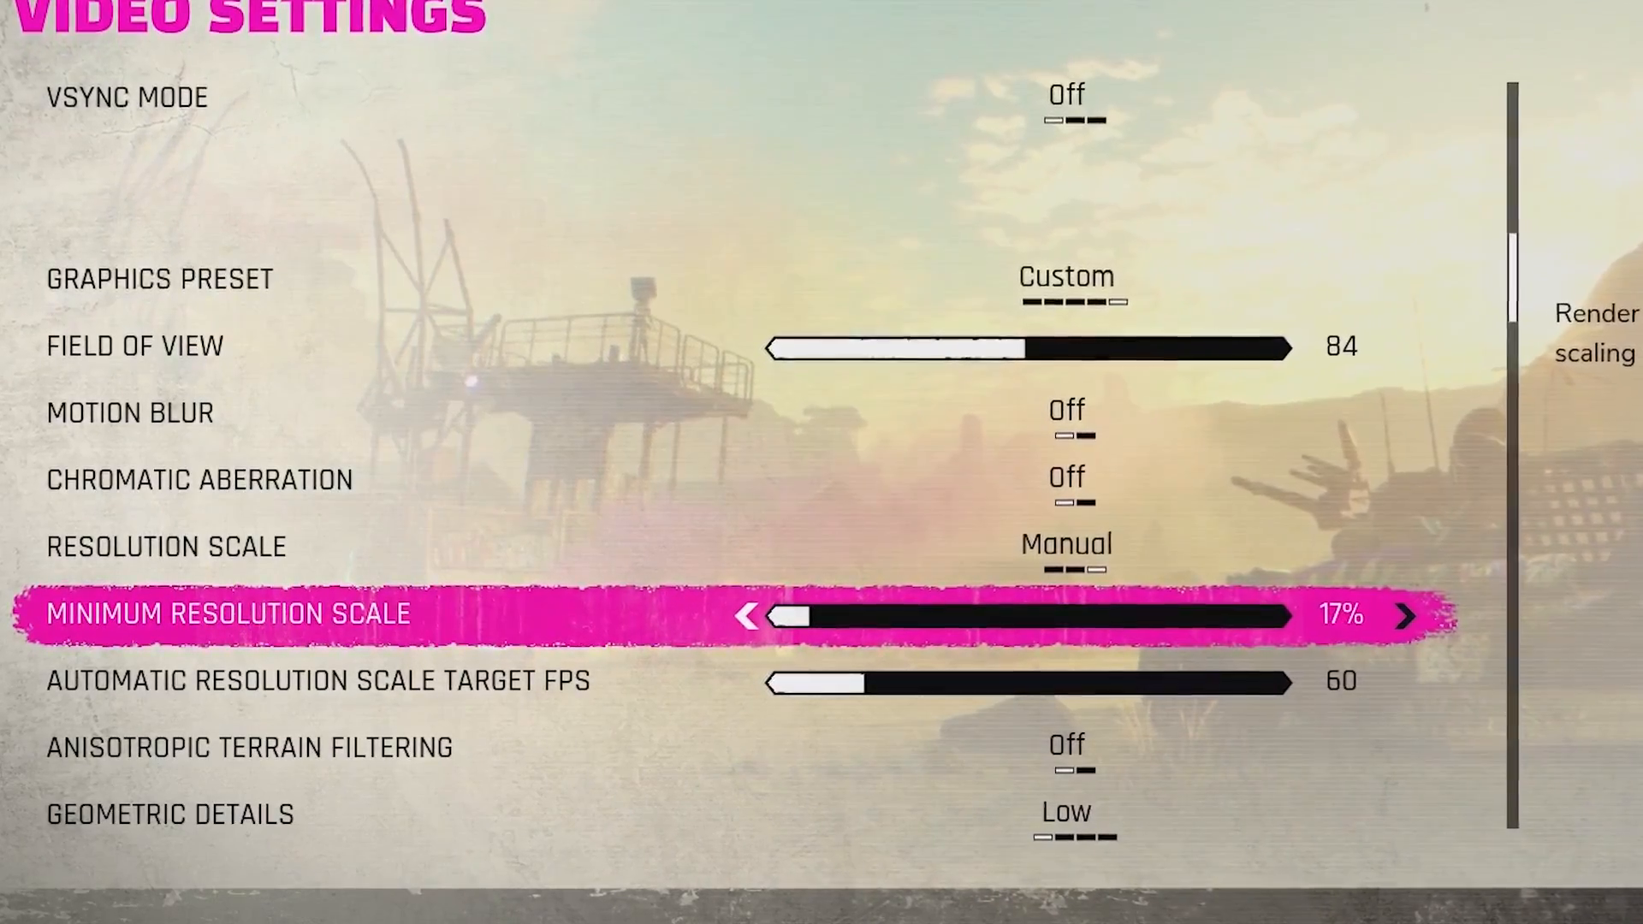
click(1409, 615)
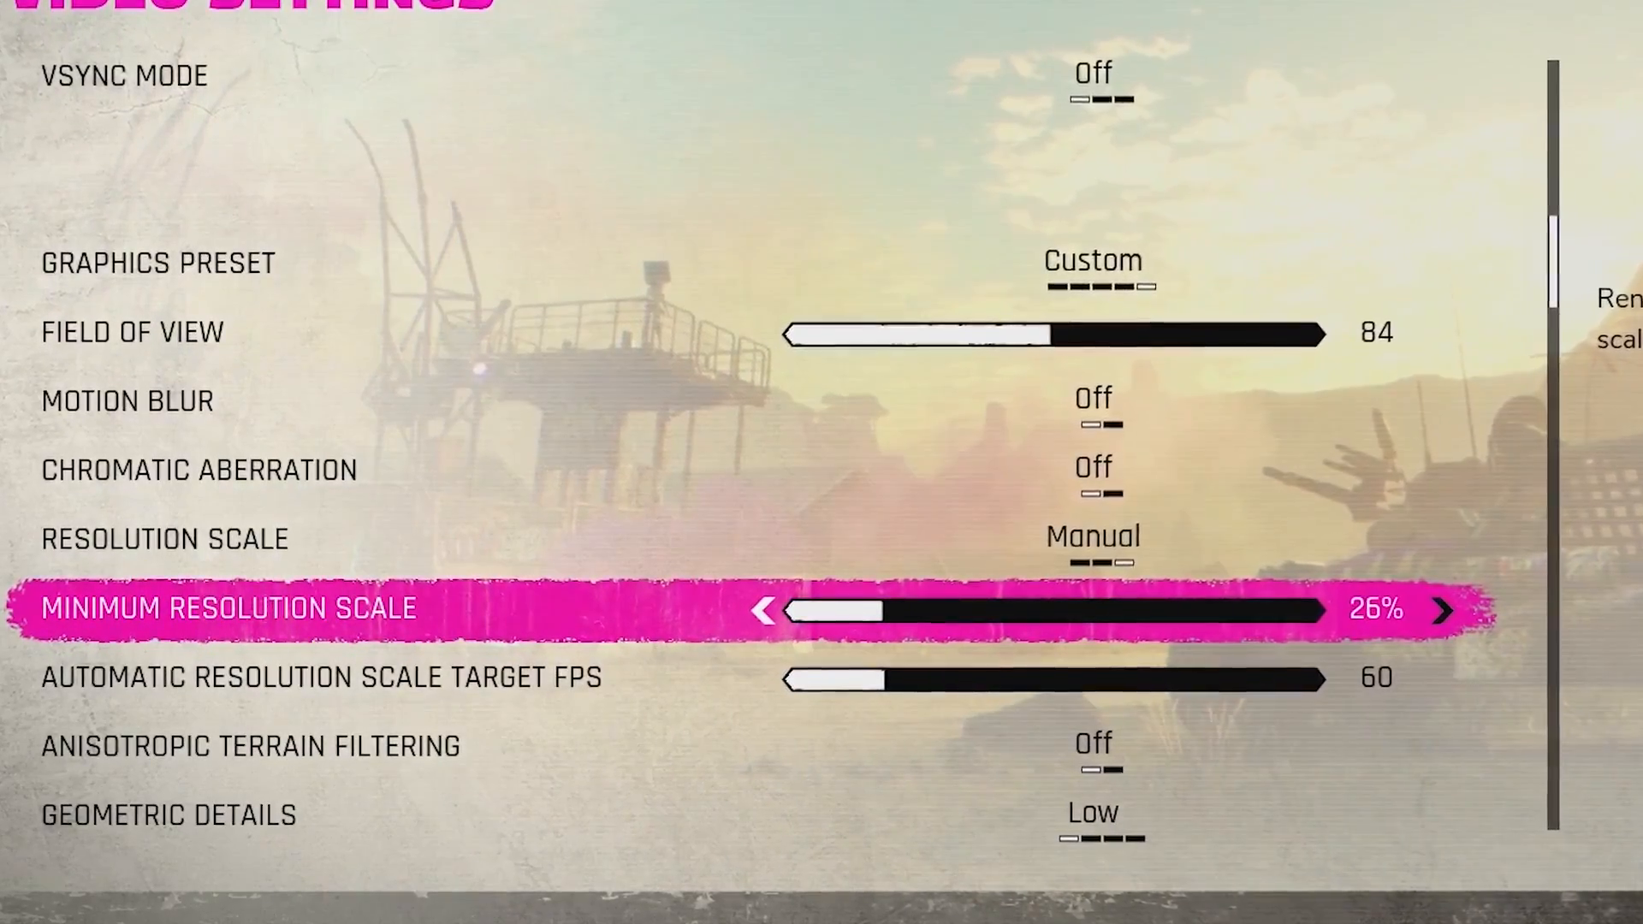
click(1477, 605)
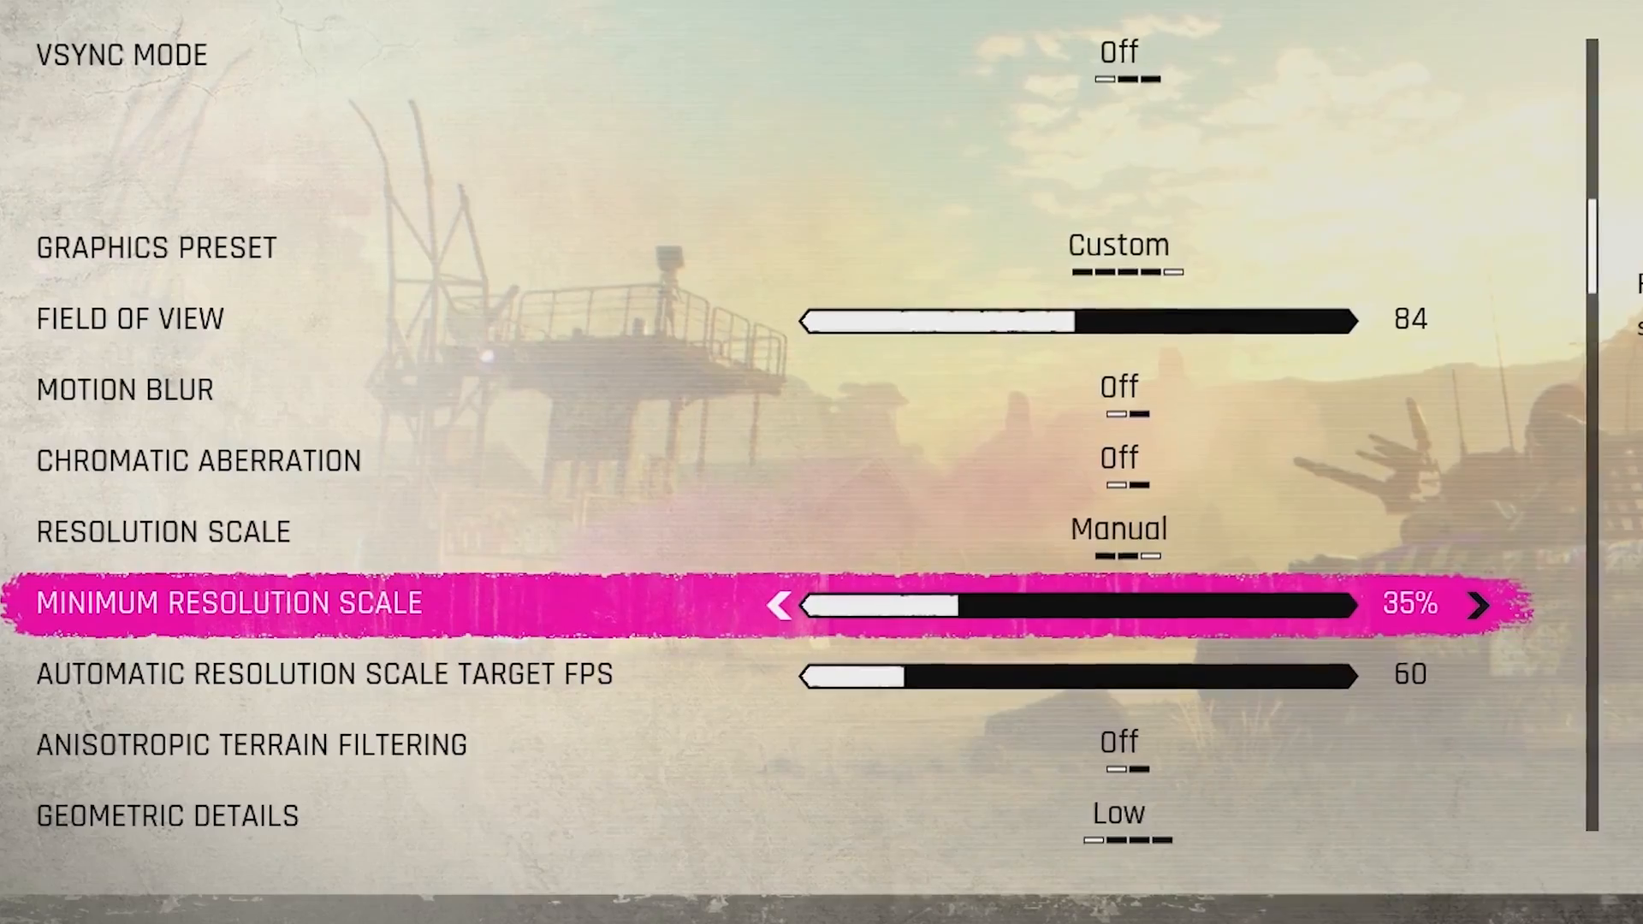
click(1477, 606)
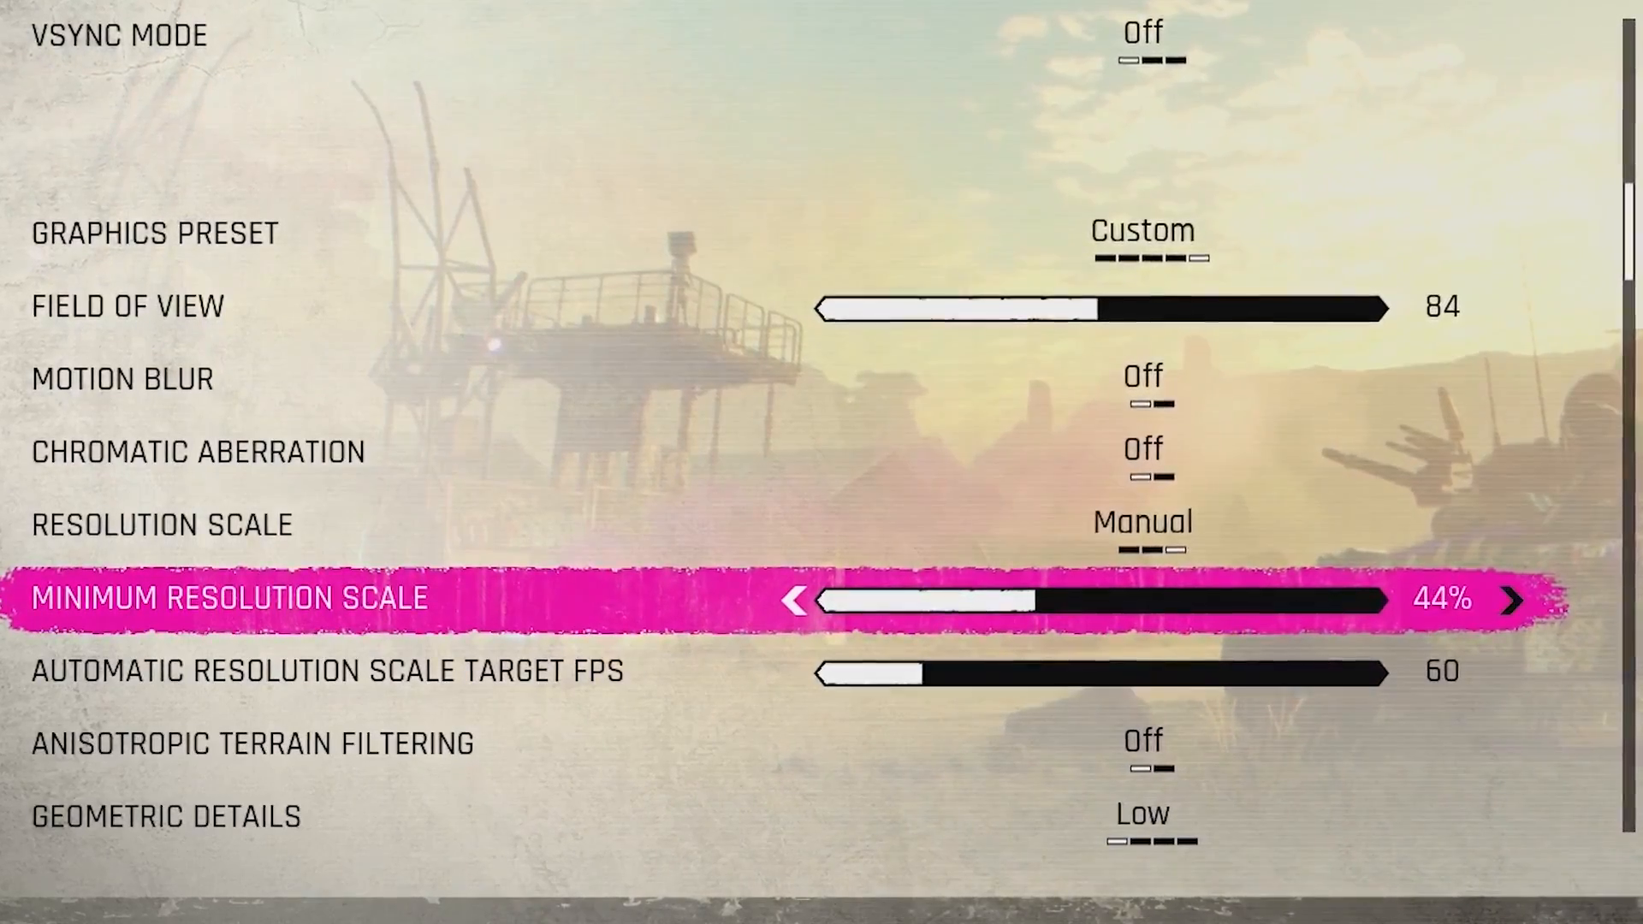
click(1509, 601)
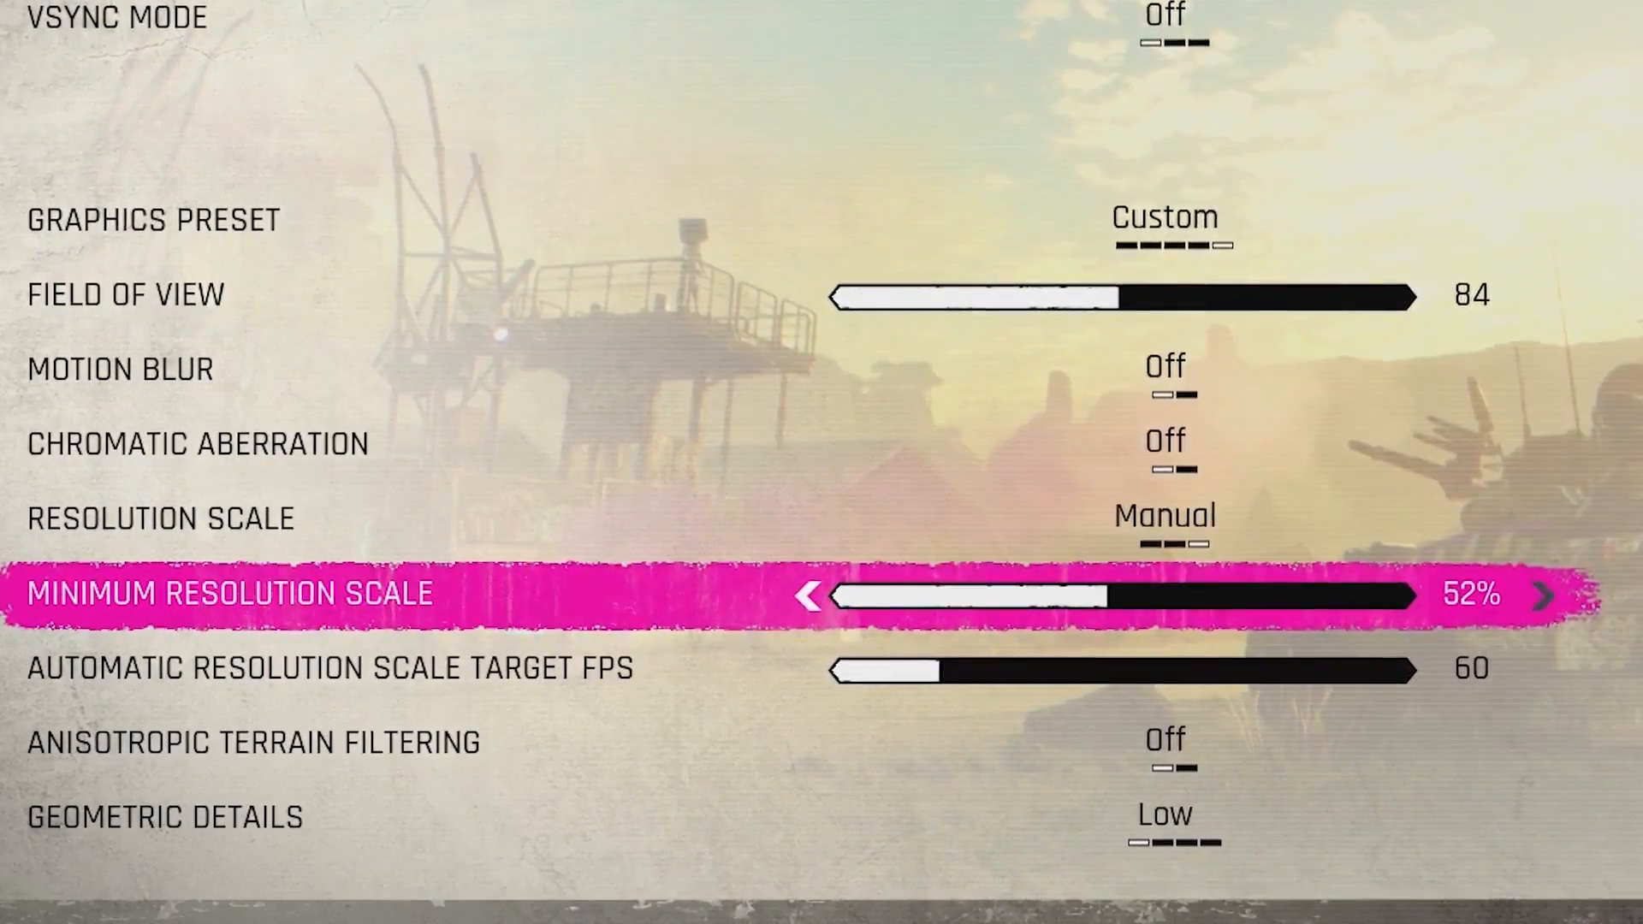
click(1568, 593)
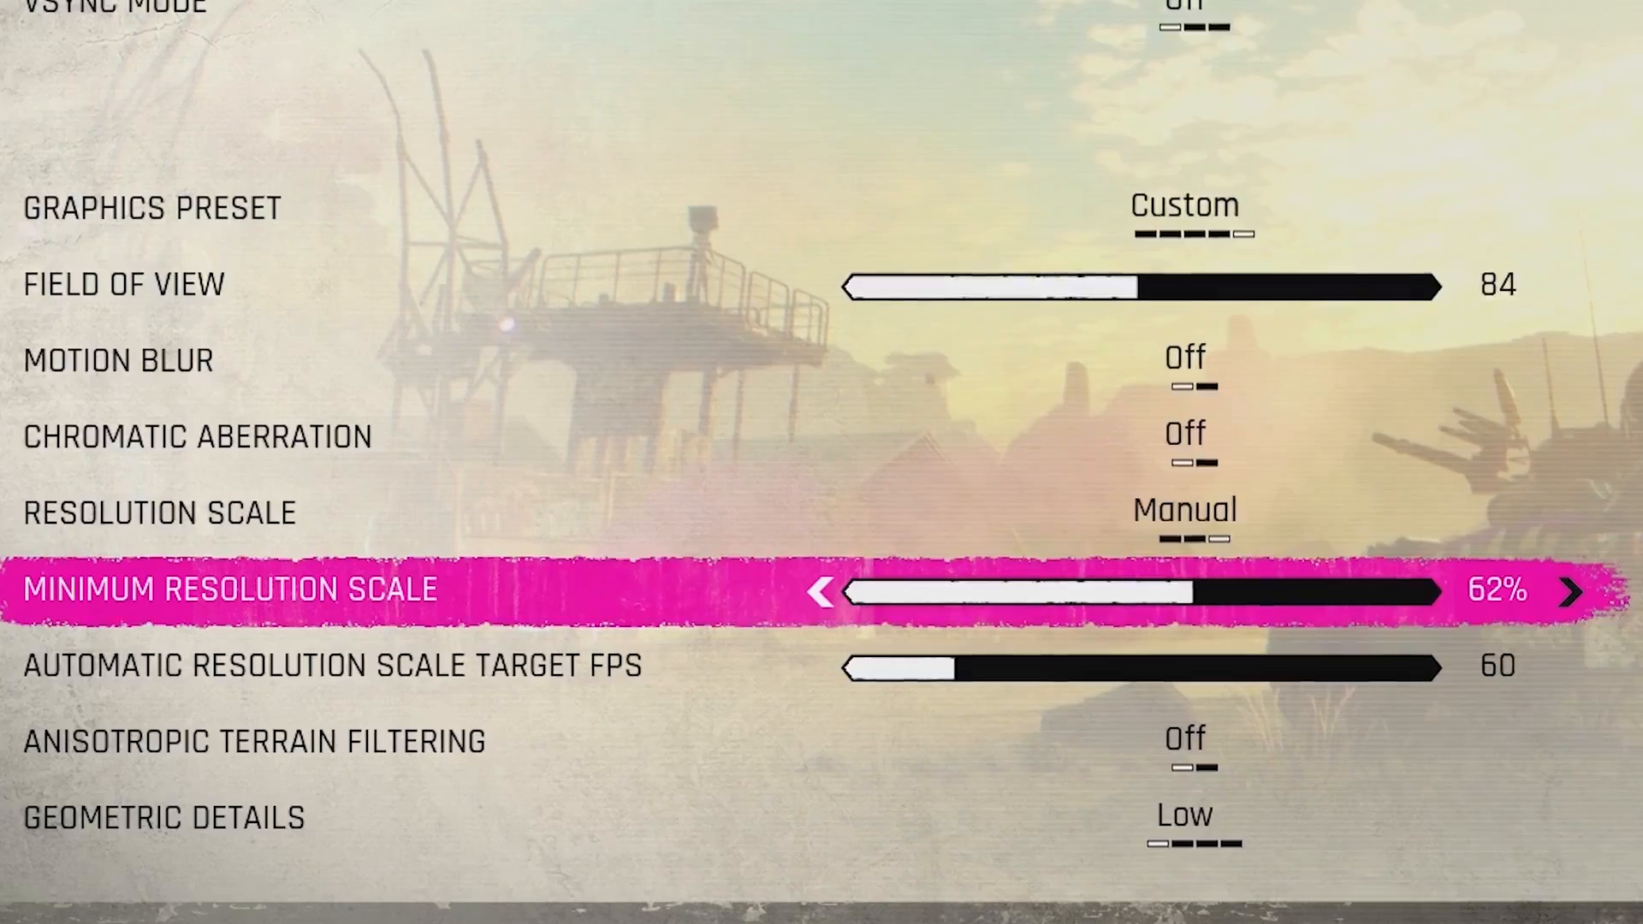
click(1569, 592)
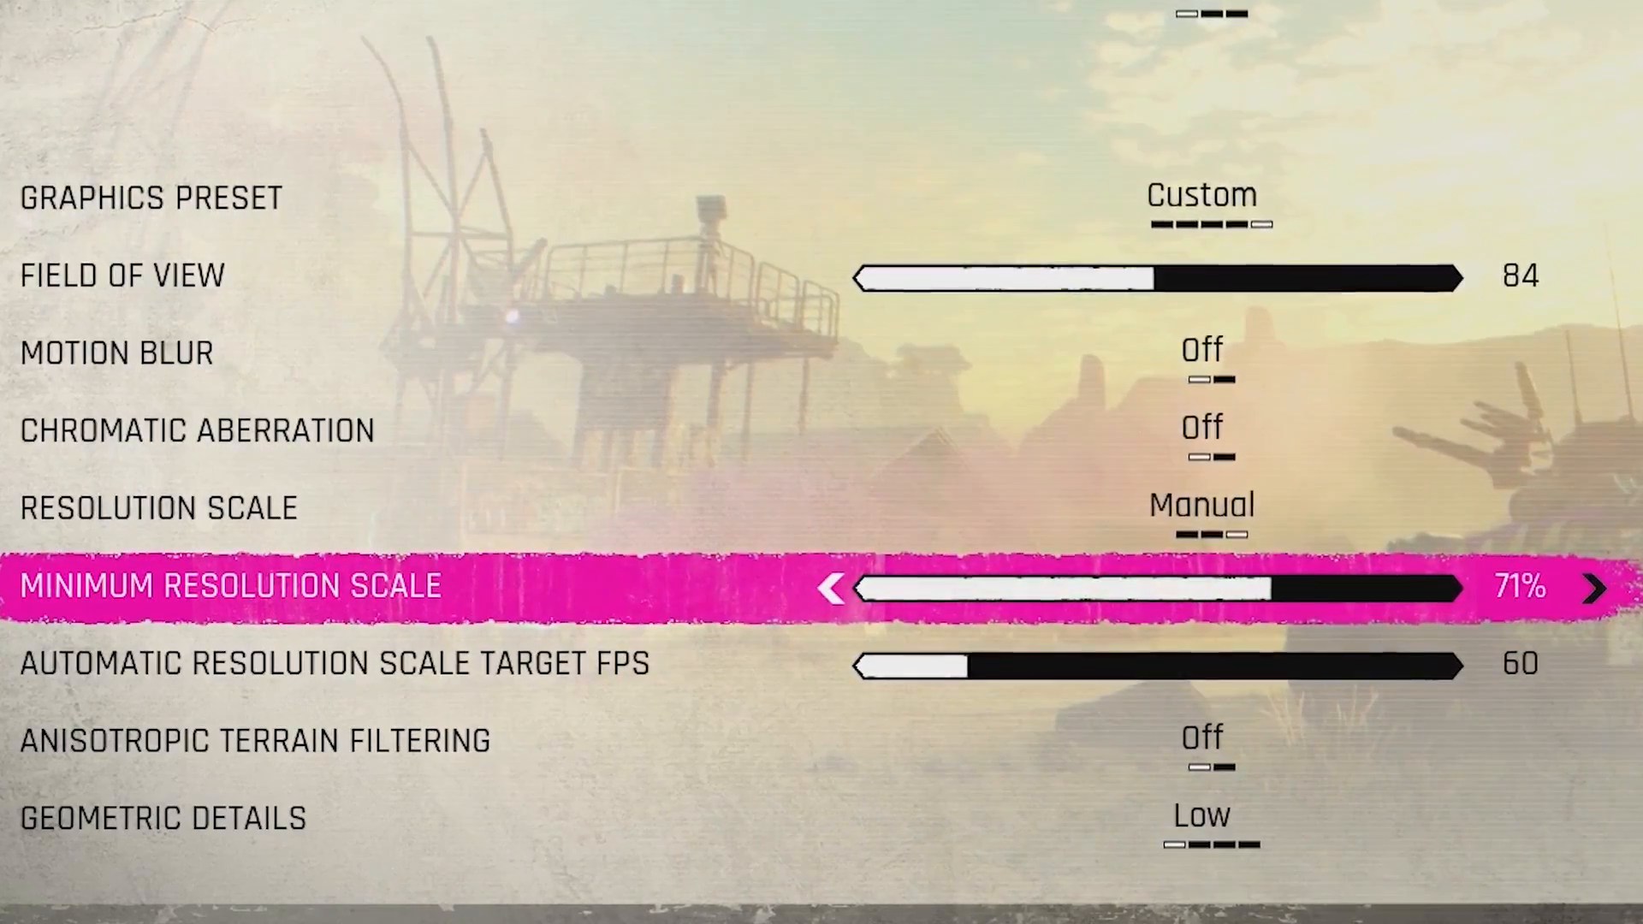
click(1593, 587)
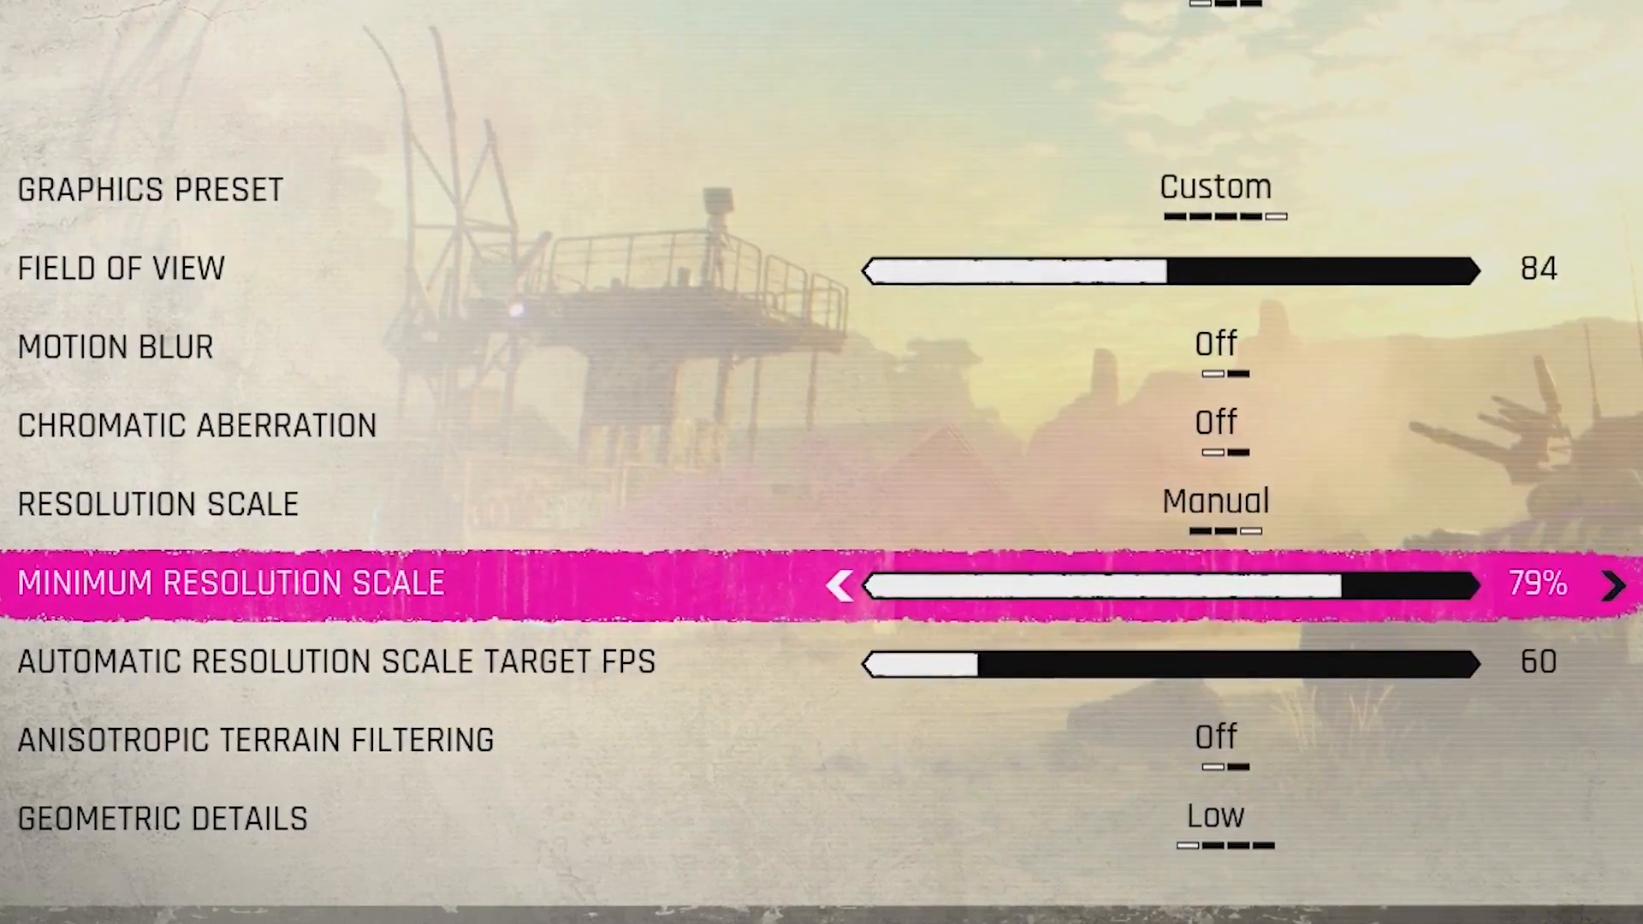
click(1622, 584)
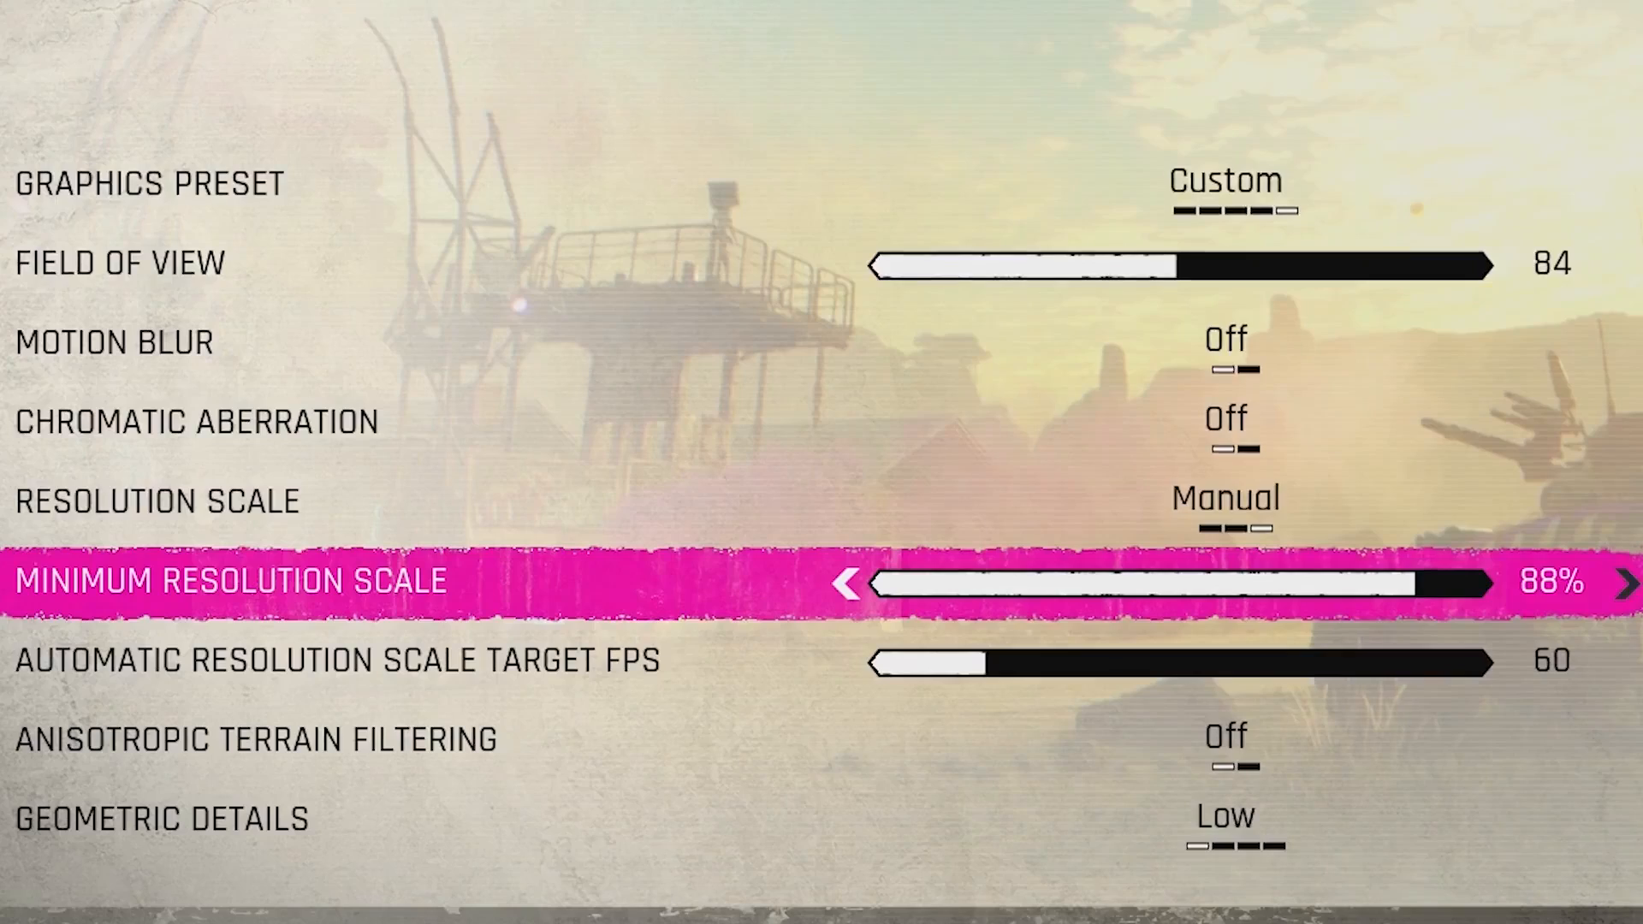
click(1628, 583)
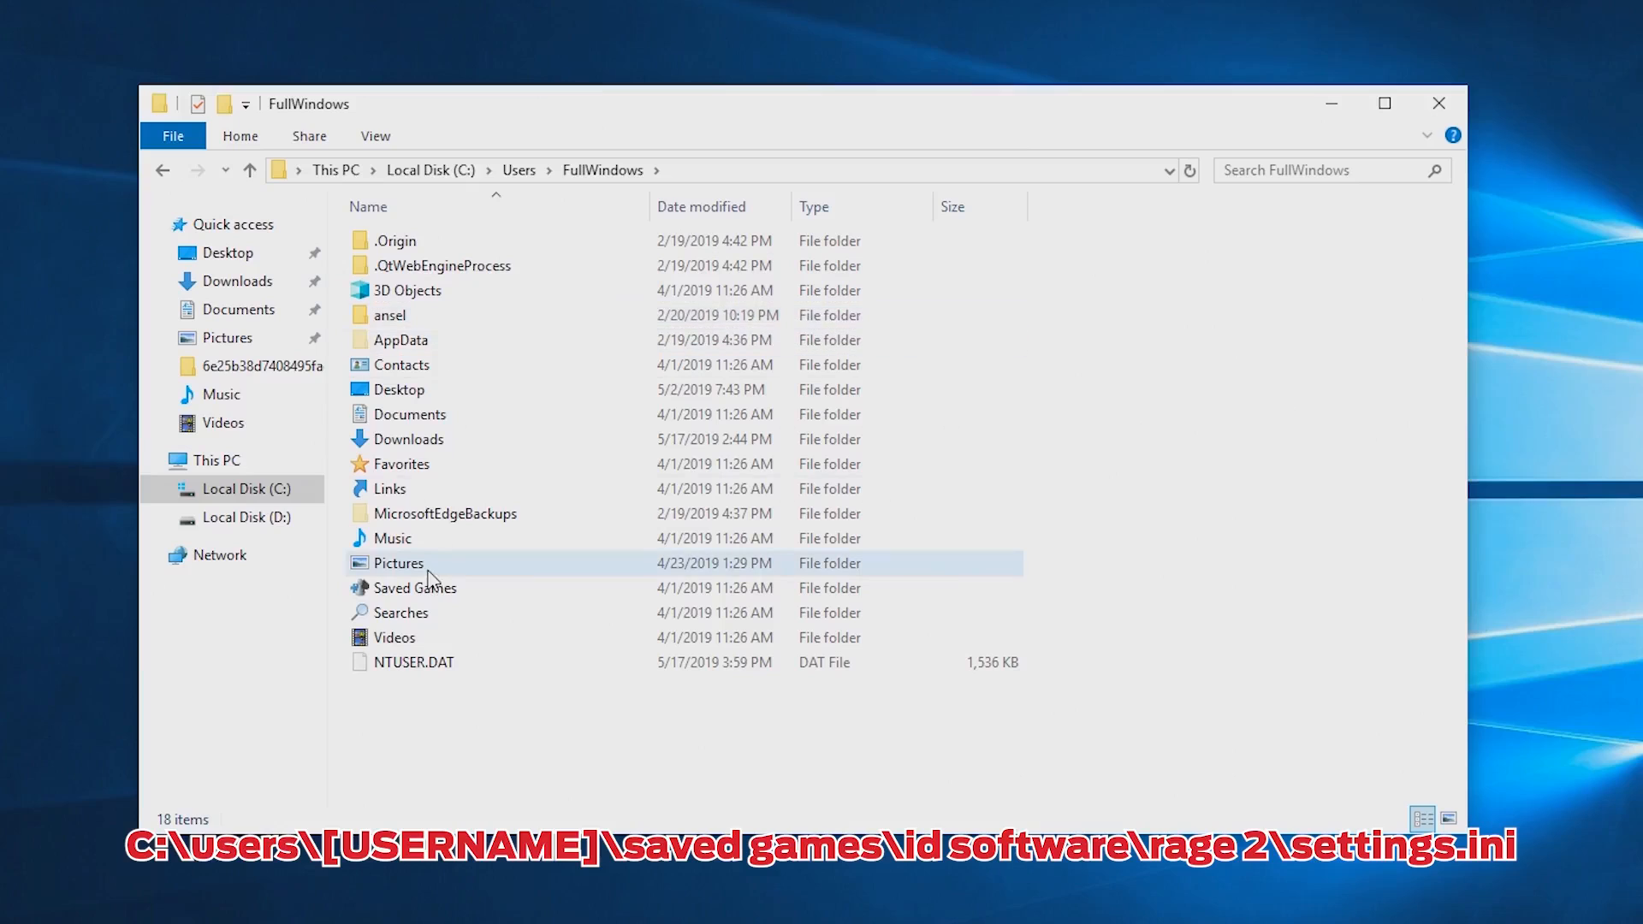
Browse Saved Games > id Software > Rage 2 and open settings.ini in Notepad++
double_click(416, 587)
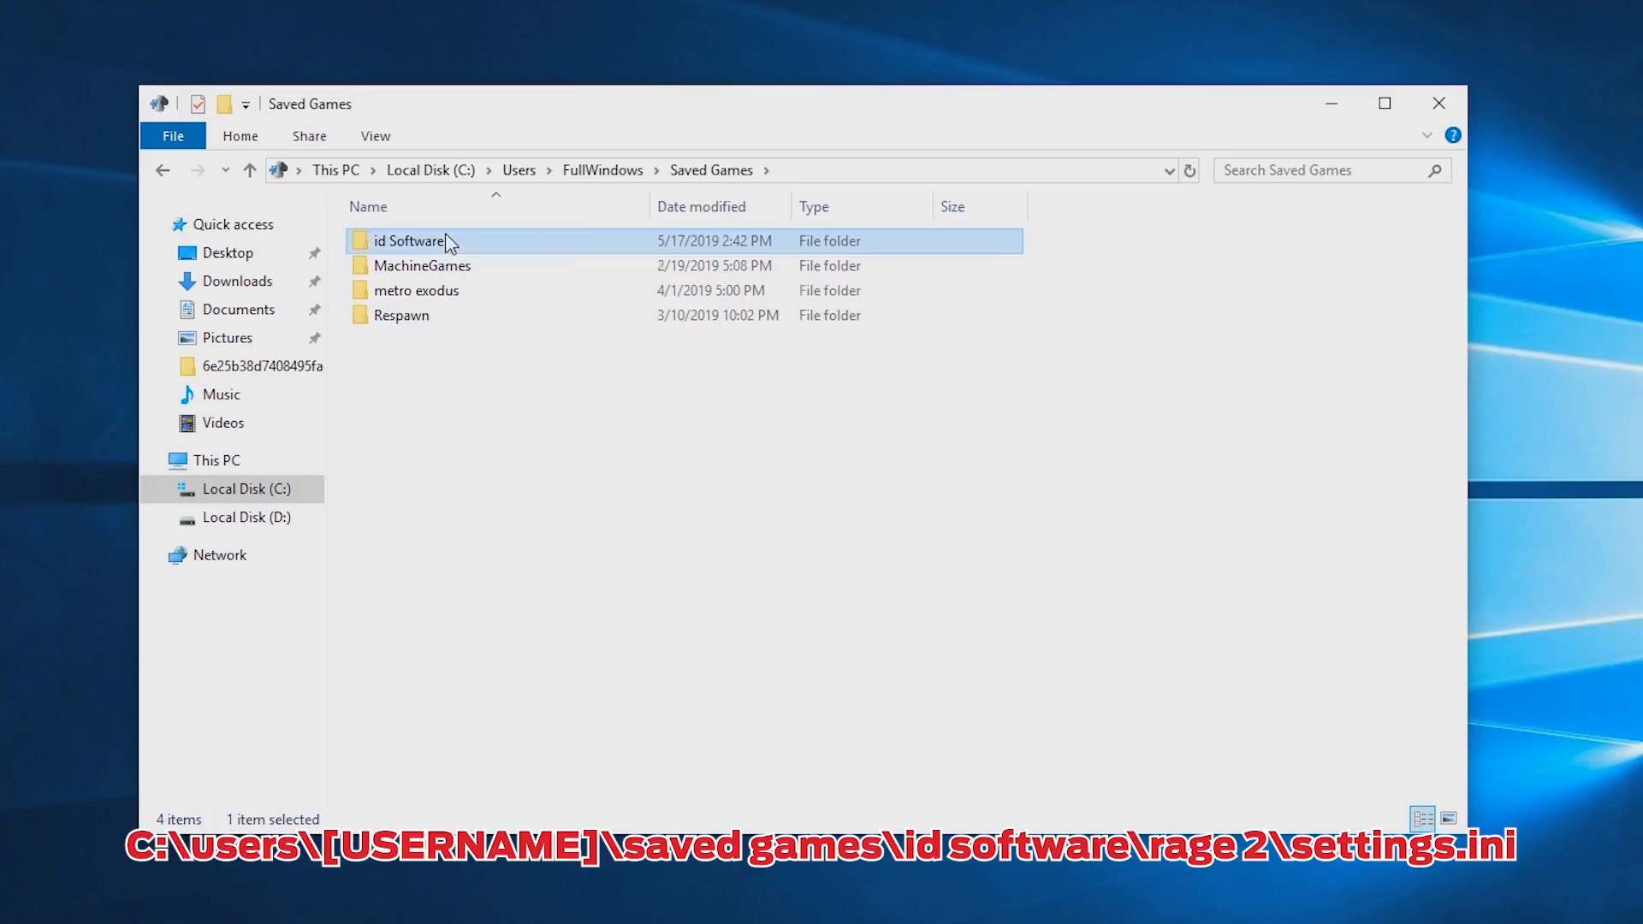
double_click(409, 240)
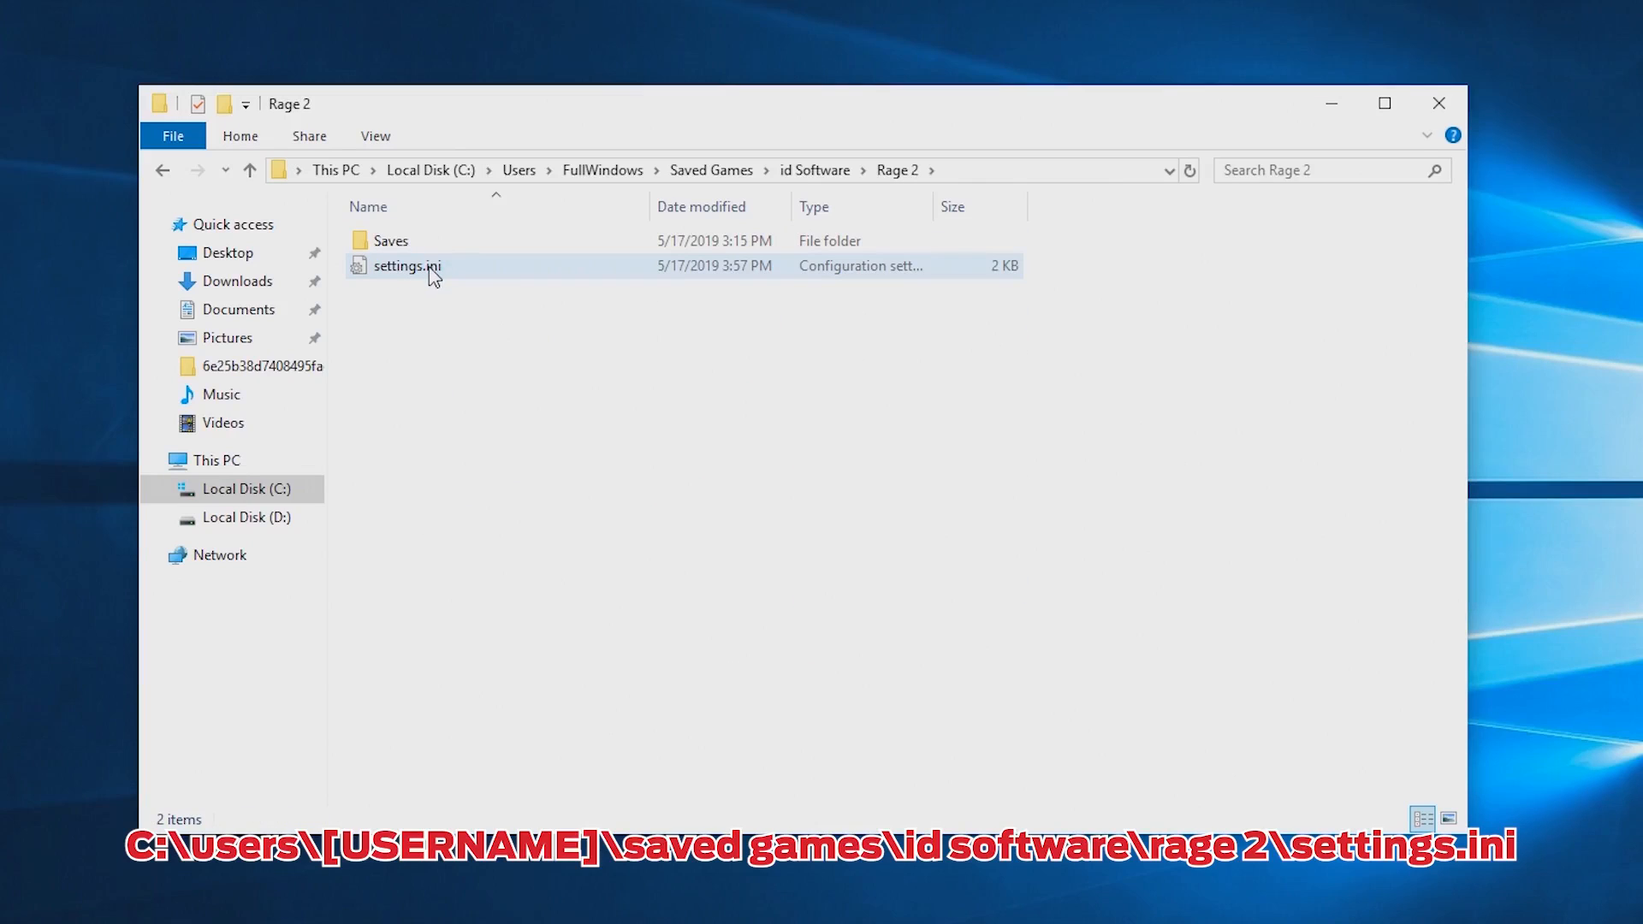
double_click(406, 265)
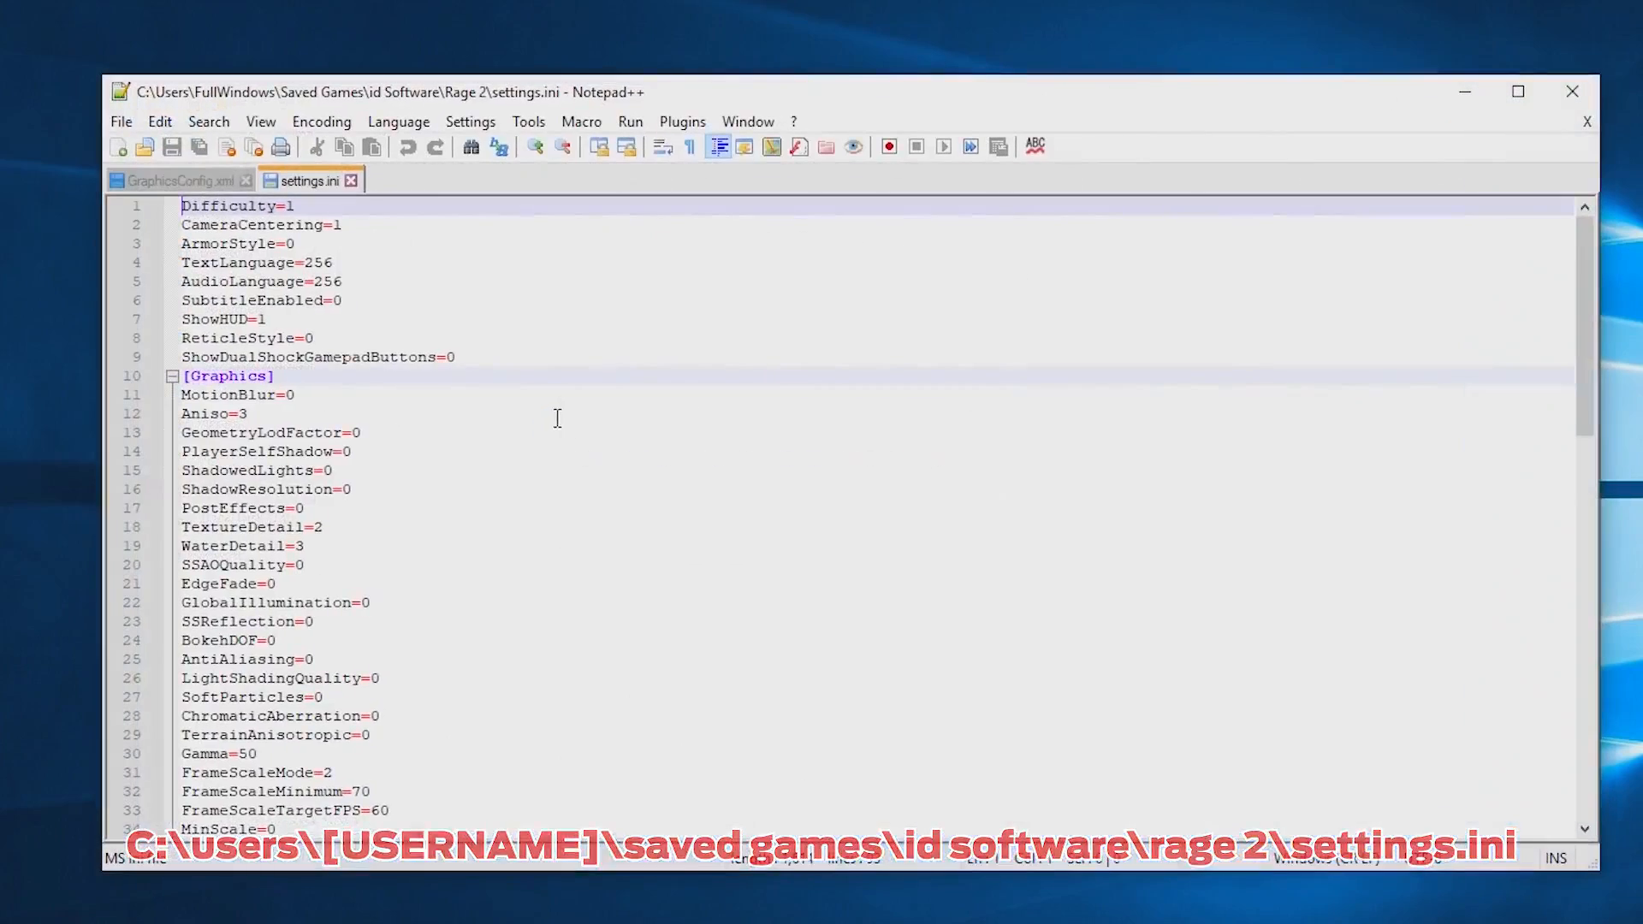
scroll(down, 3)
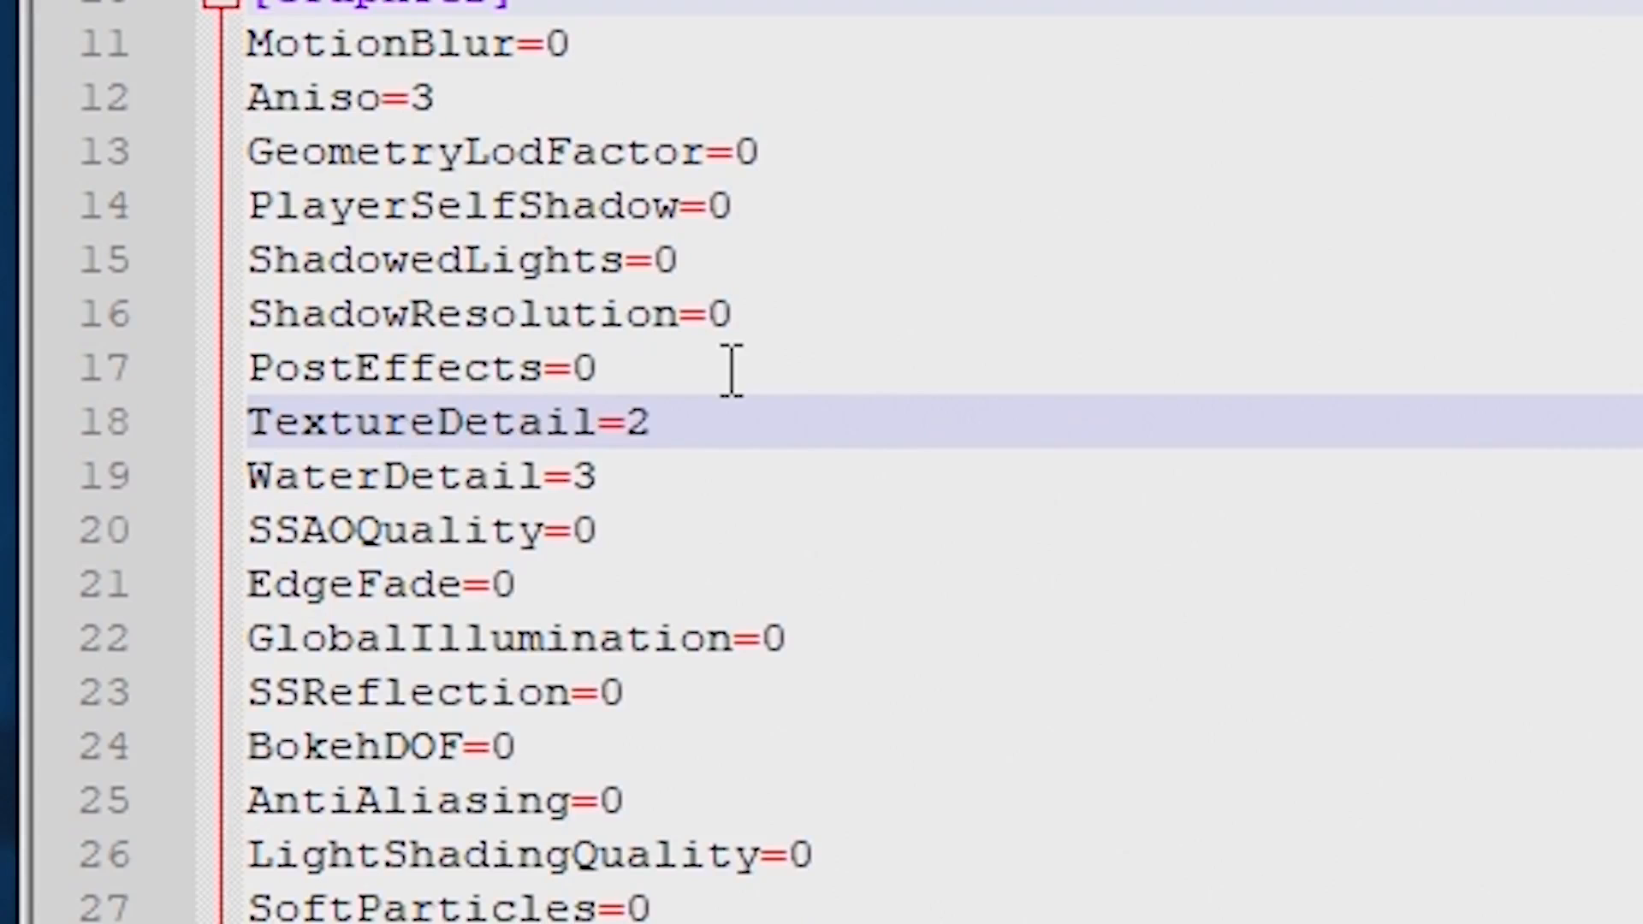
Change the TextureDetail, WaterDetail and Aniso values in Rage 2's settings.ini to 0
text(0)
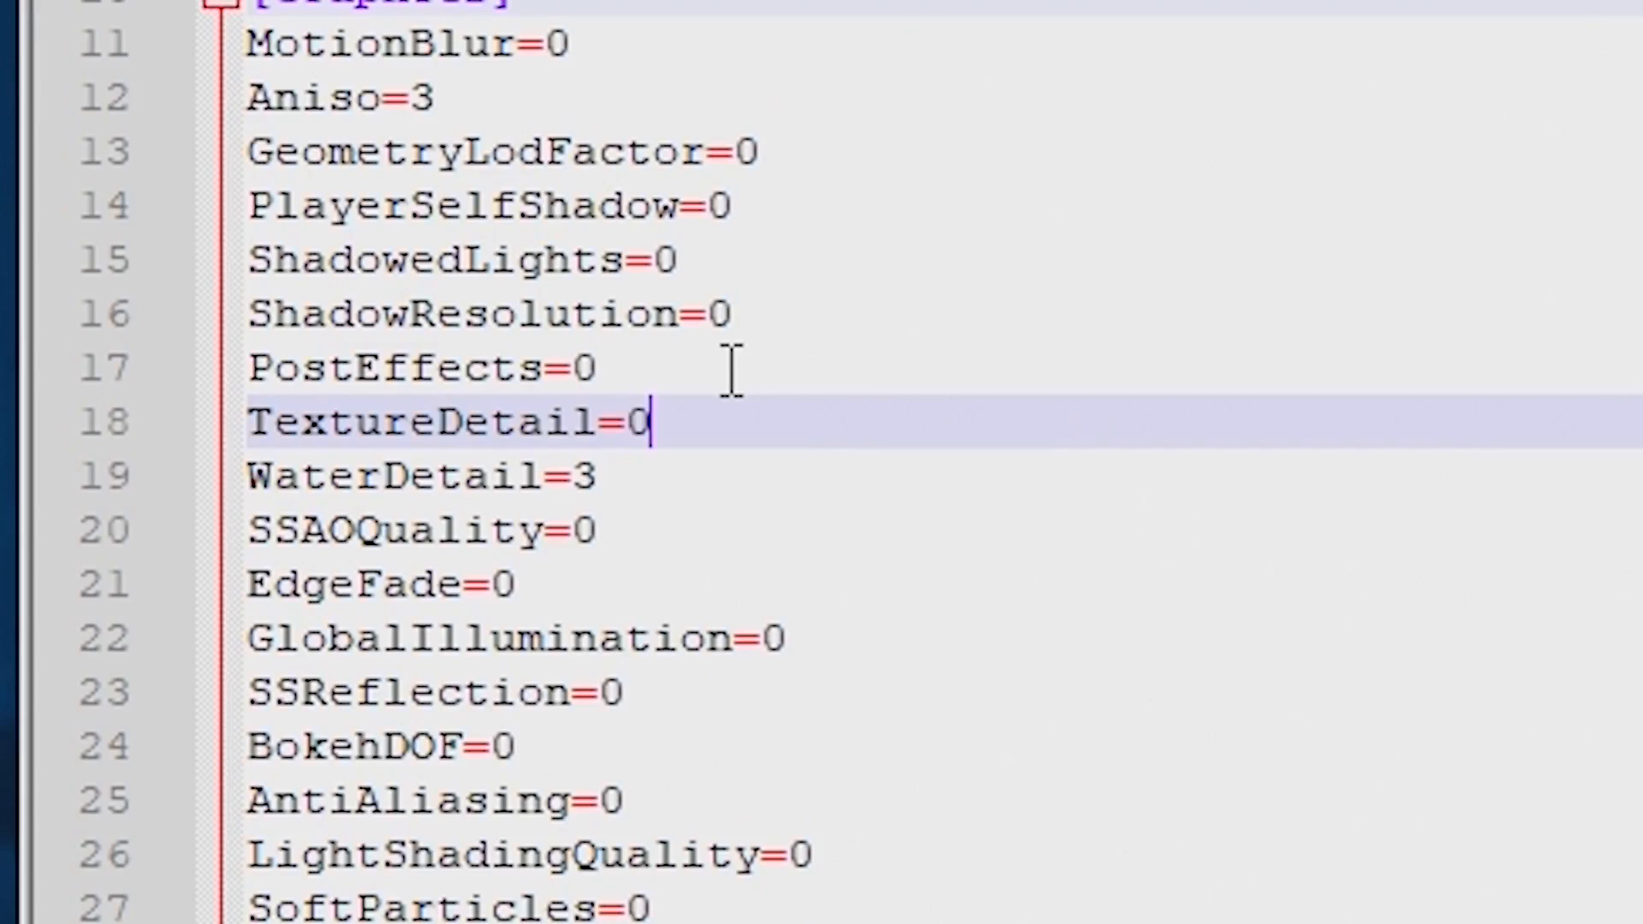
mouse_move(760, 215)
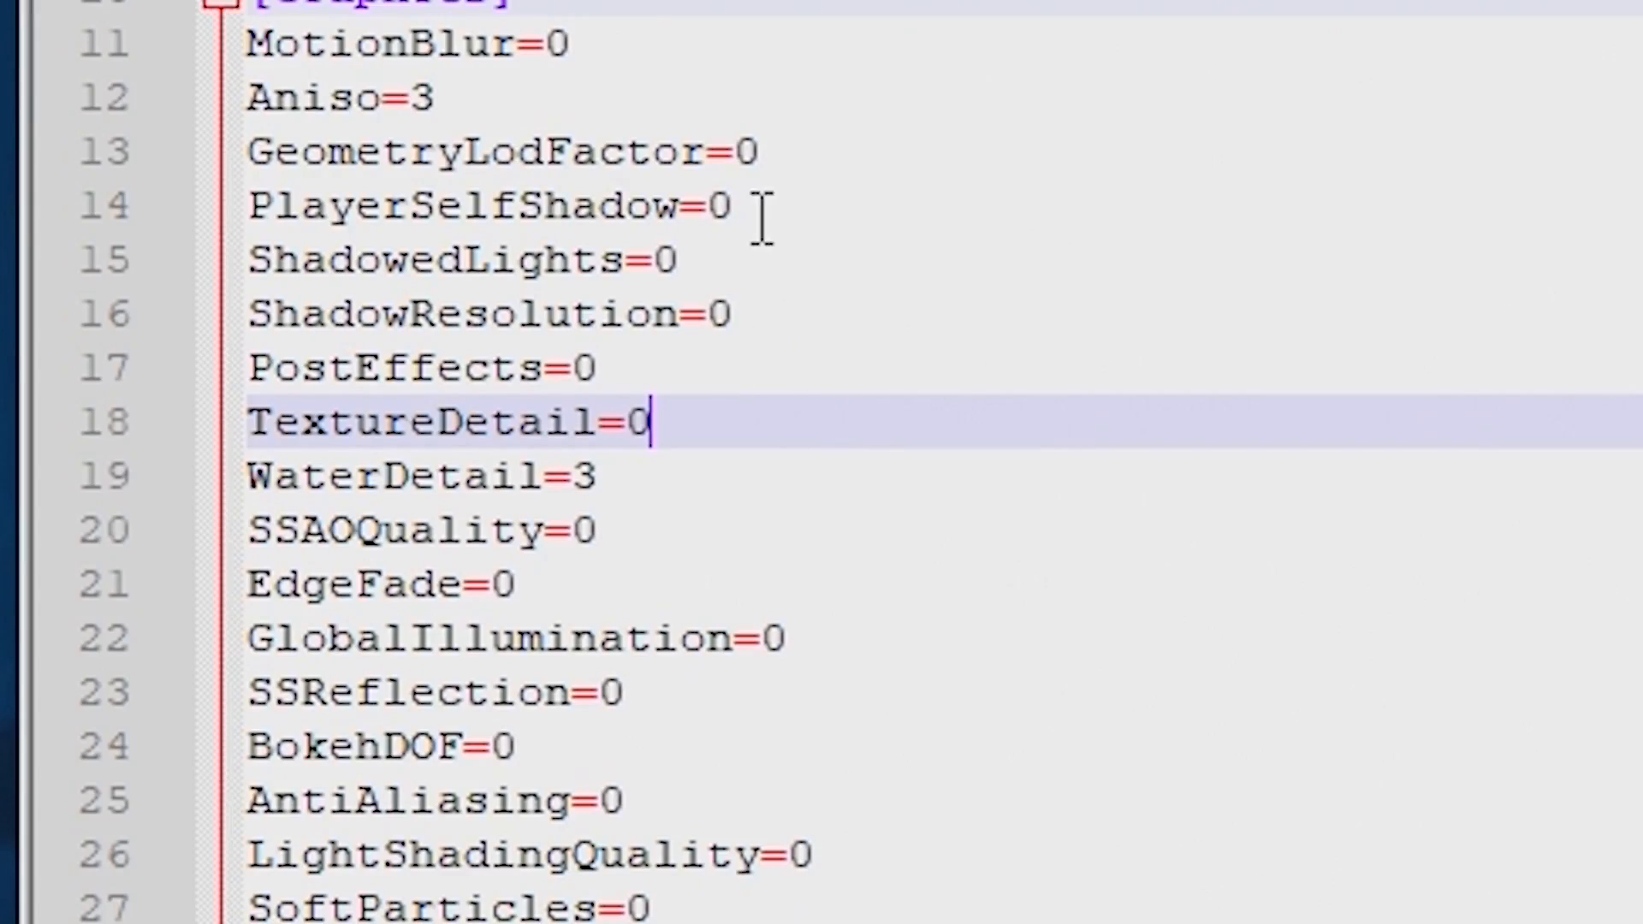
scroll(down, 3)
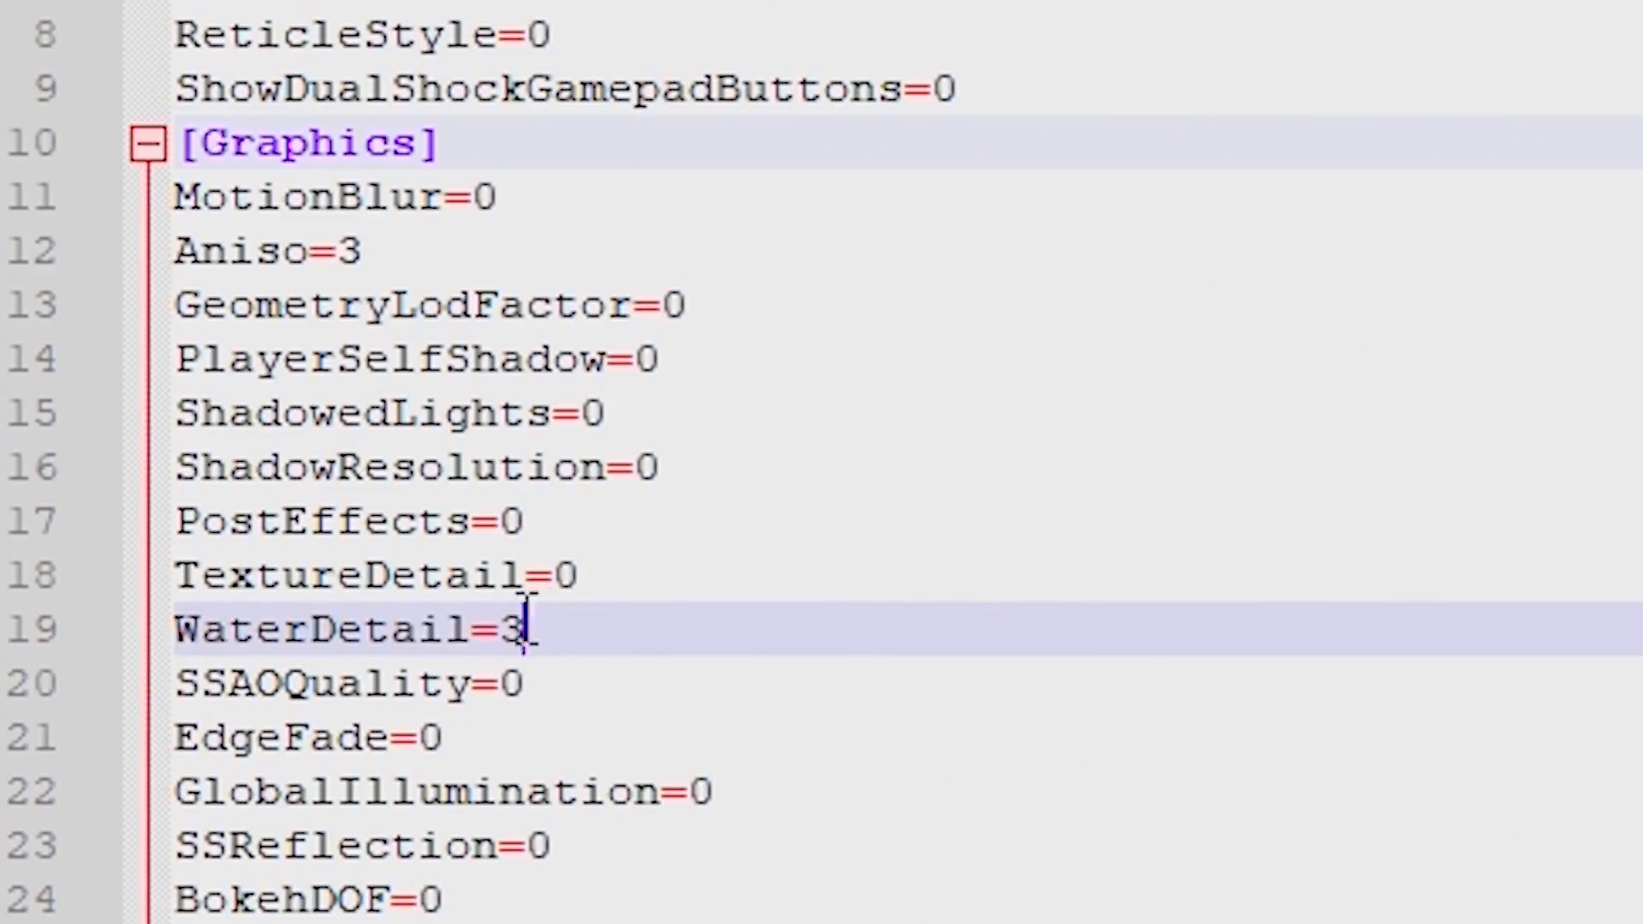
key(Backspace)
text(0)
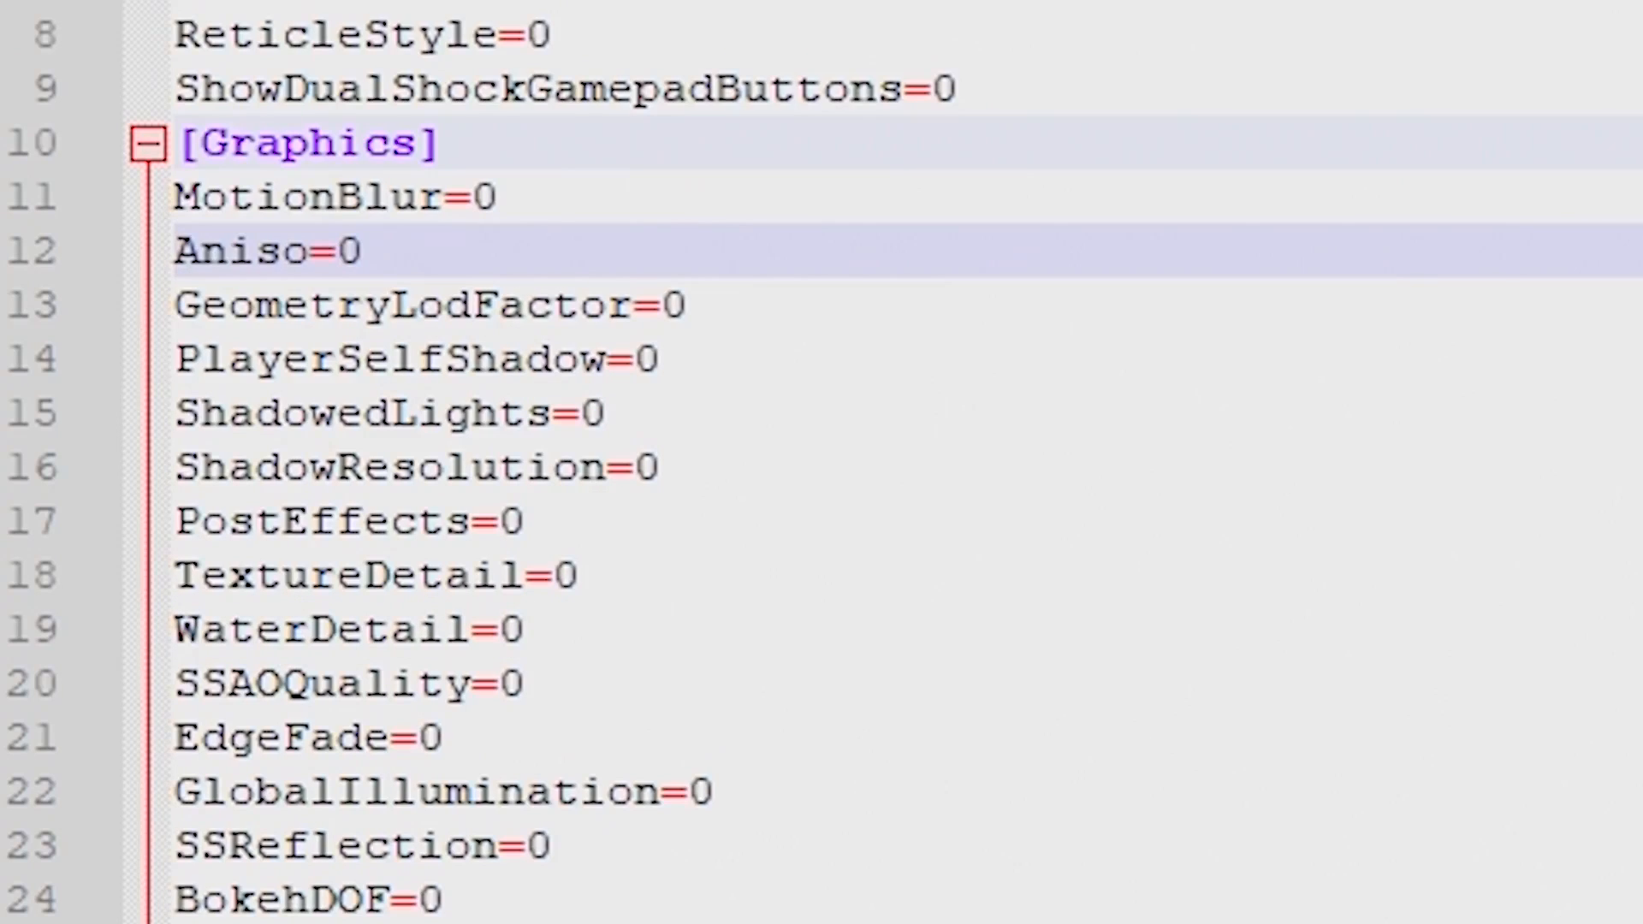
scroll(down, 3)
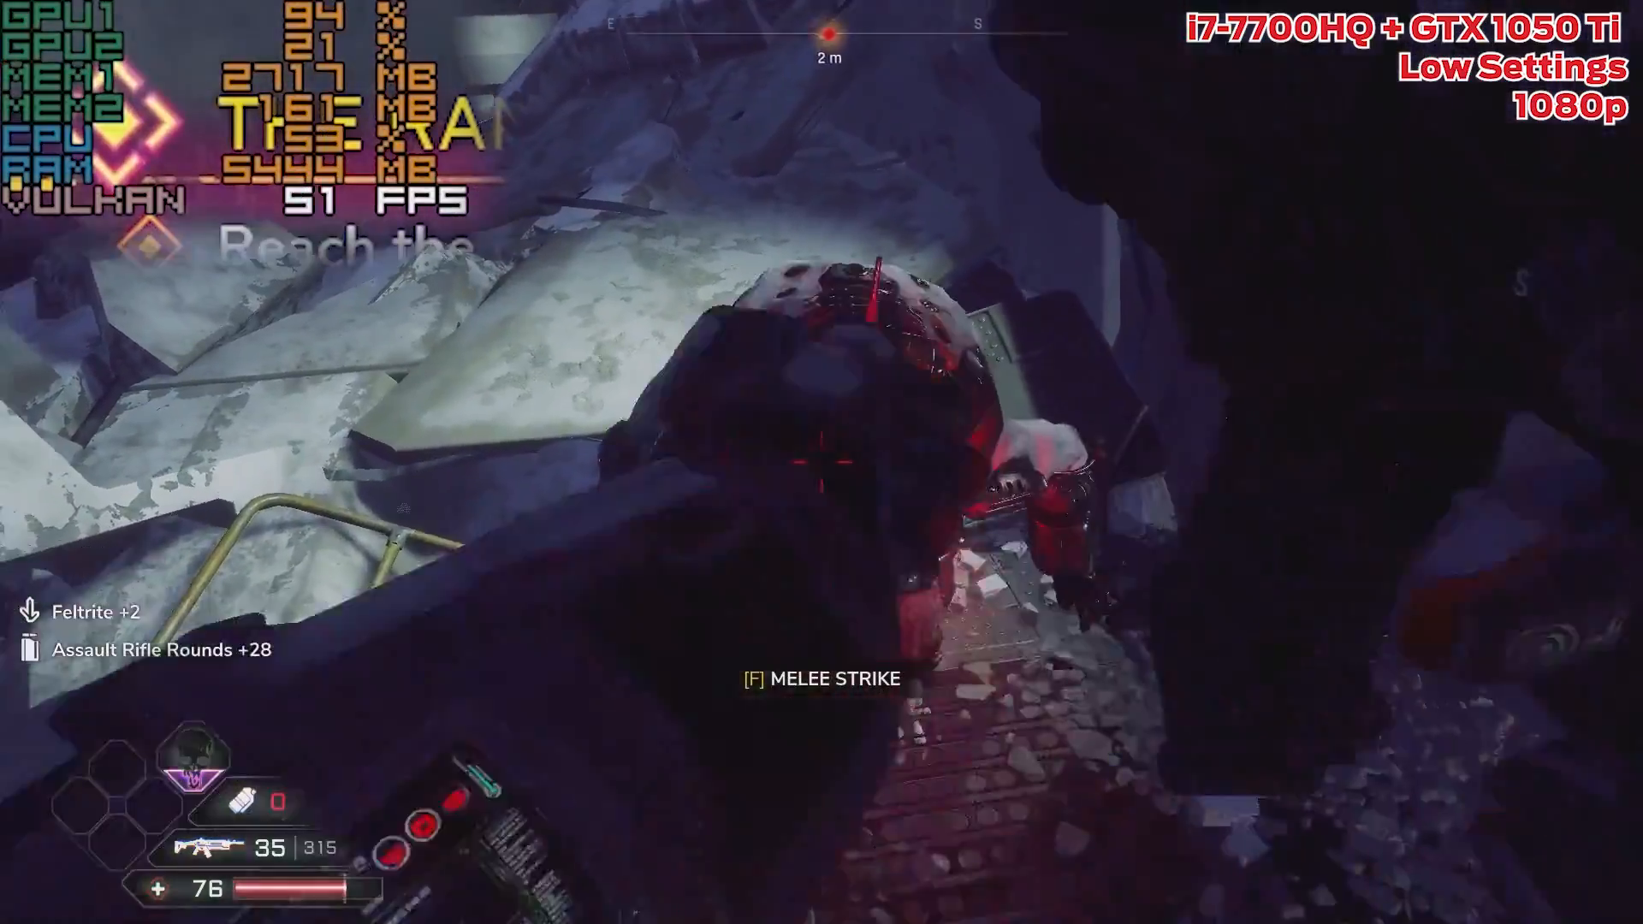
Run Rage 2 at Low settings and 1080p on the GTX 1050 Ti with the FPS overlay
key(f)
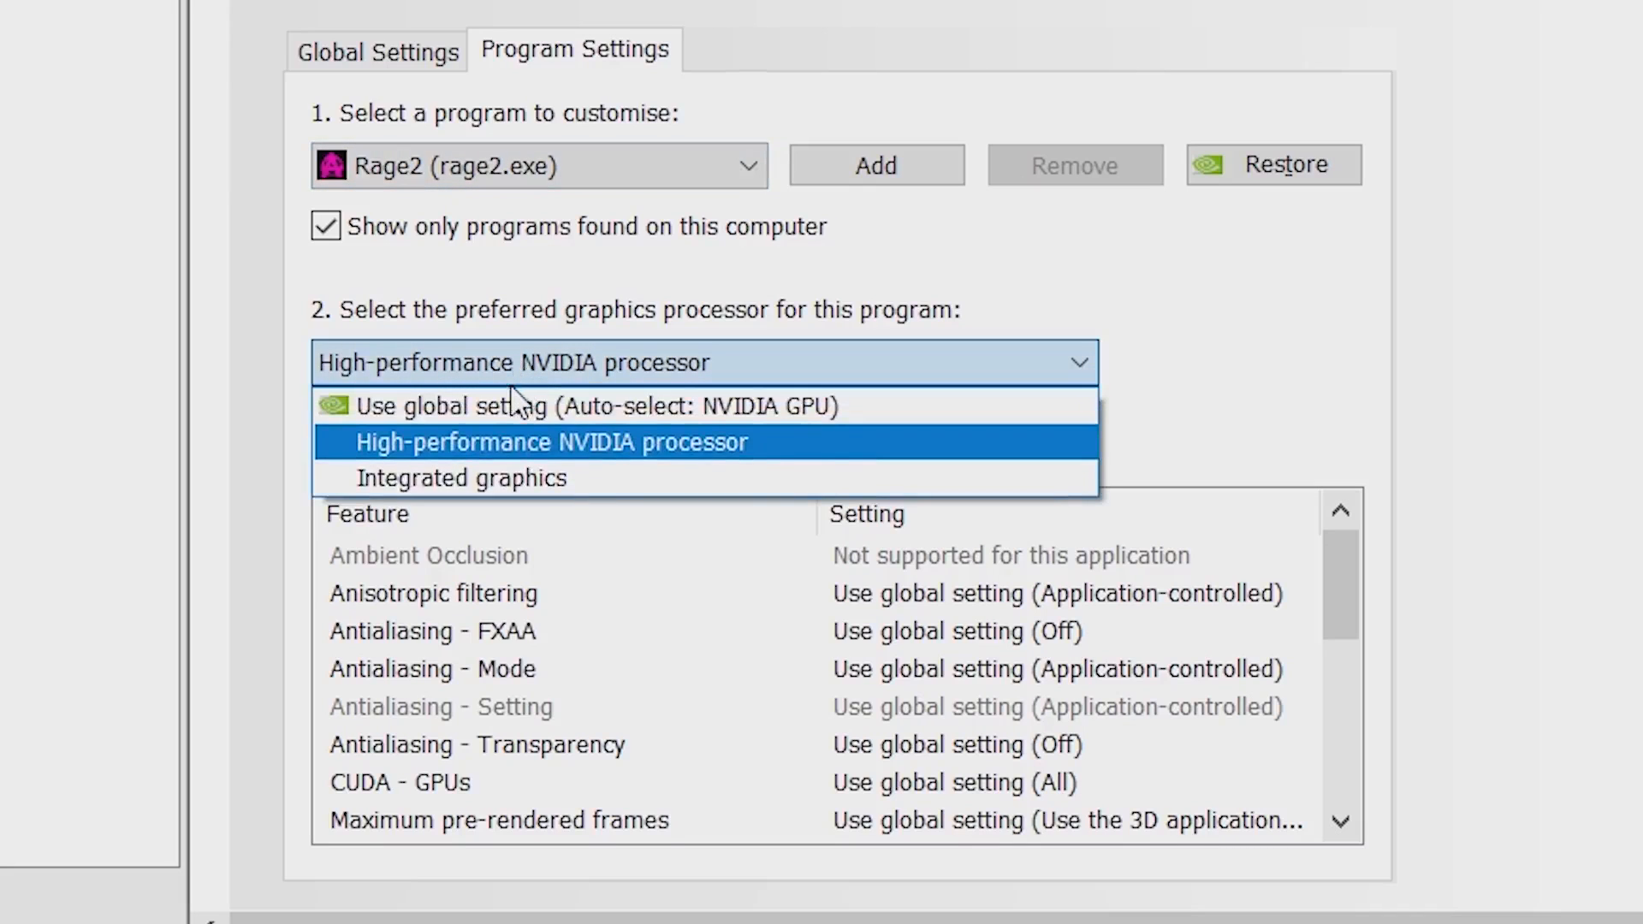
Choose Integrated graphics as Rage2's preferred graphics processor and apply the change
click(459, 477)
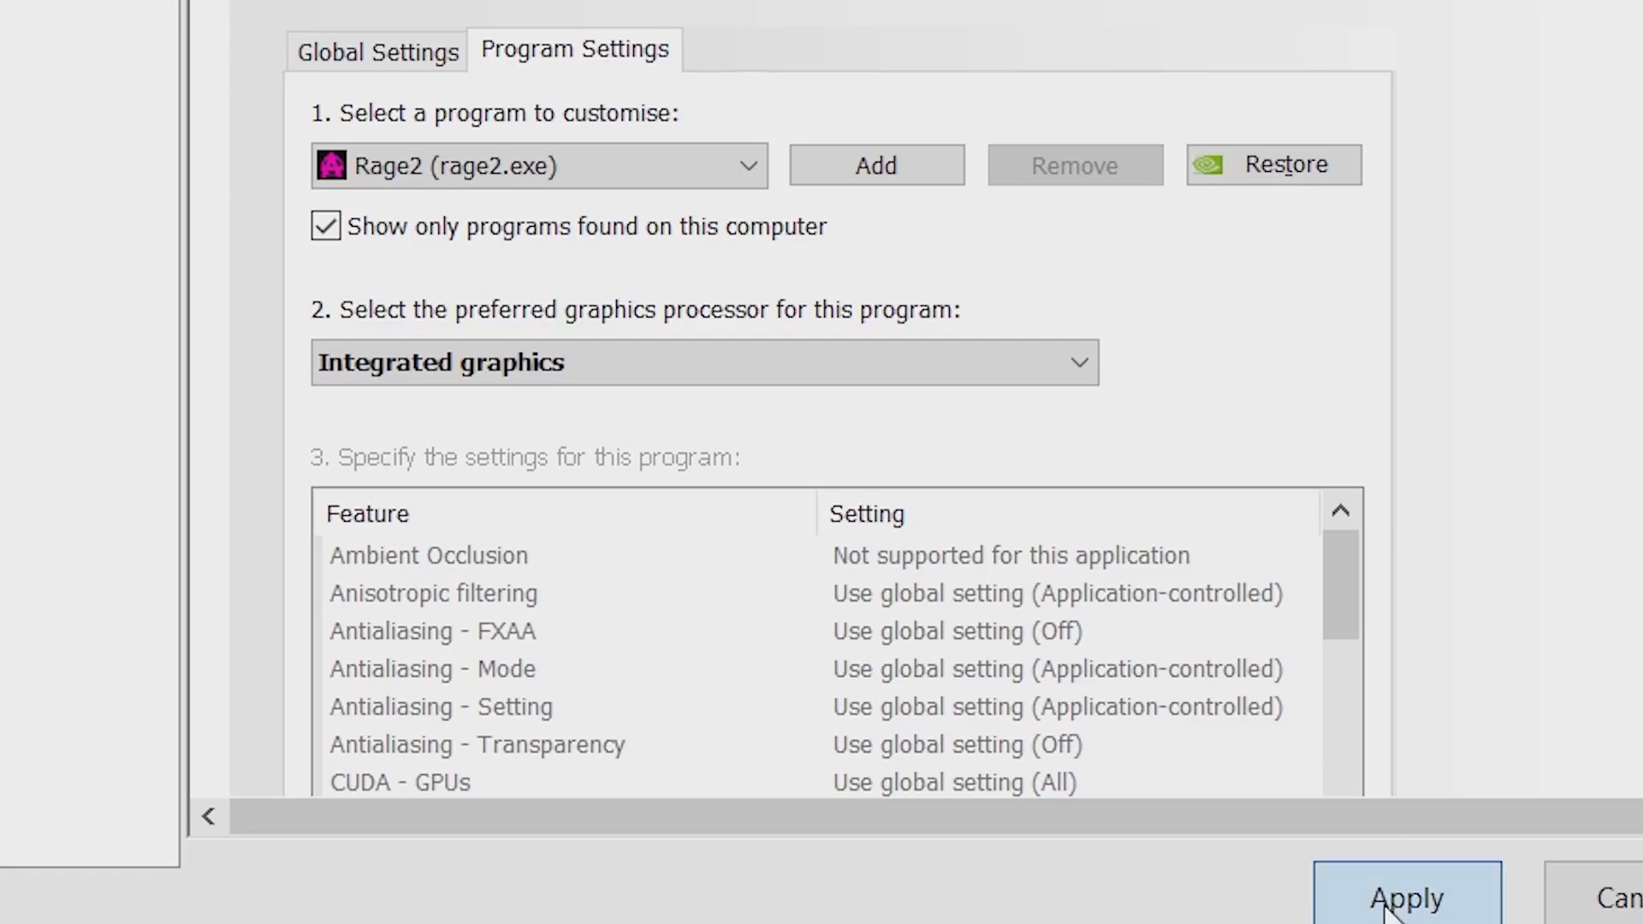
mouse_move(1400, 909)
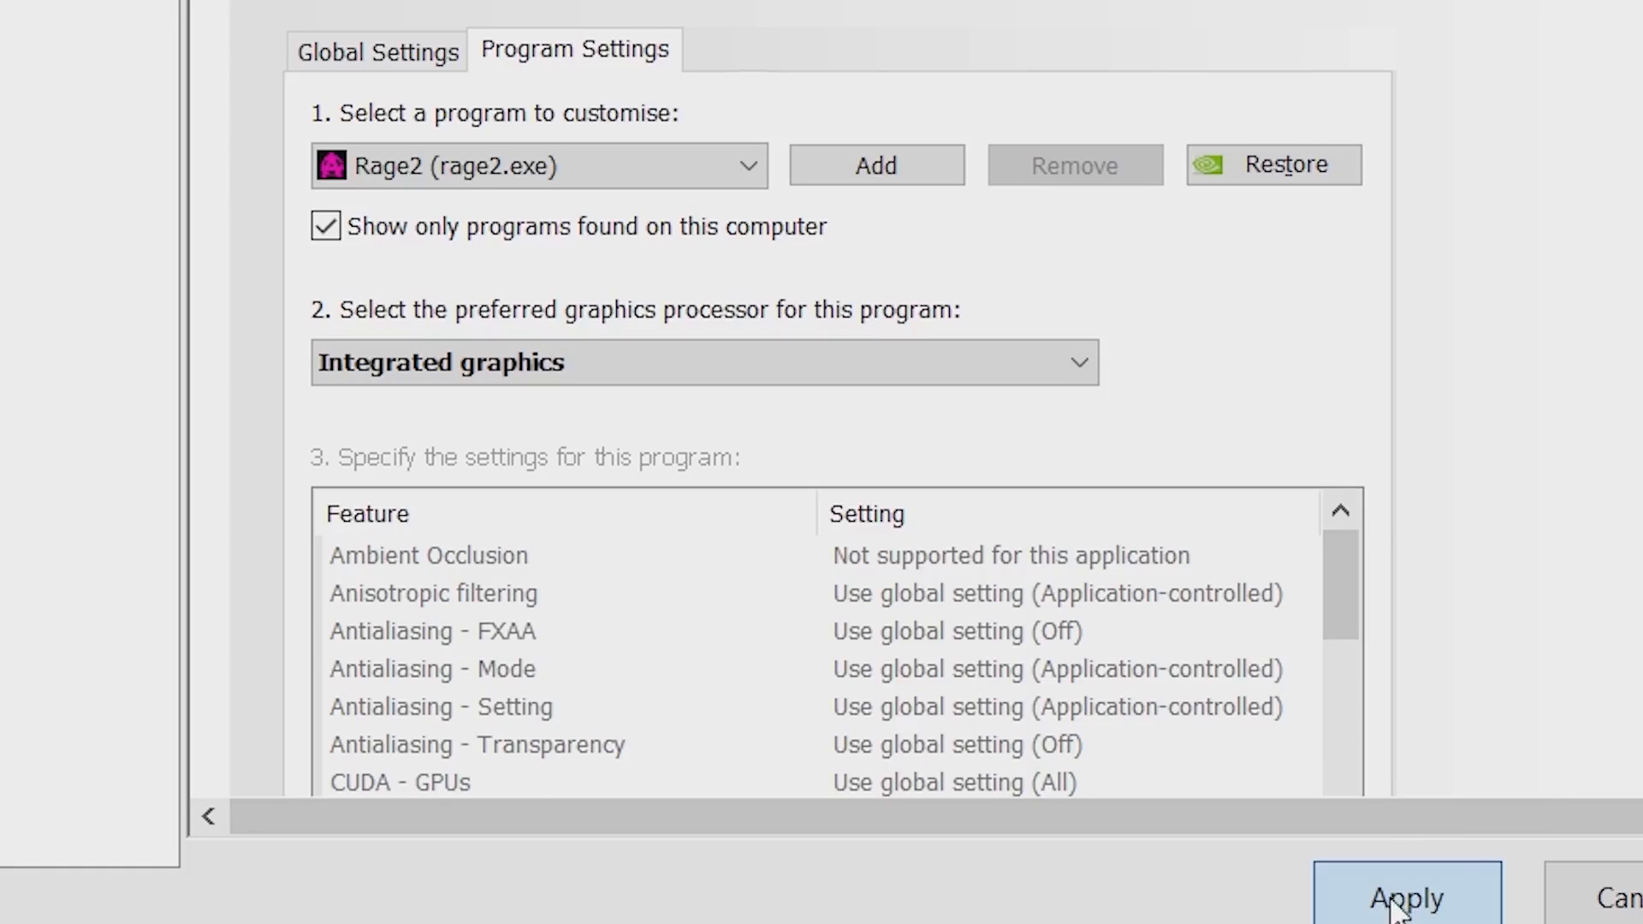
mouse_move(1372, 762)
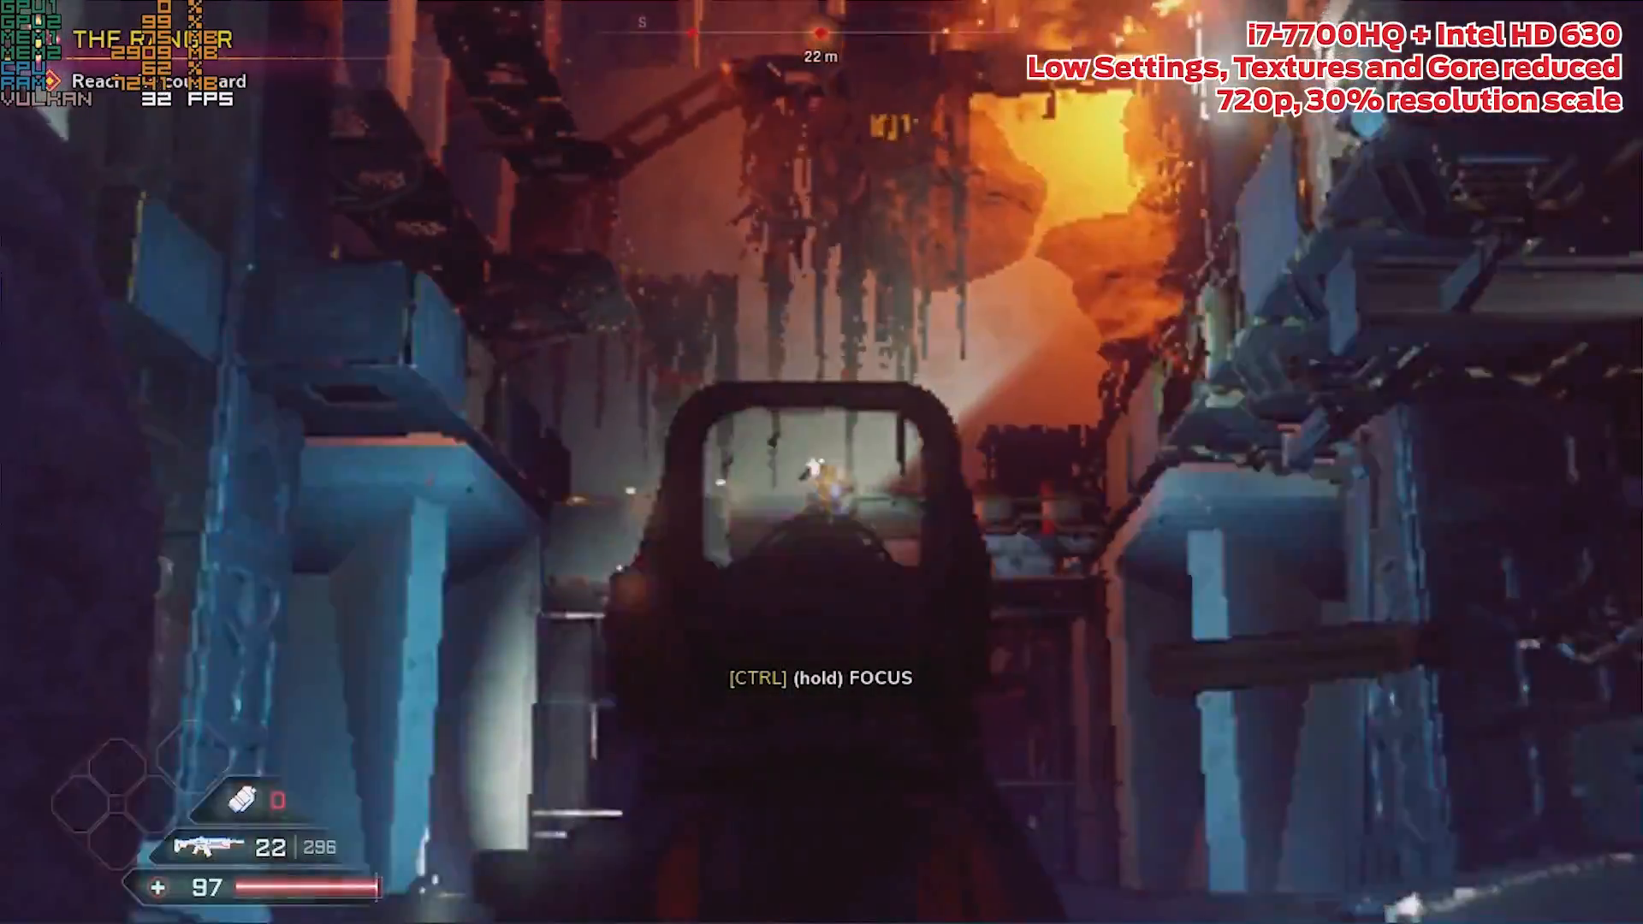
Fight enemies in Rage 2 on Intel HD 630 at 720p and 30% resolution scale
click(821, 462)
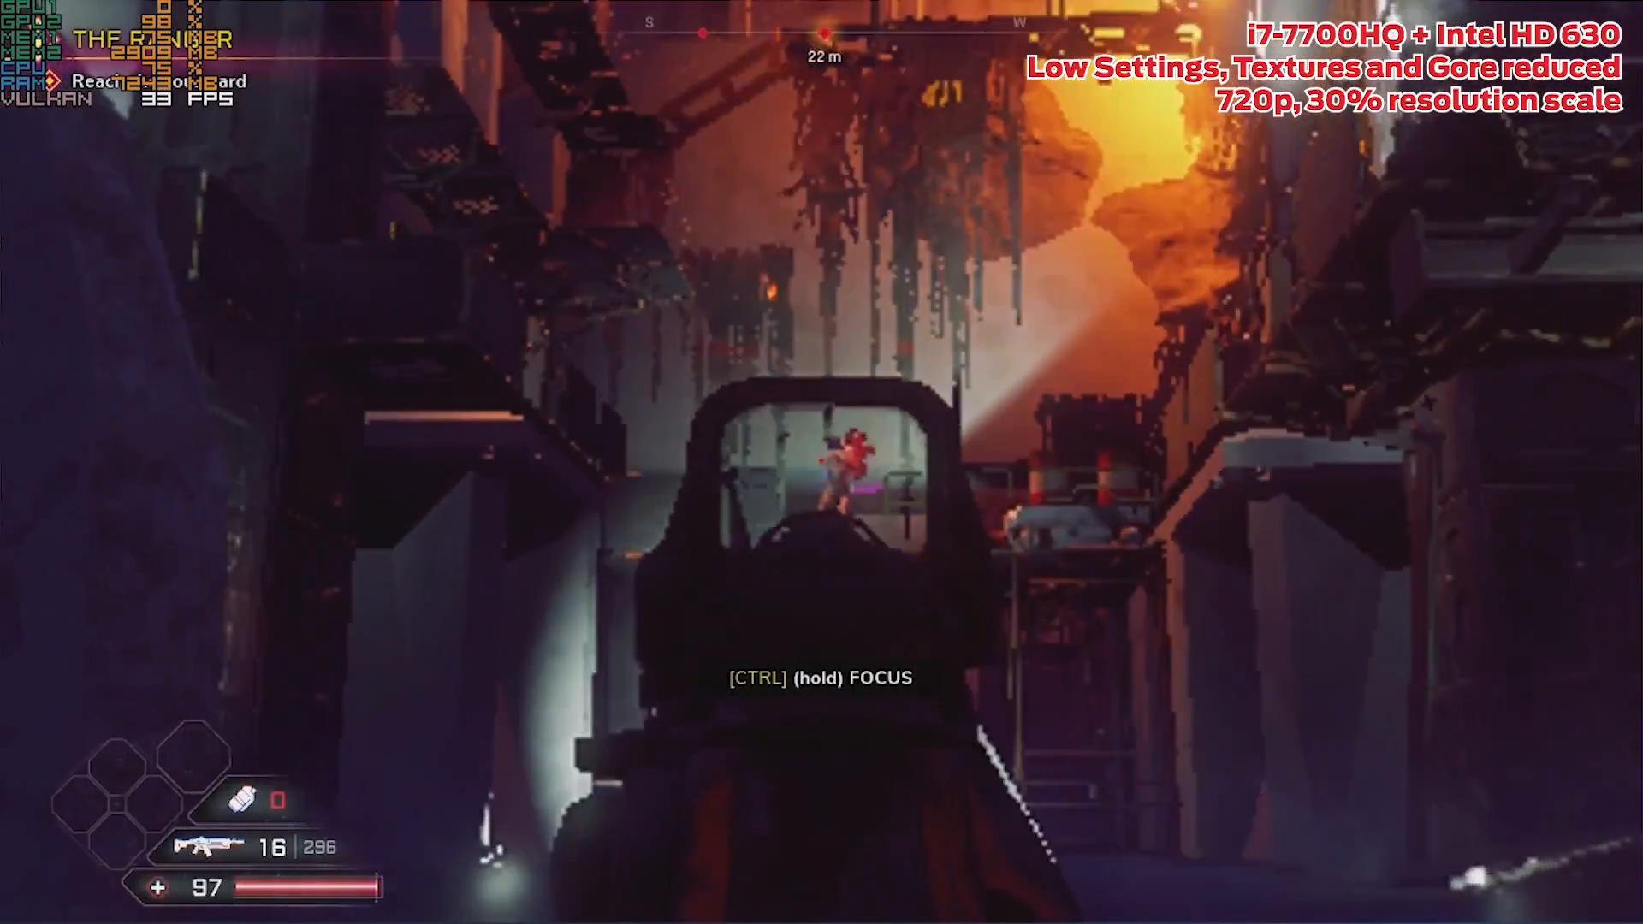